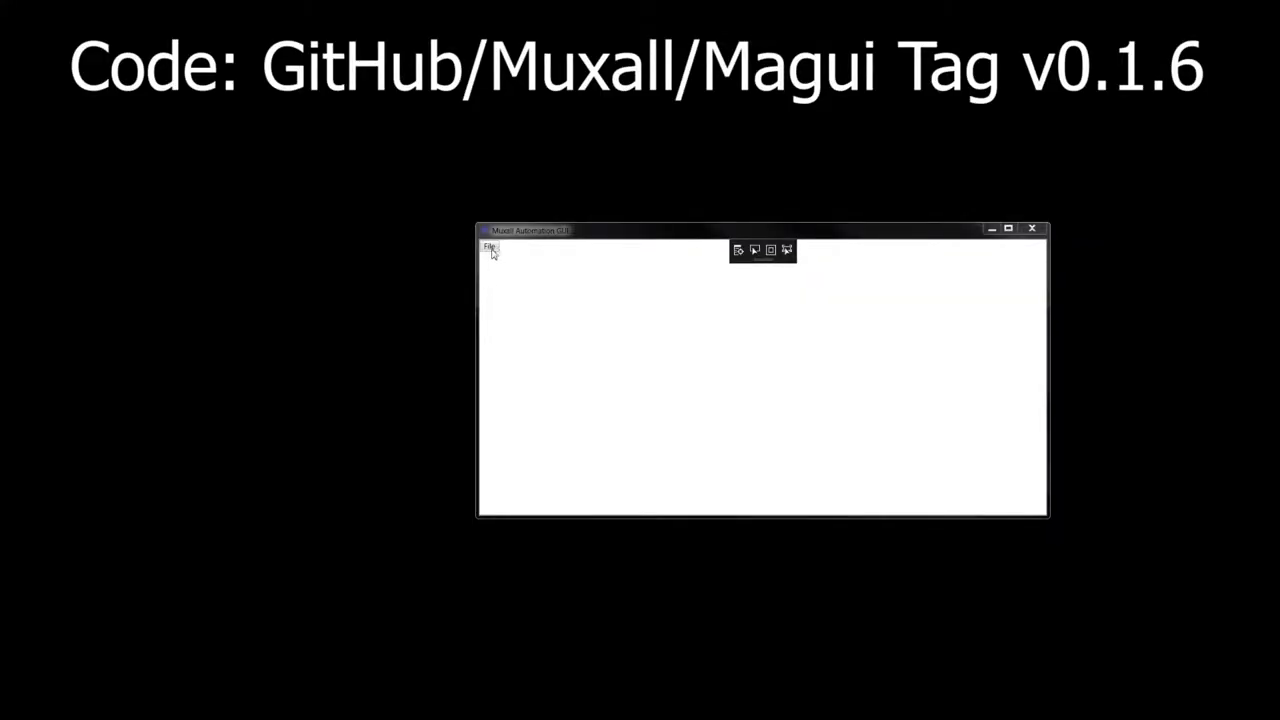
- Add a second router, Router_1, from the canvas menu and drag it beside Router_0
left_click(489, 246)
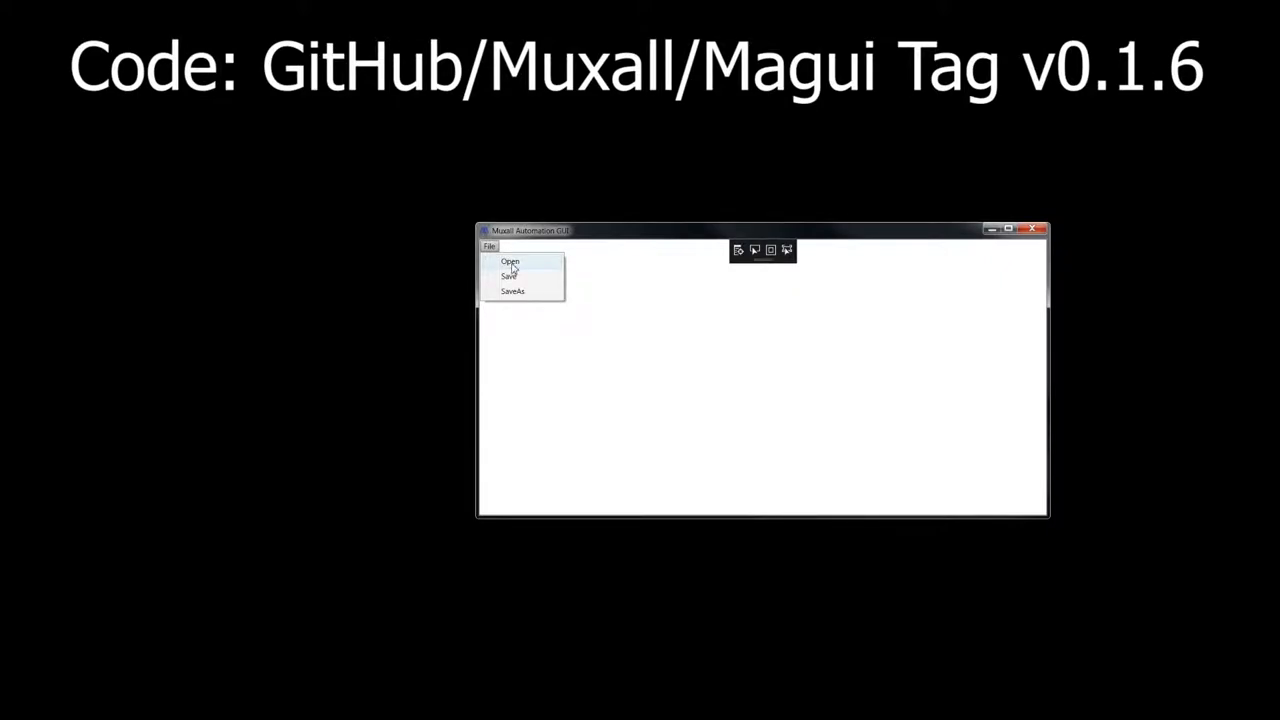
mouse_move(512, 291)
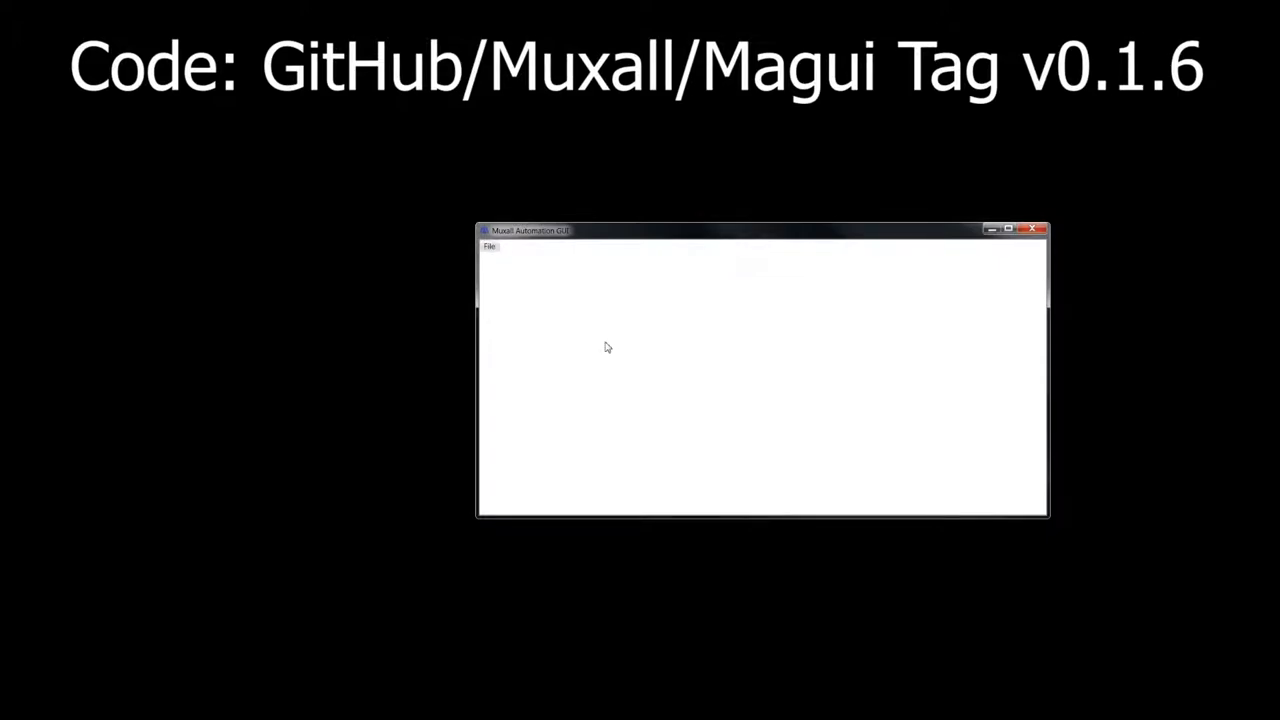
right_click(604, 348)
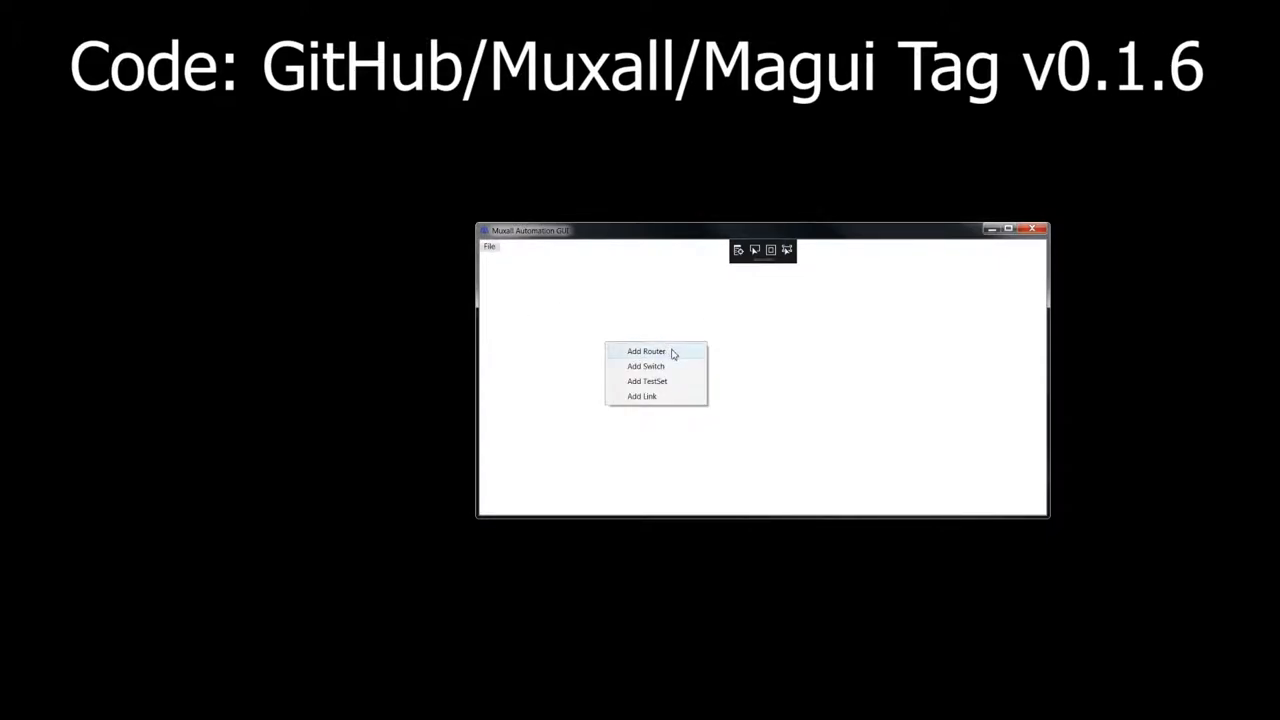
left_click(648, 364)
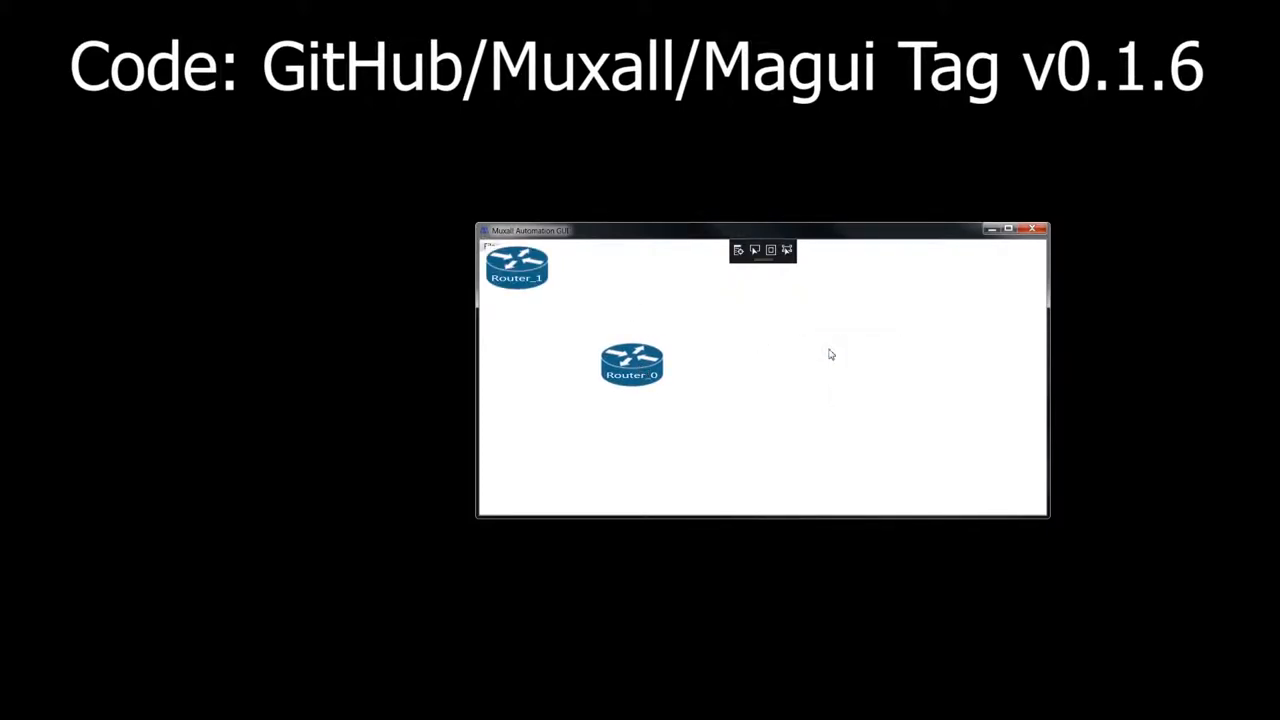
left_click_drag(517, 265, 810, 370)
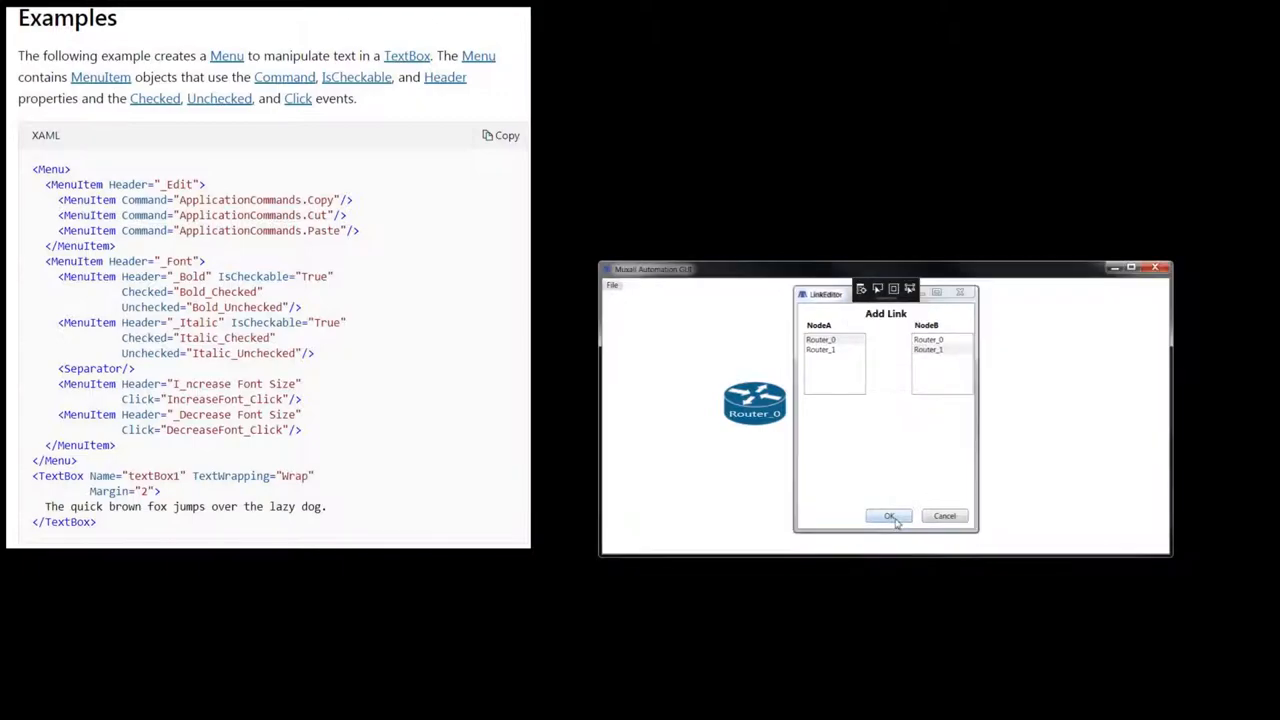
- Confirm the Router_0–Router_1 link and save the testbed as MaguiConfig.txt via File > Save
left_click(888, 516)
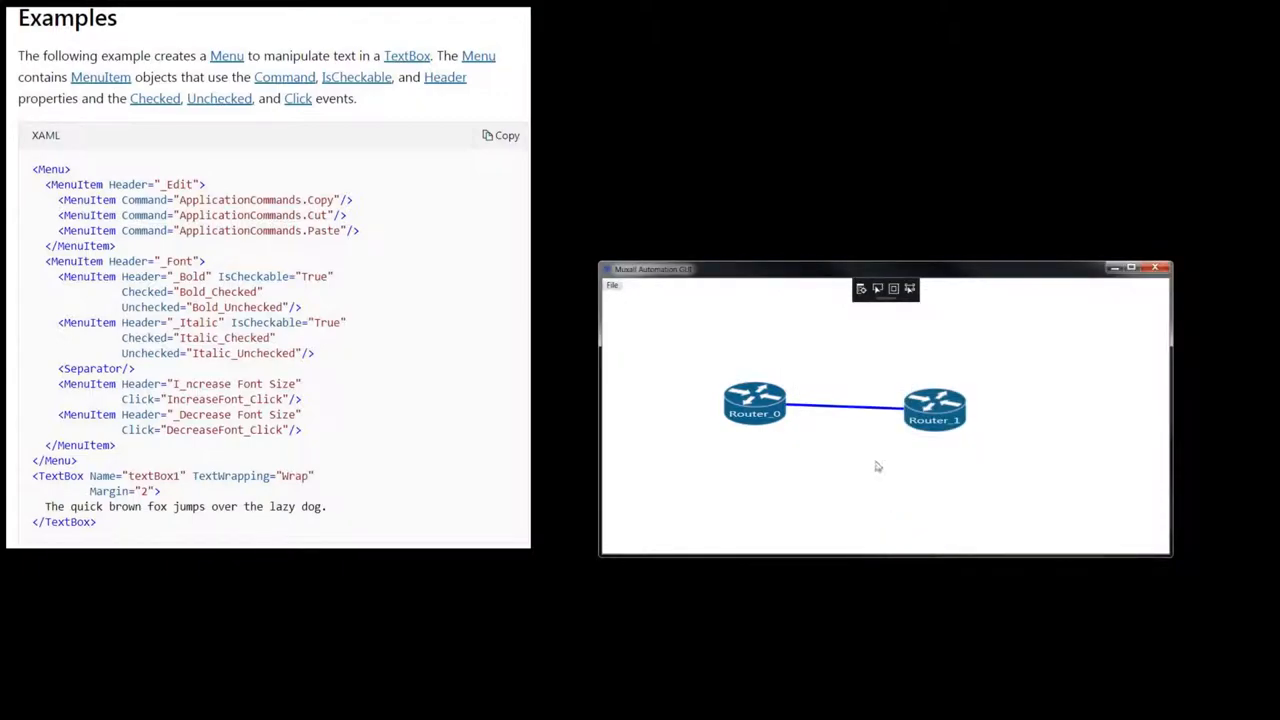
left_click(612, 285)
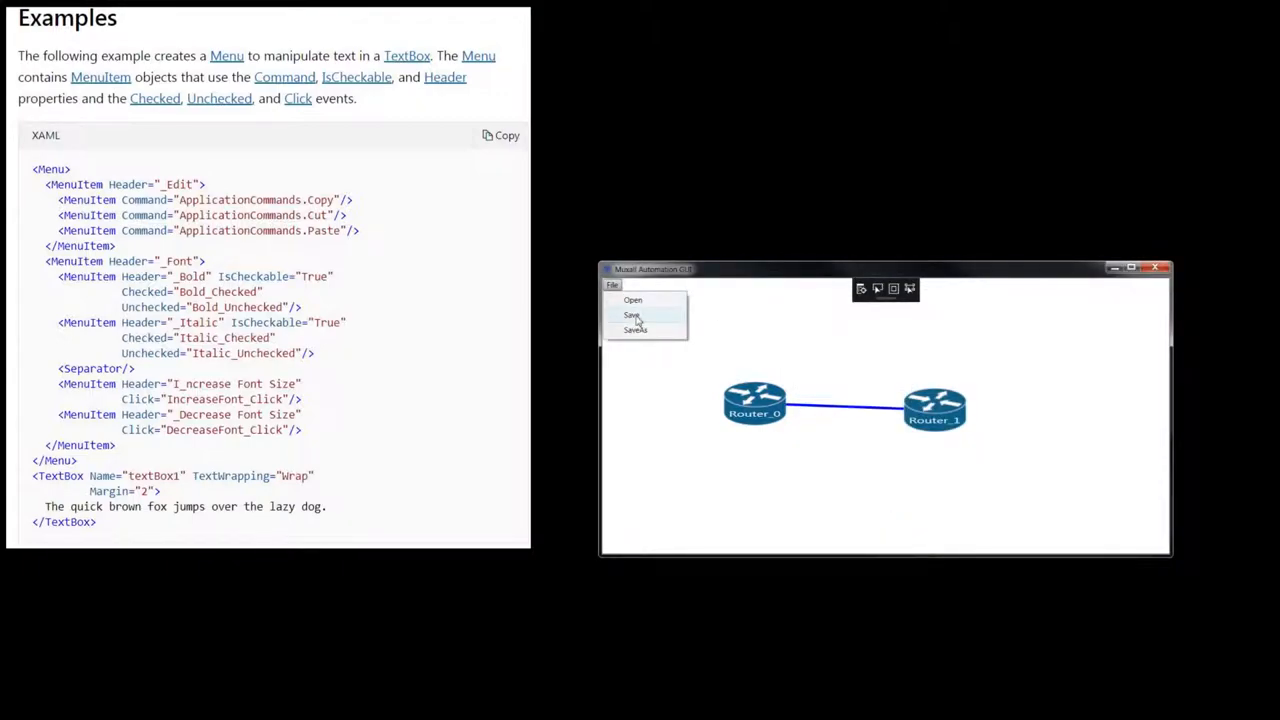
left_click(632, 315)
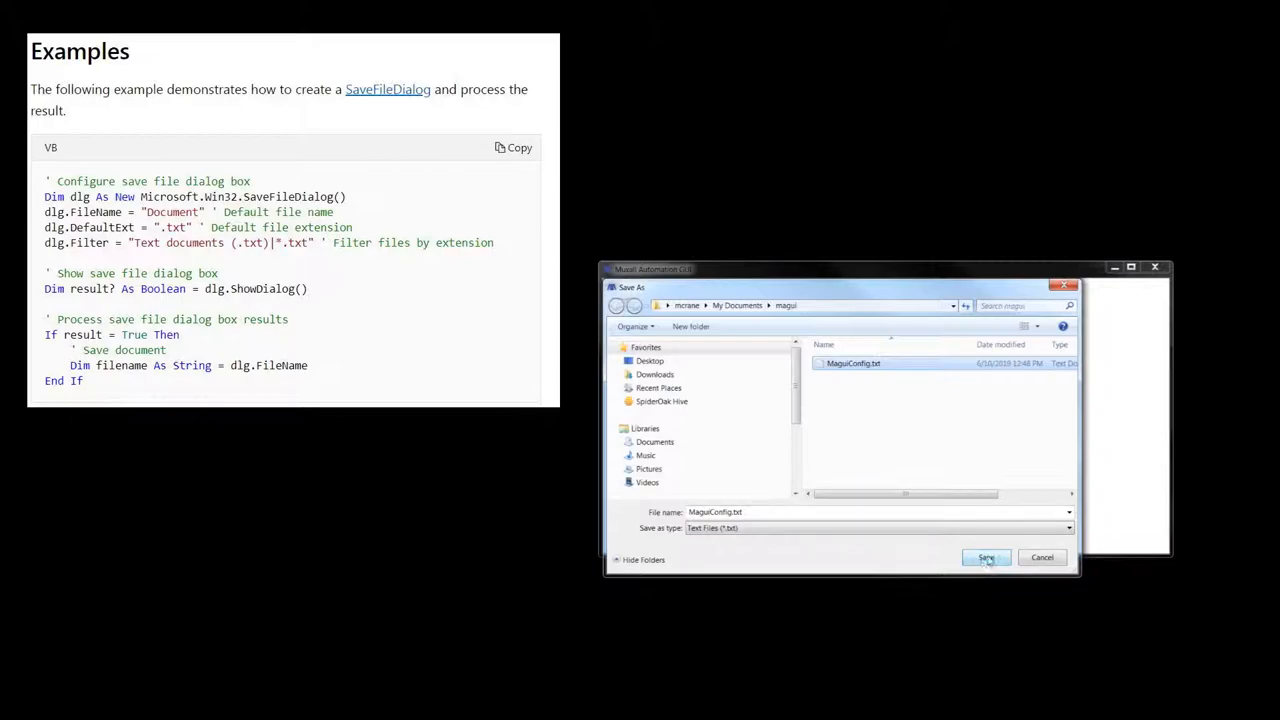
left_click(986, 557)
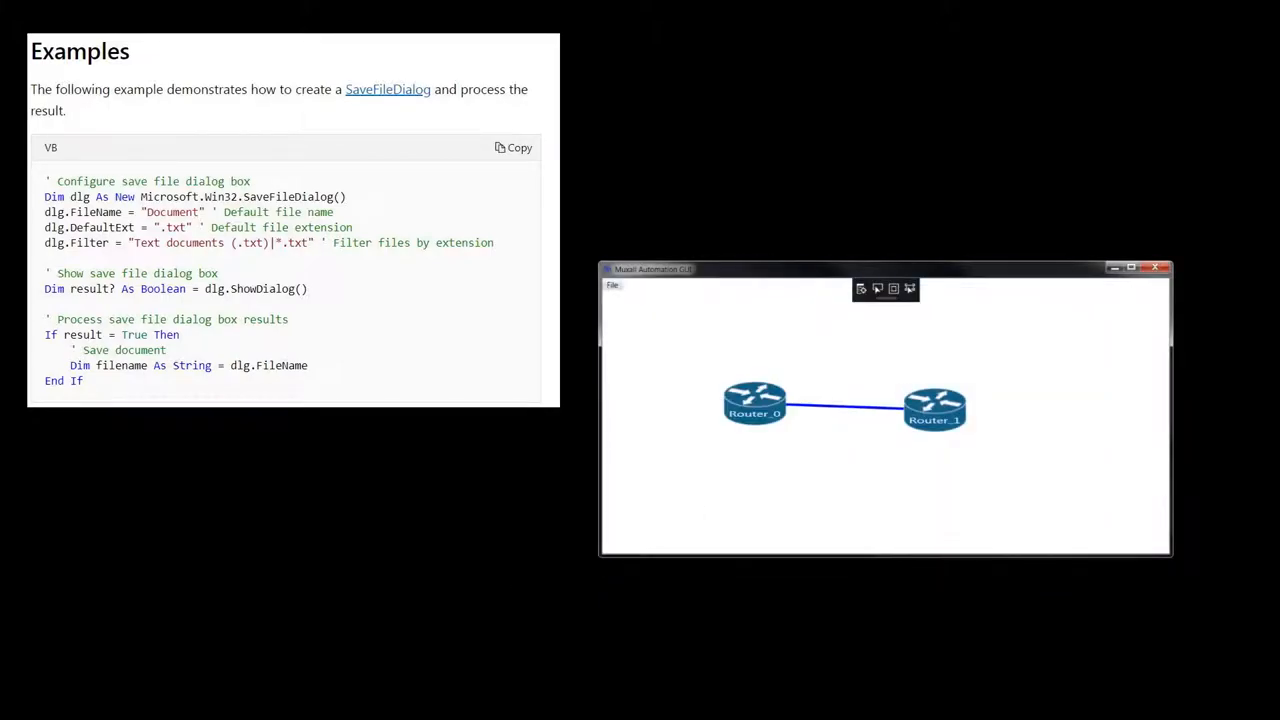
- Close the Muxall Automation GUI window to end debugging and return to MainWindow.xaml.vb
left_click(612, 285)
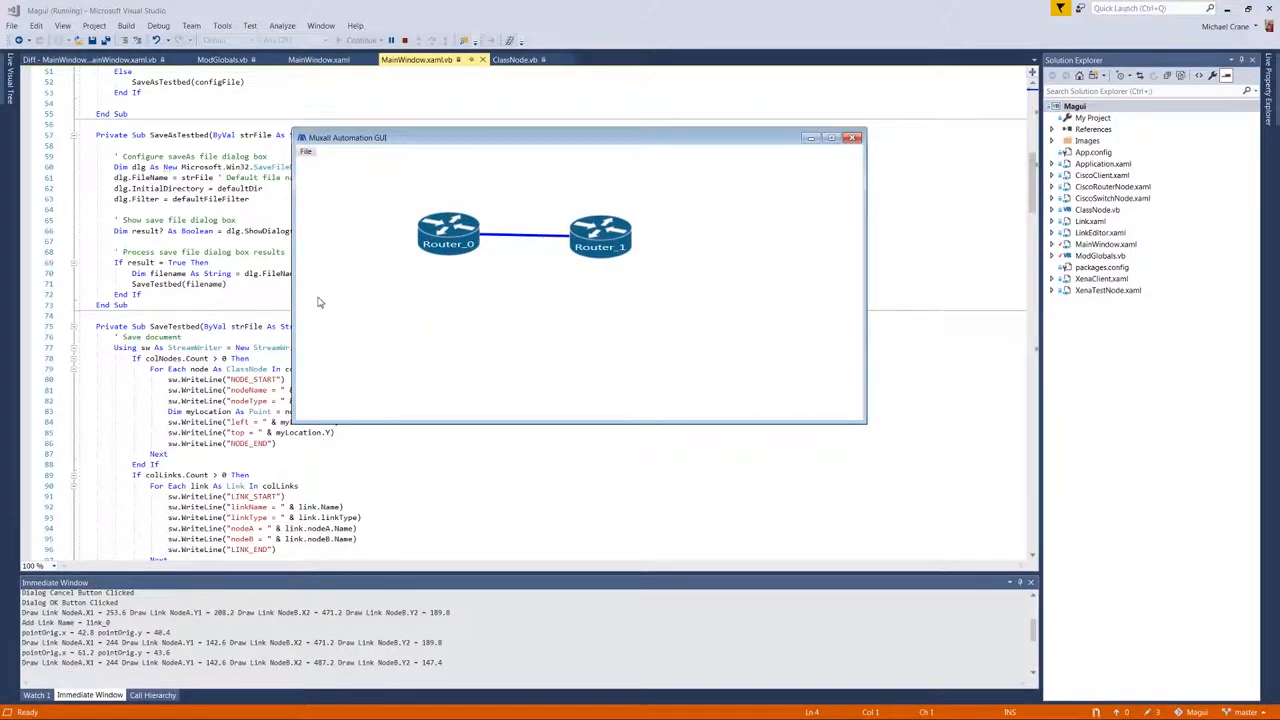
mouse_move(530, 287)
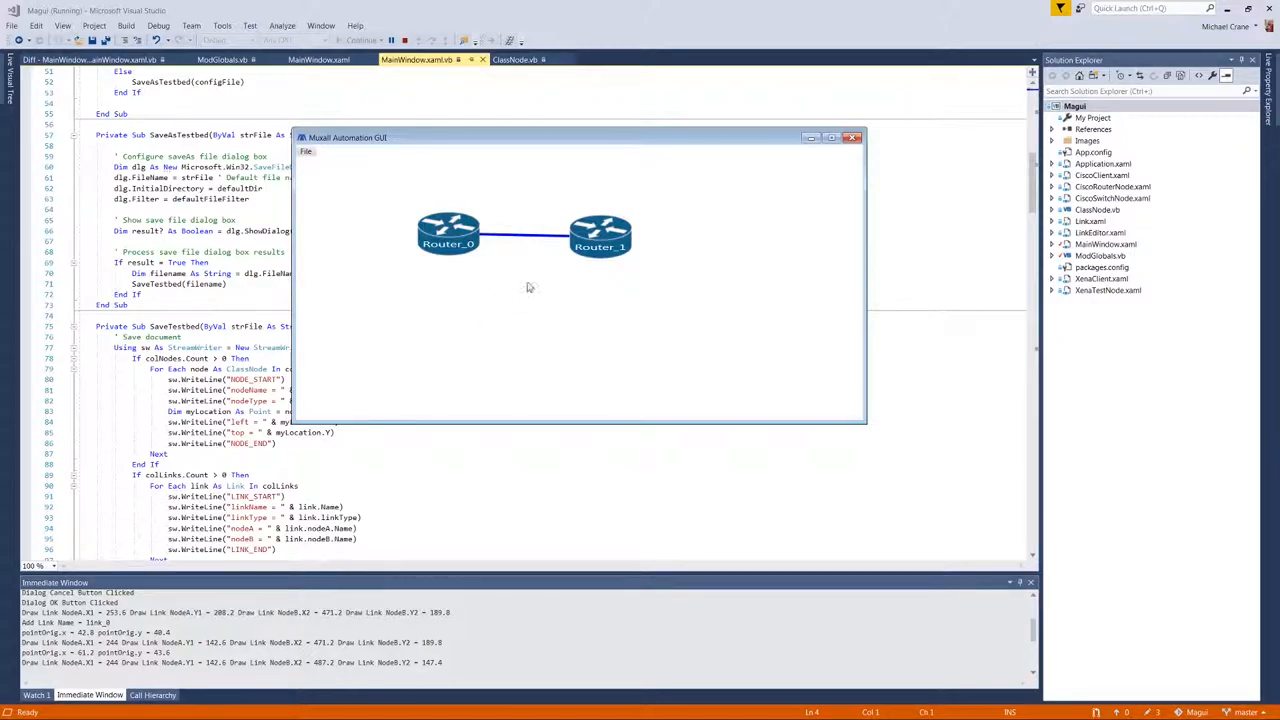
mouse_move(697, 294)
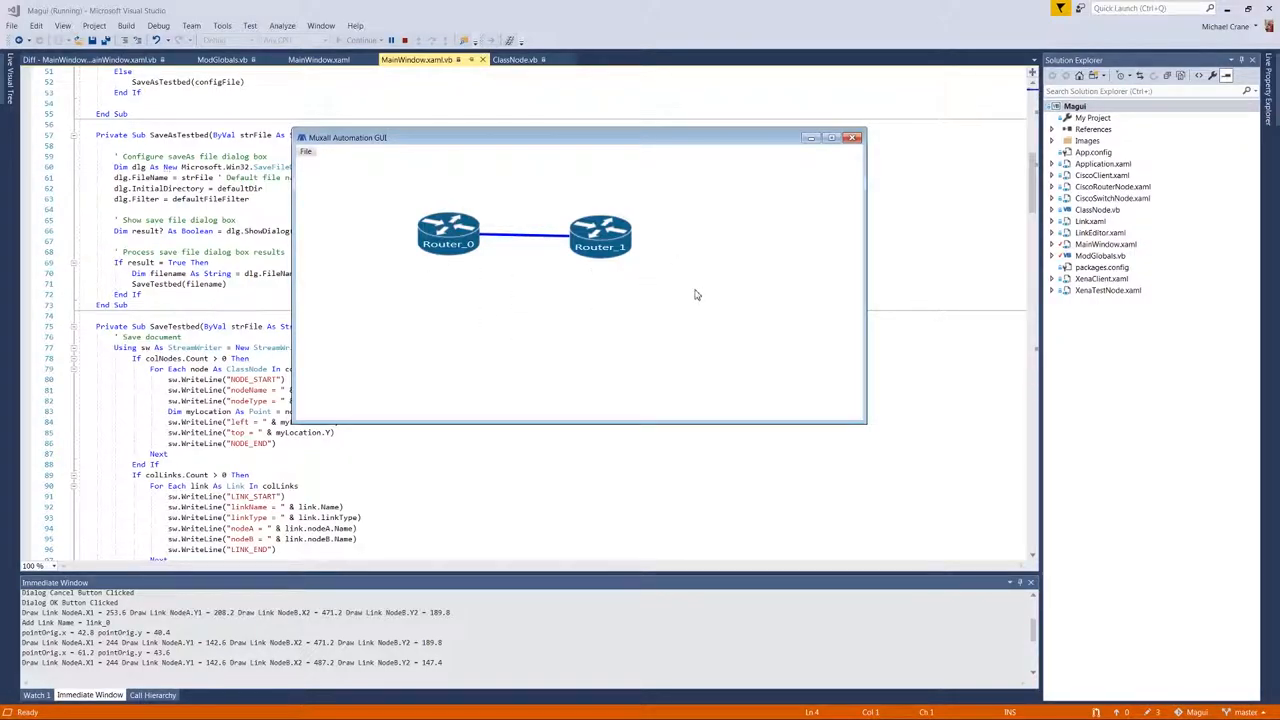
mouse_move(450, 204)
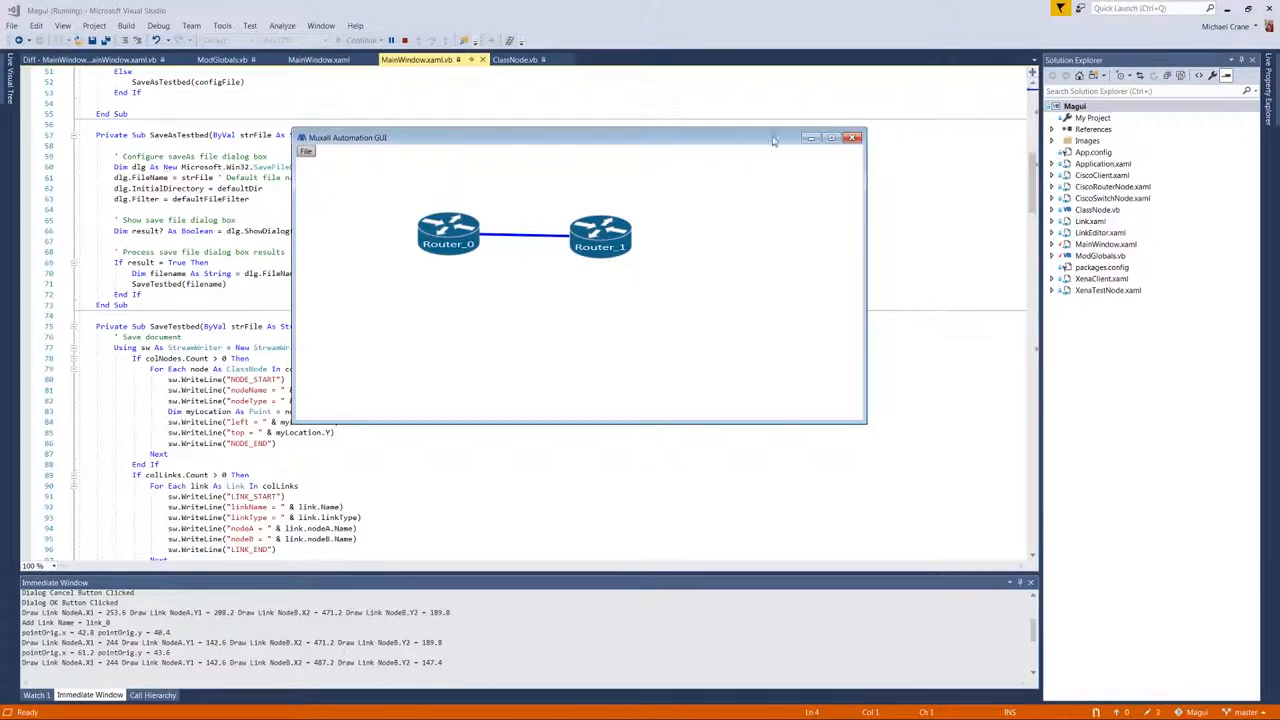
left_click(851, 137)
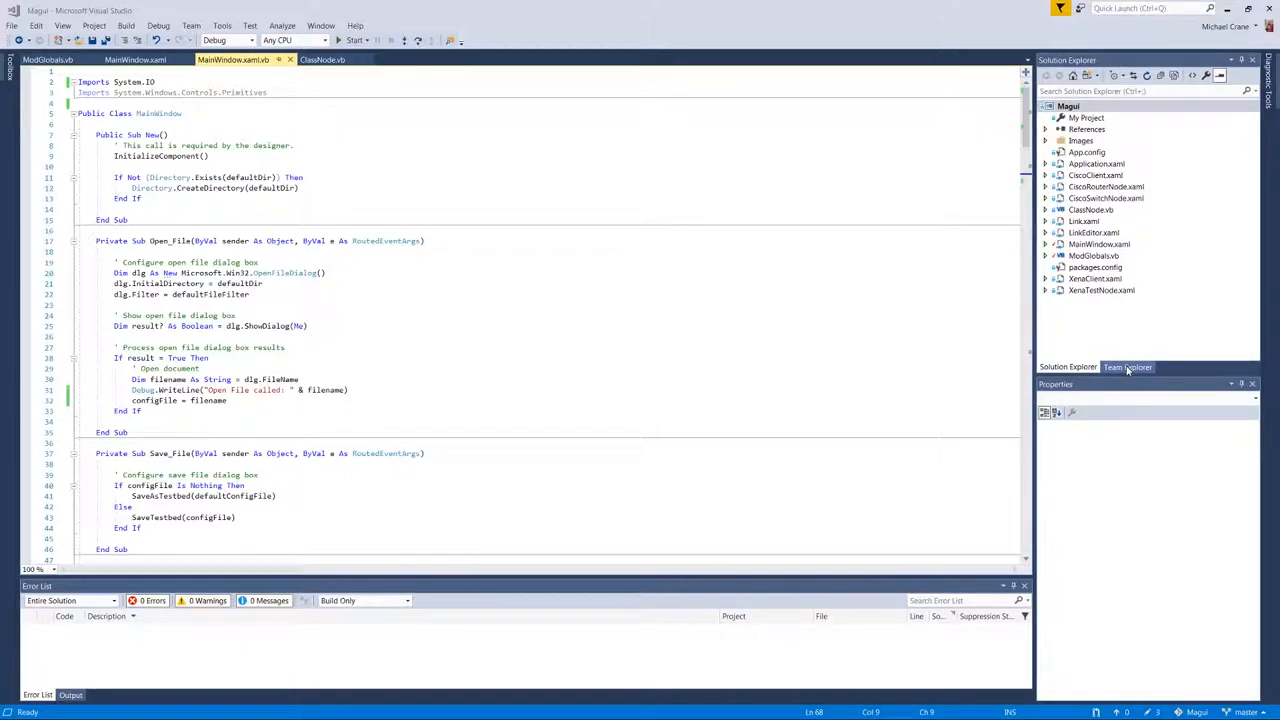
- Open Team Explorer pending Changes to view the MainWindow.xaml diff with its new File menu
left_click(1127, 367)
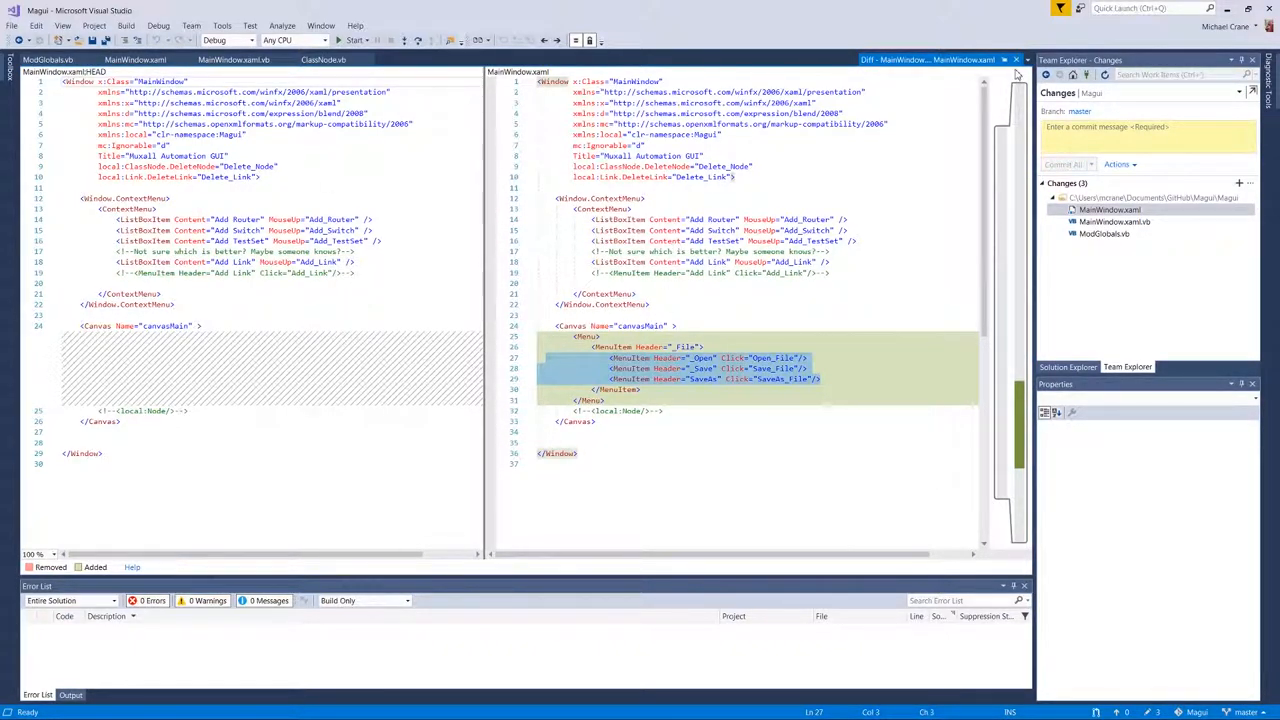
mouse_move(1100, 247)
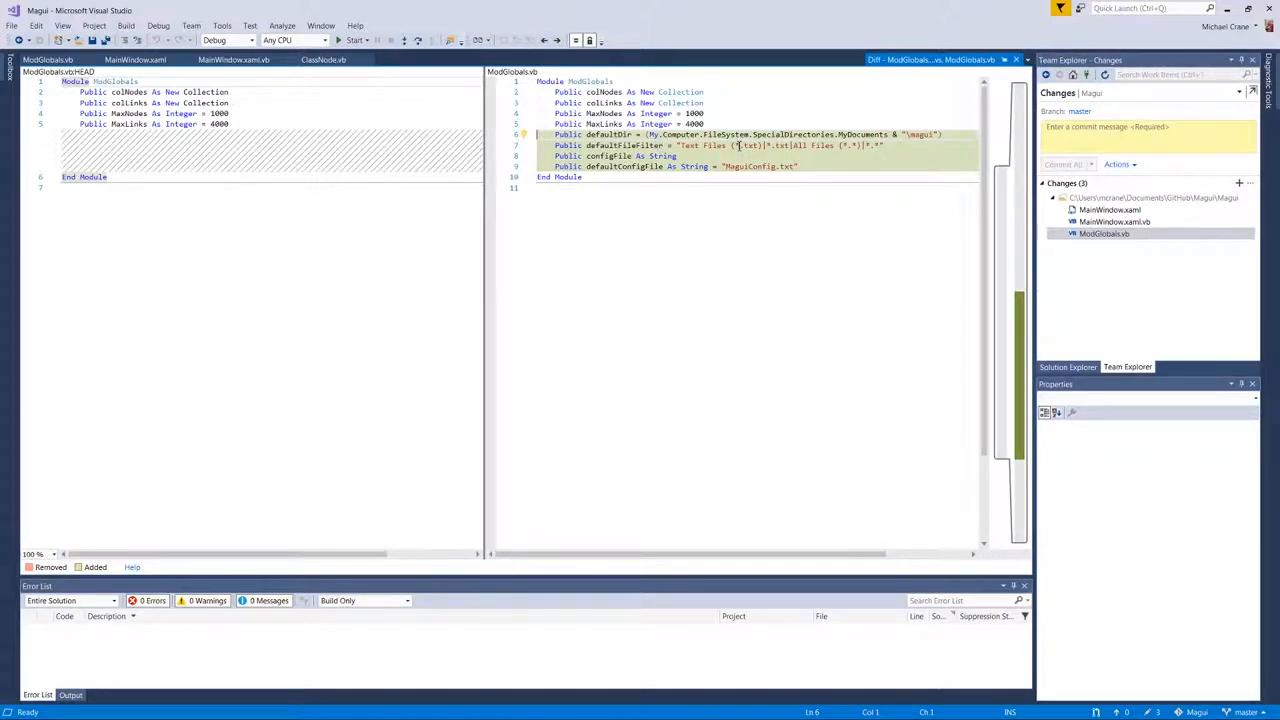
mouse_move(818, 152)
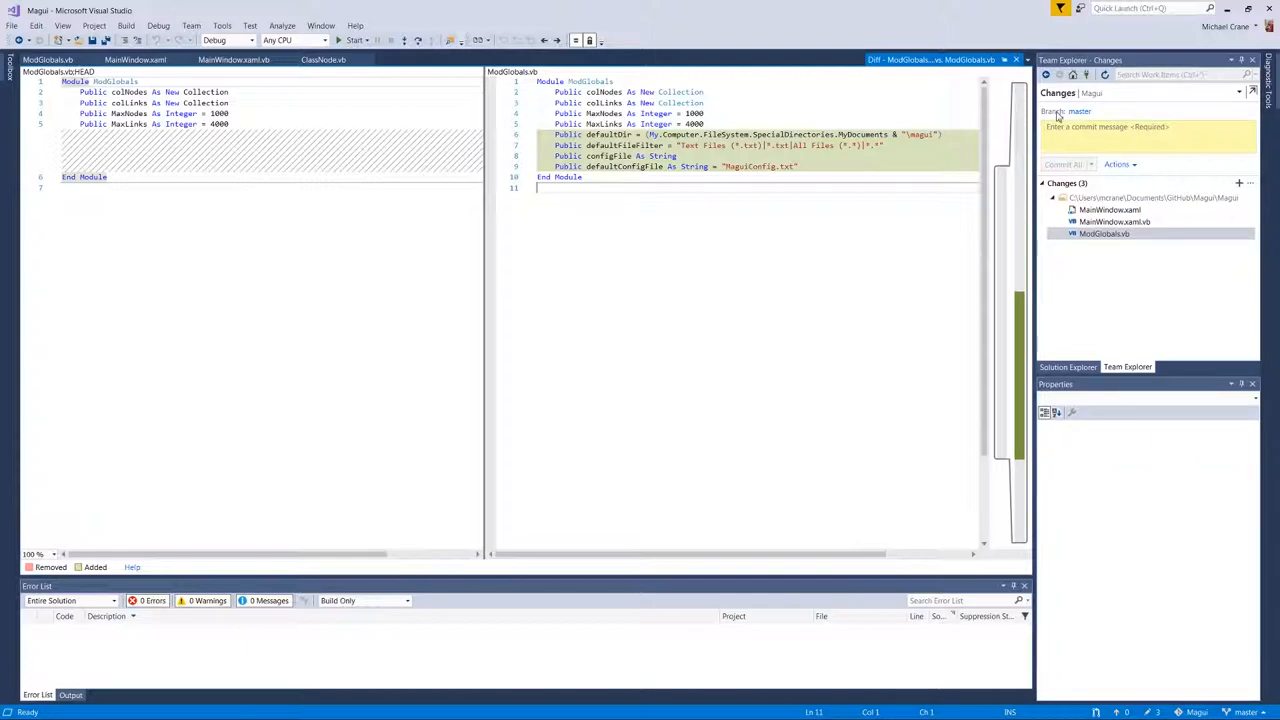
- After reviewing ModGlobals.vb's four new declarations, select MainWindow.xaml.vb in the changed files
left_click(1113, 221)
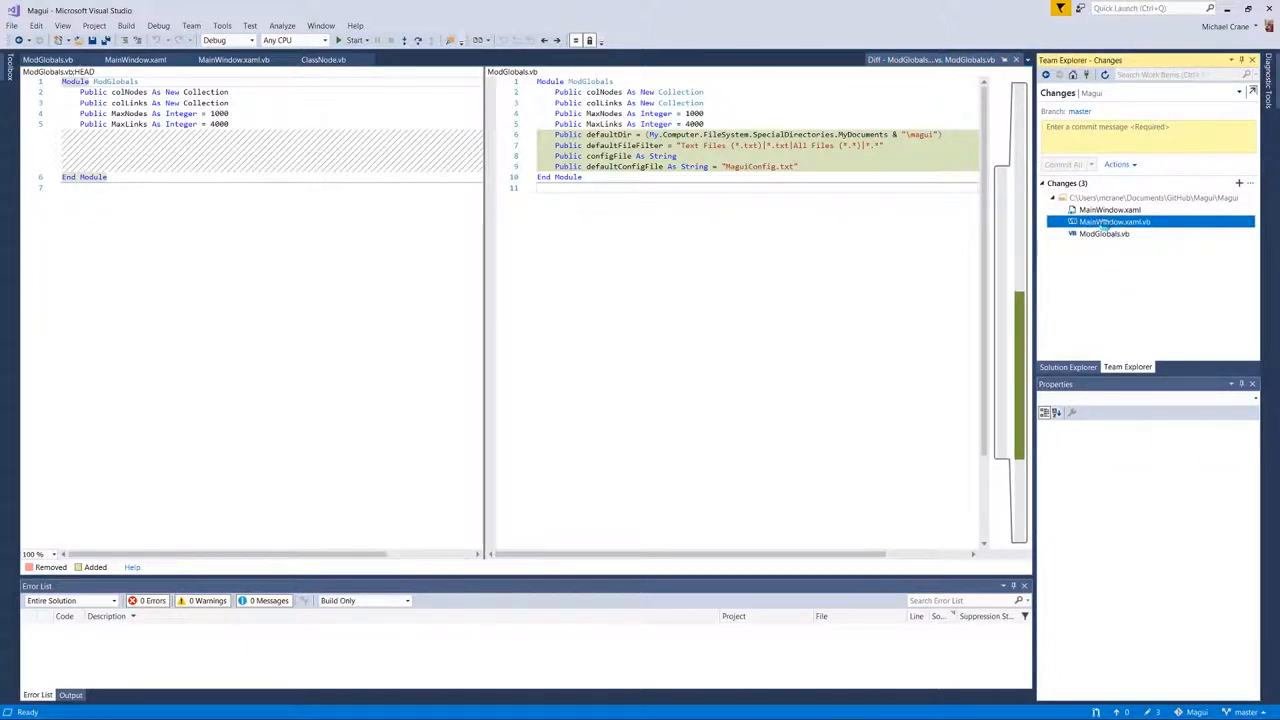
- Open the MainWindow.xaml.vb diff and review the added New, Open_File and Save_File routines
left_click(1113, 221)
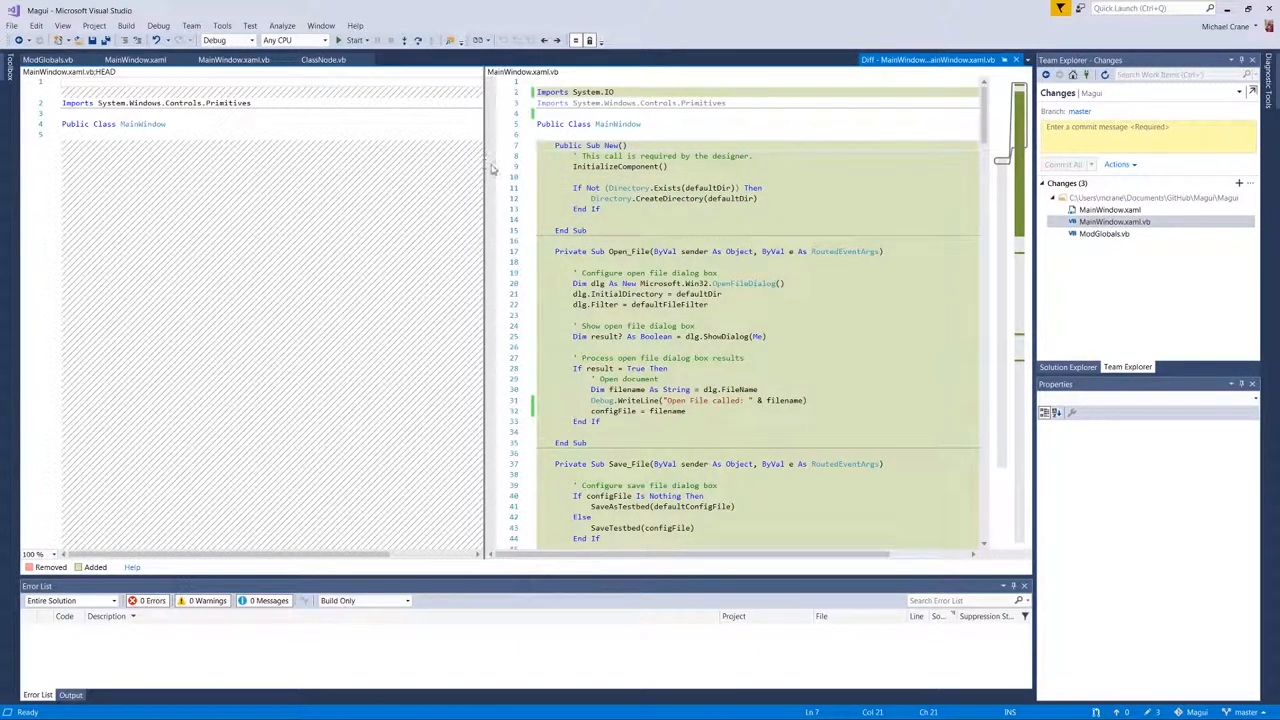
left_click(828, 135)
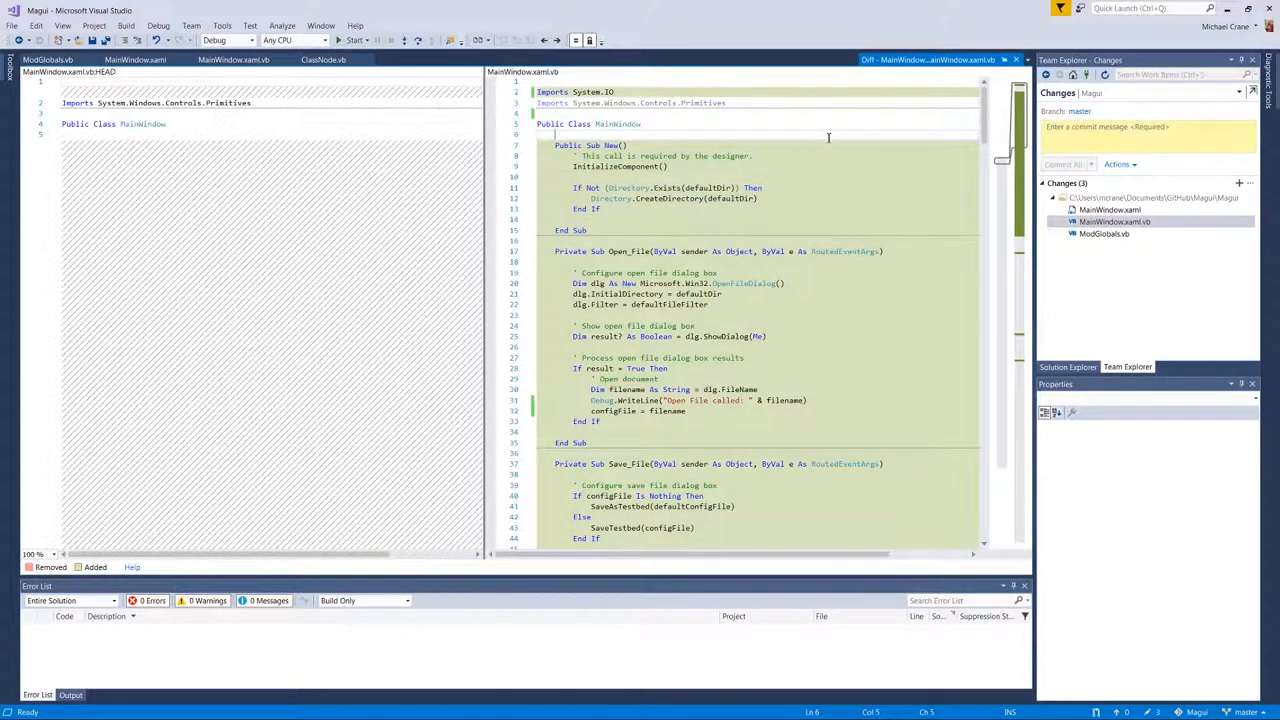
left_click(603, 209)
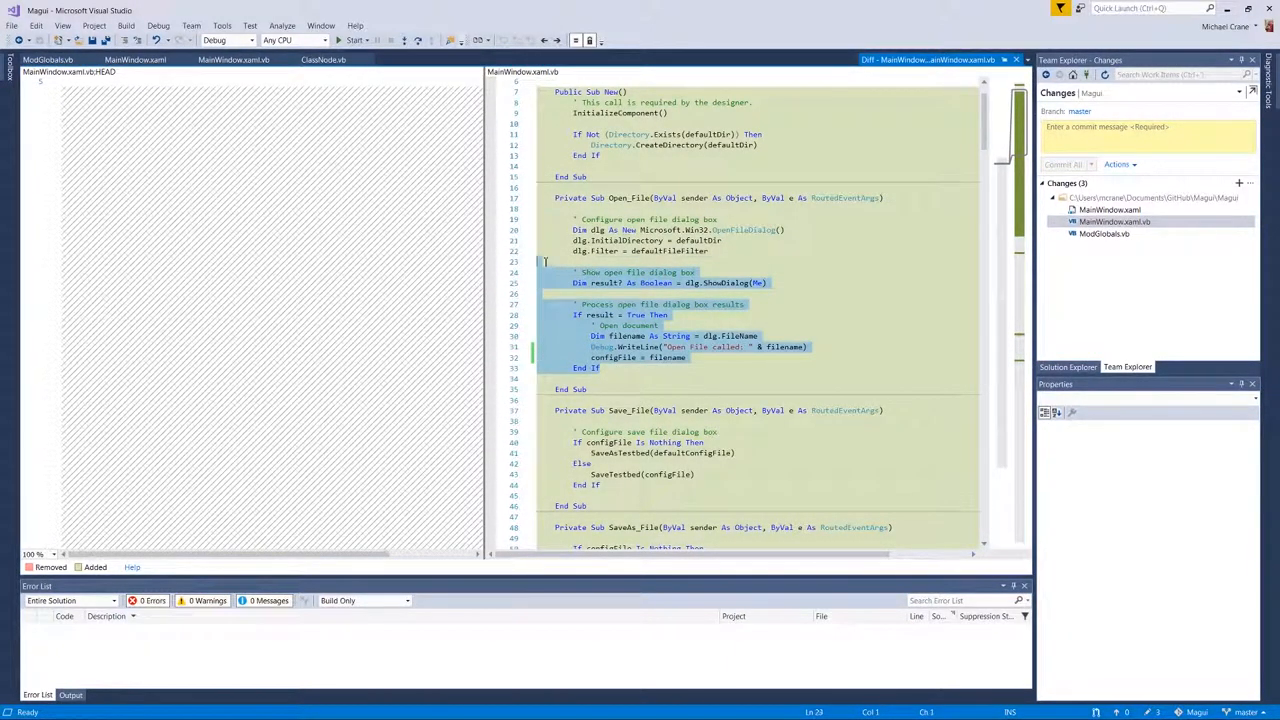
left_click(683, 230)
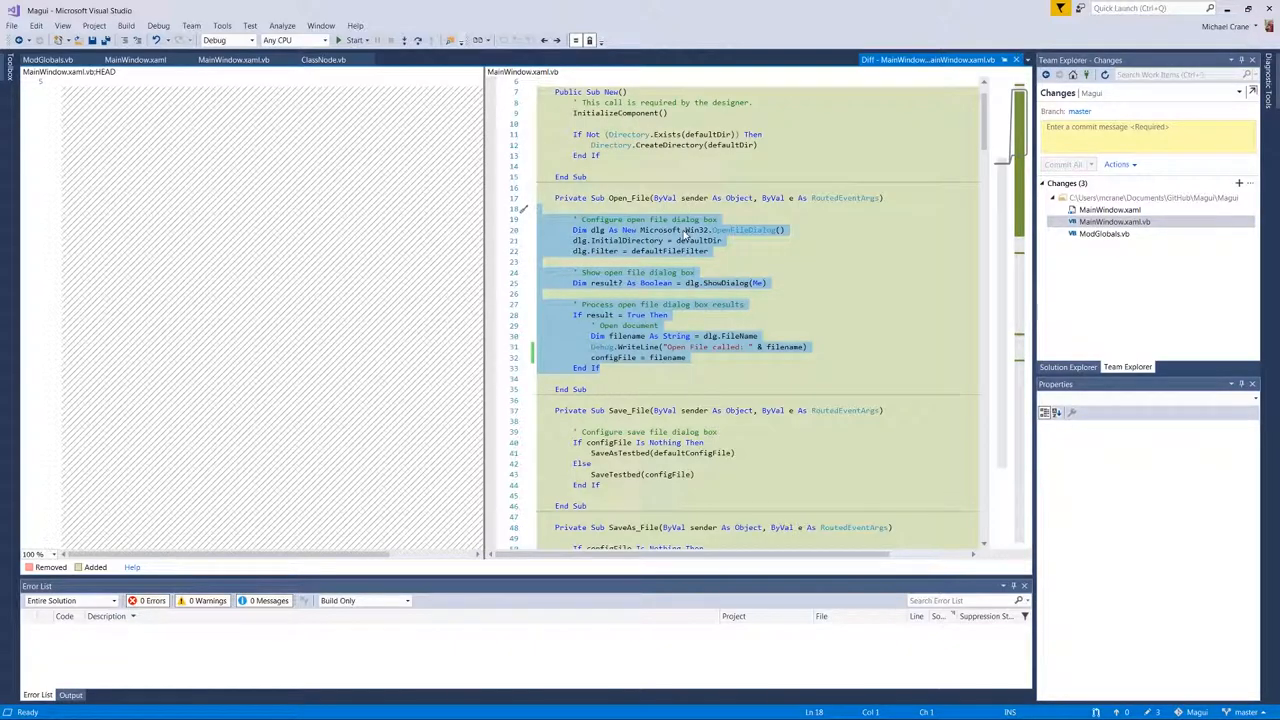
left_click(840, 238)
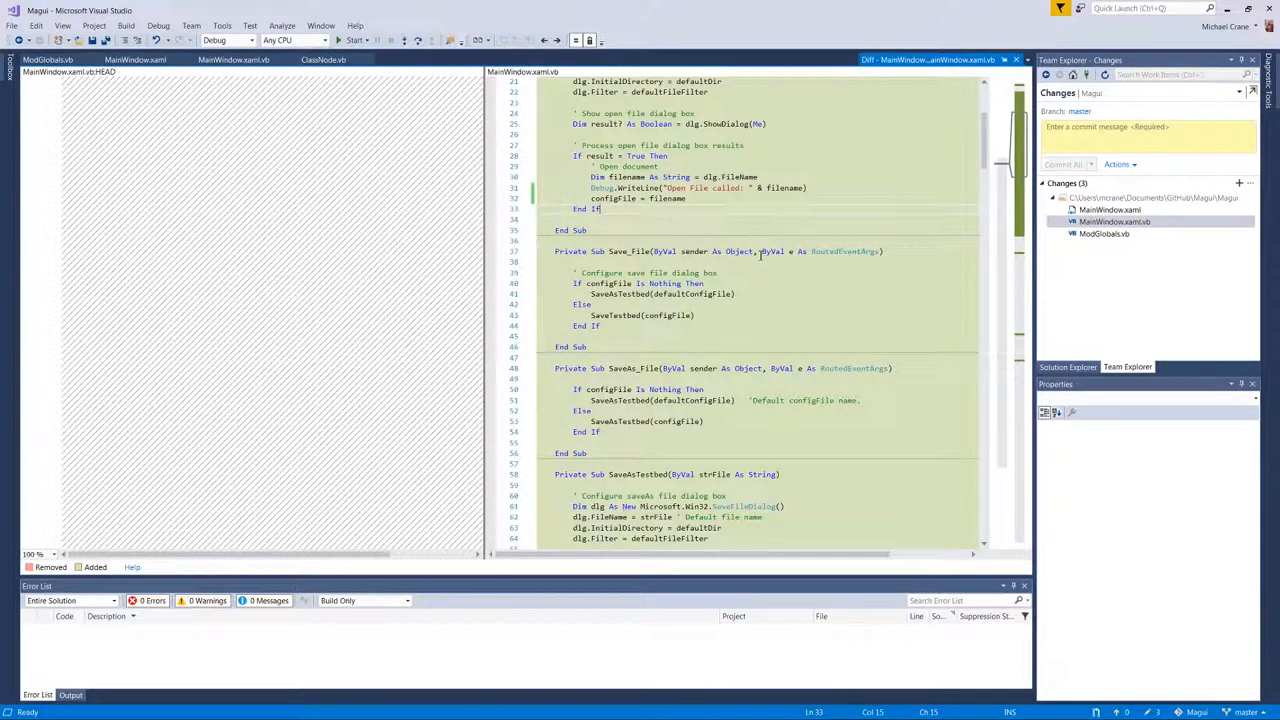
left_click(1110, 210)
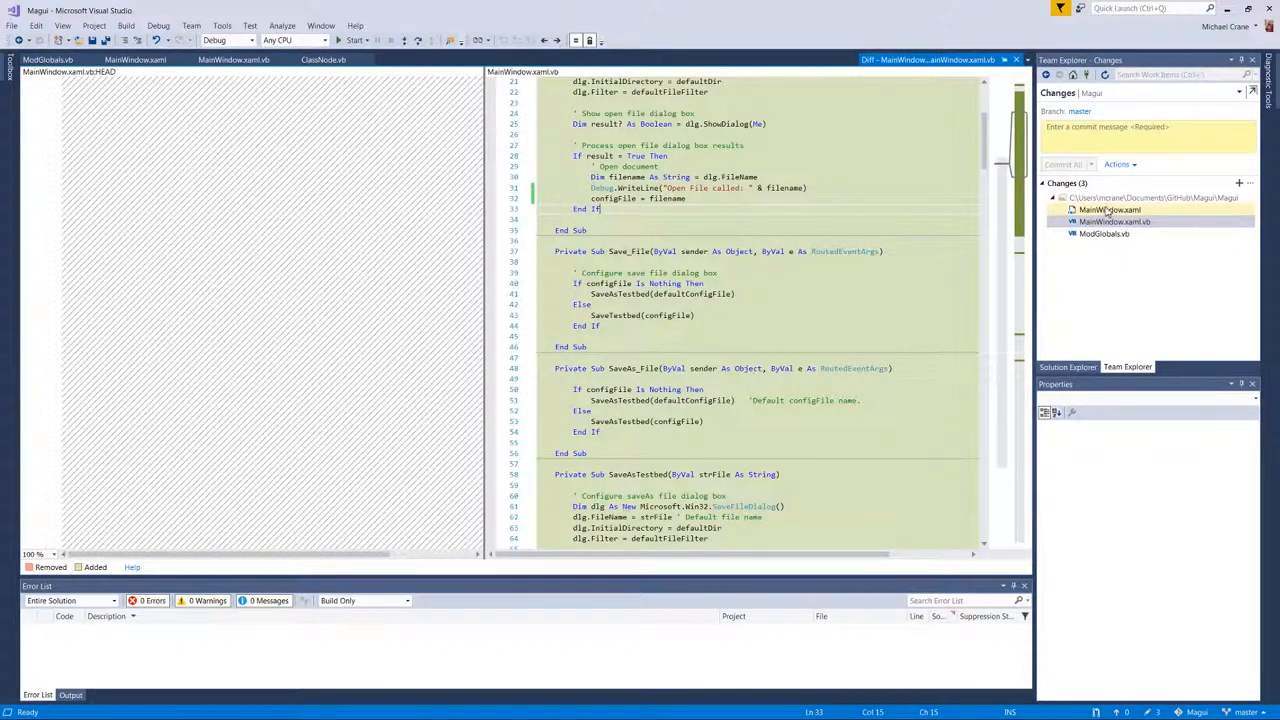
left_click(1110, 209)
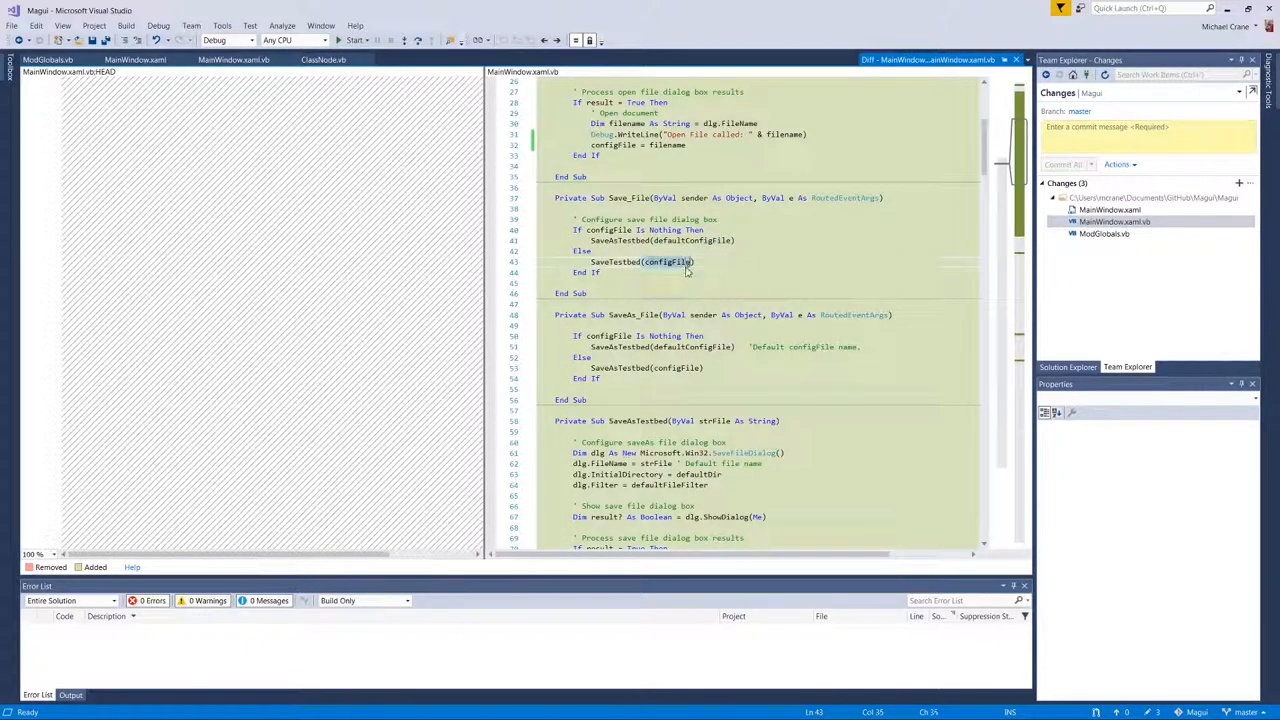
scroll("down", 3)
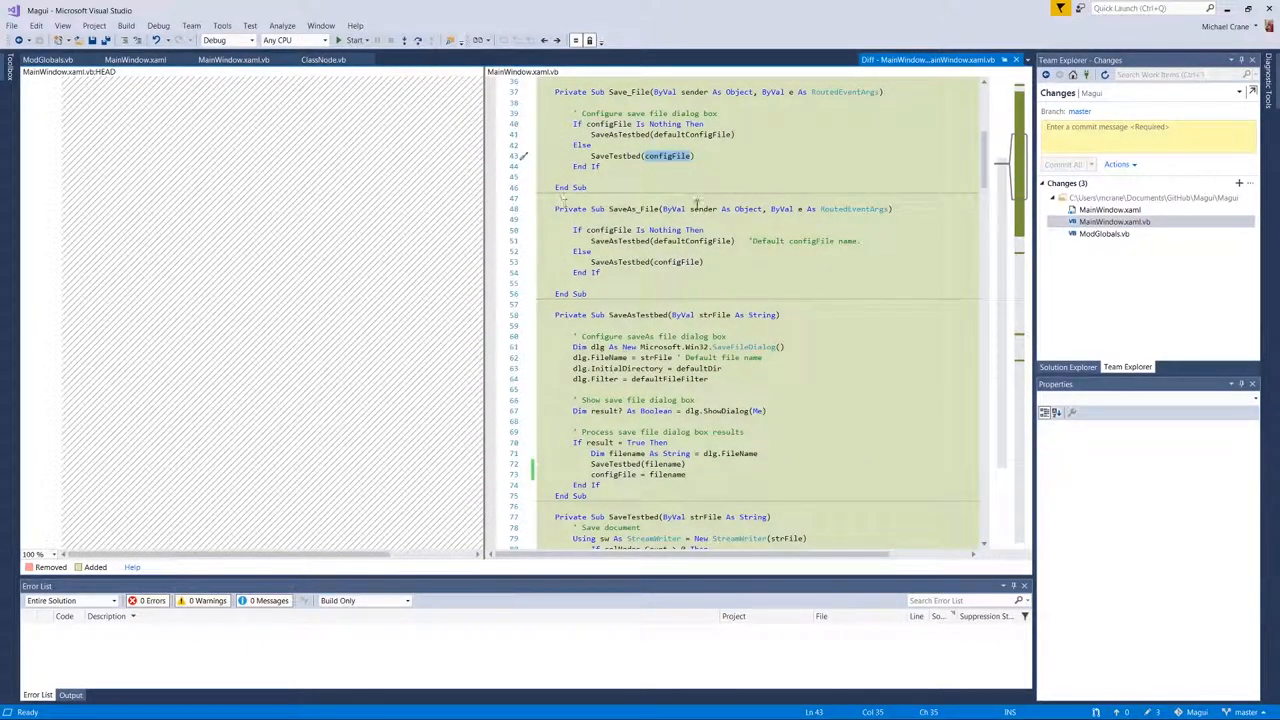
mouse_move(630, 222)
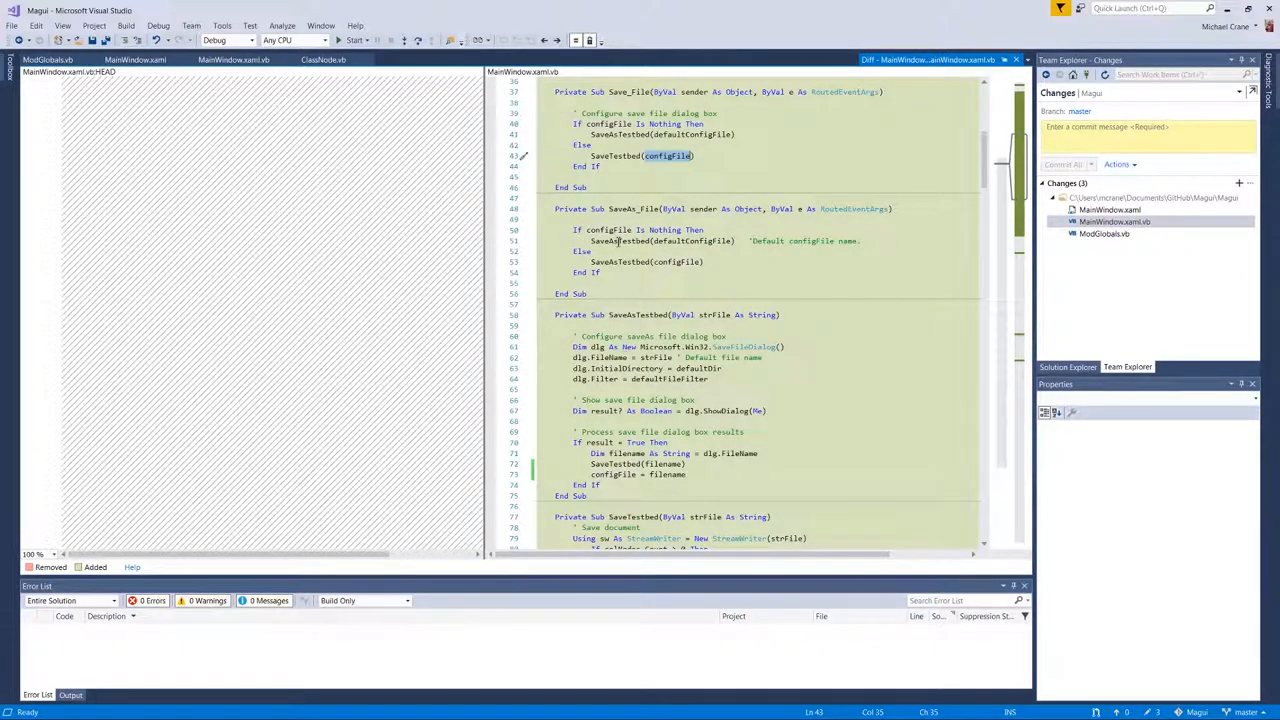
left_click(705, 251)
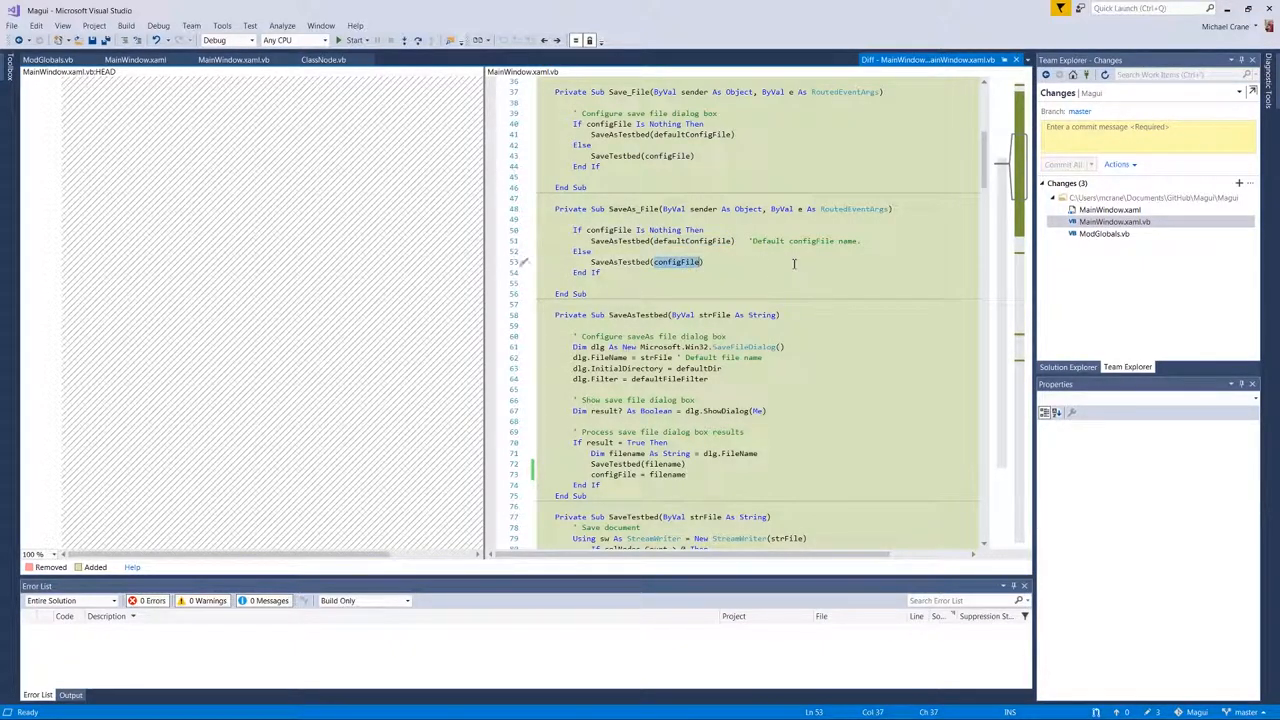
mouse_move(740, 264)
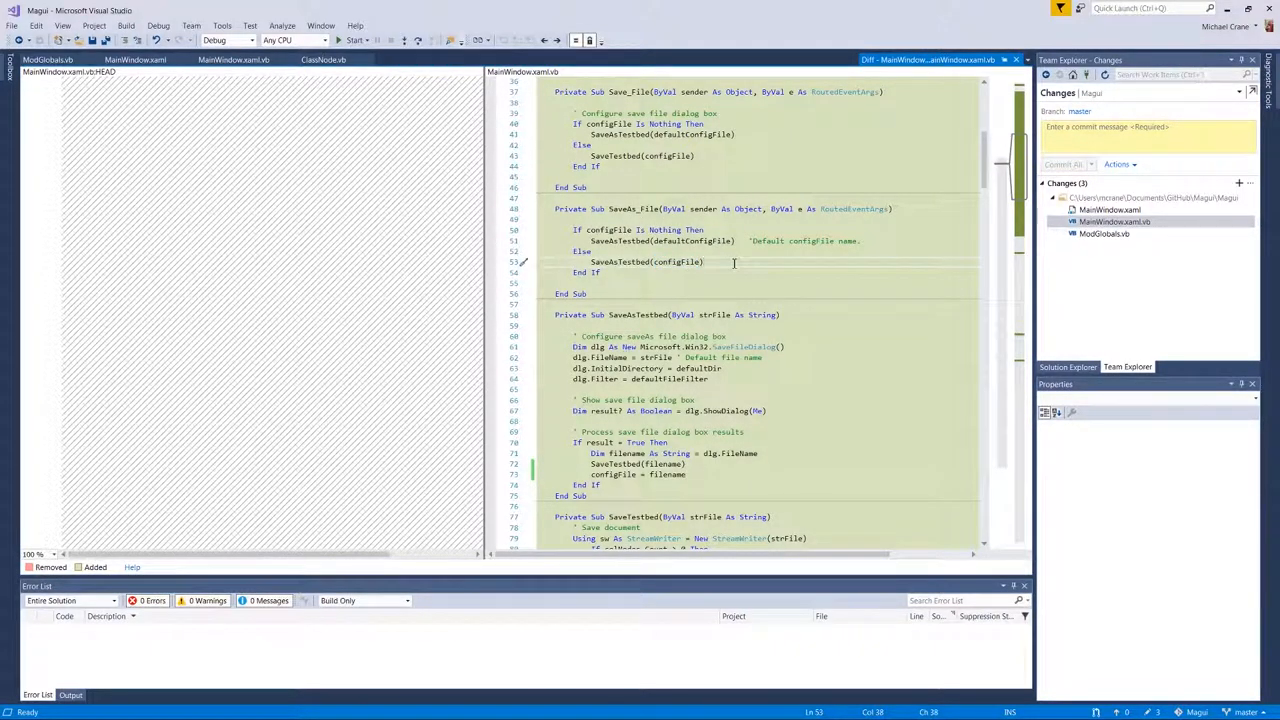
scroll("down", 3)
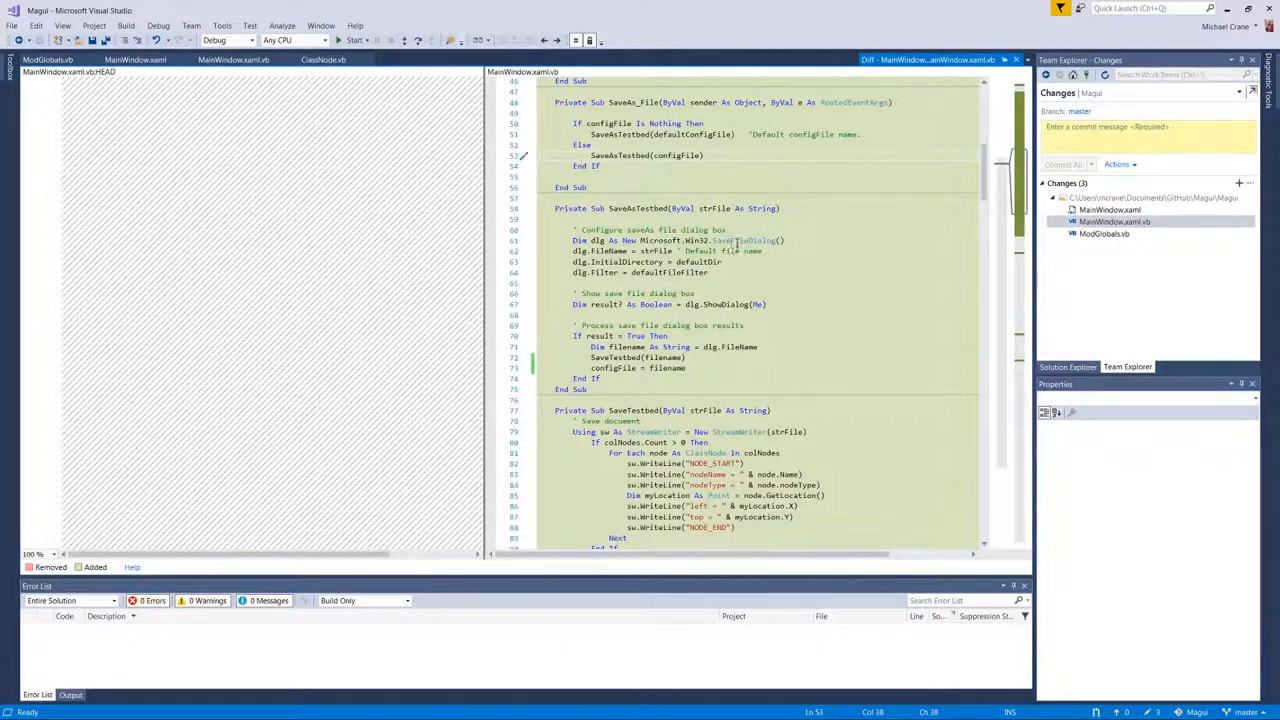
- Highlight the Microsoft.Win32 namespace and line 64 Filter assignment, then open the ModGlobals.vb diff
double_click(740, 240)
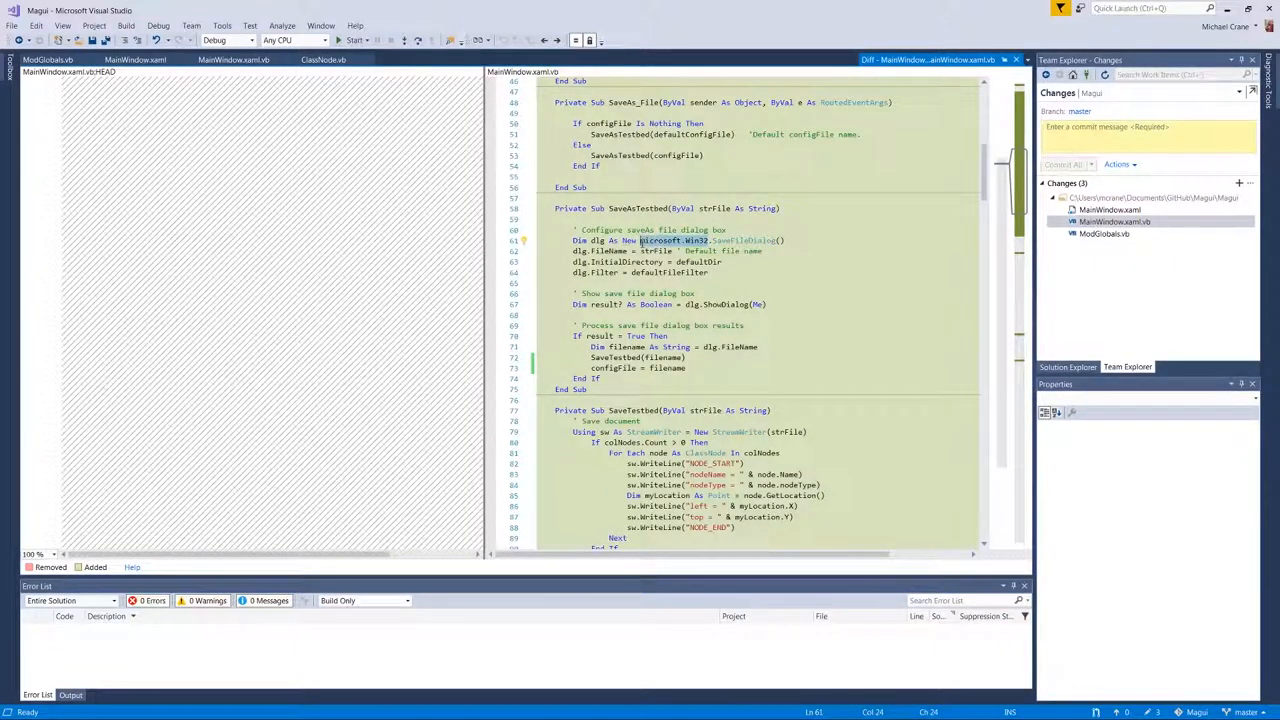
left_click(711, 272)
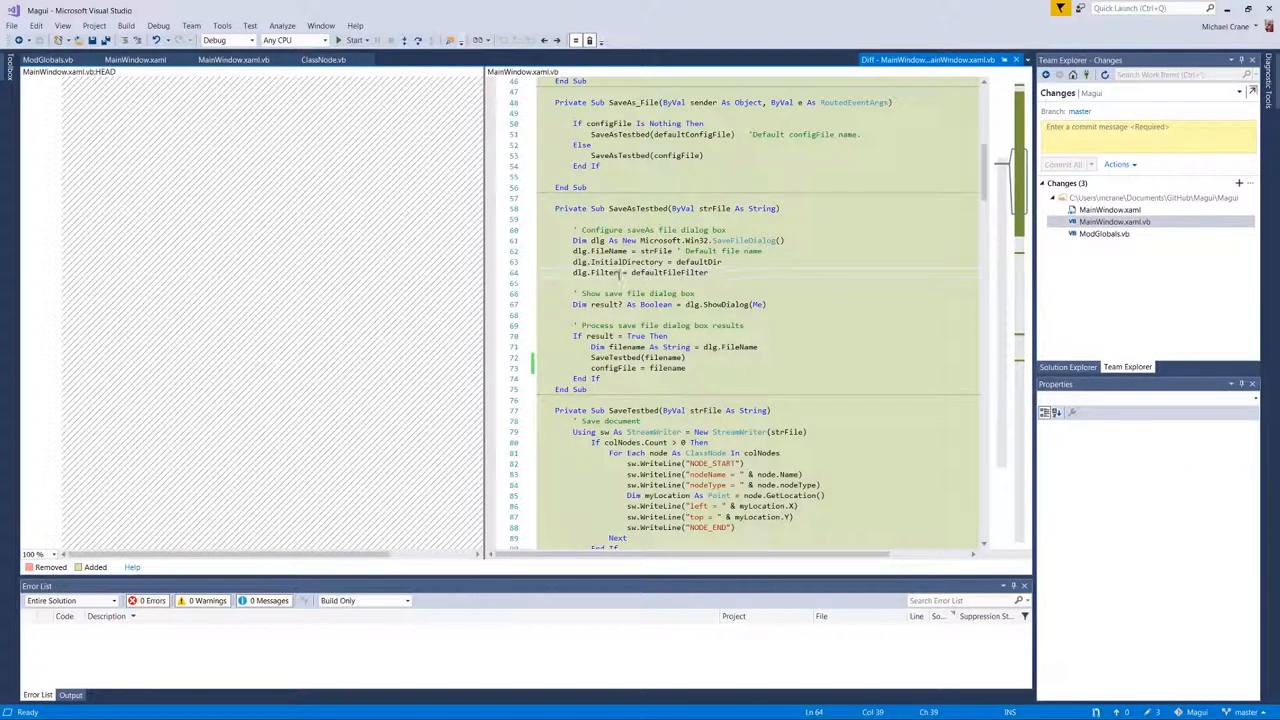
double_click(668, 272)
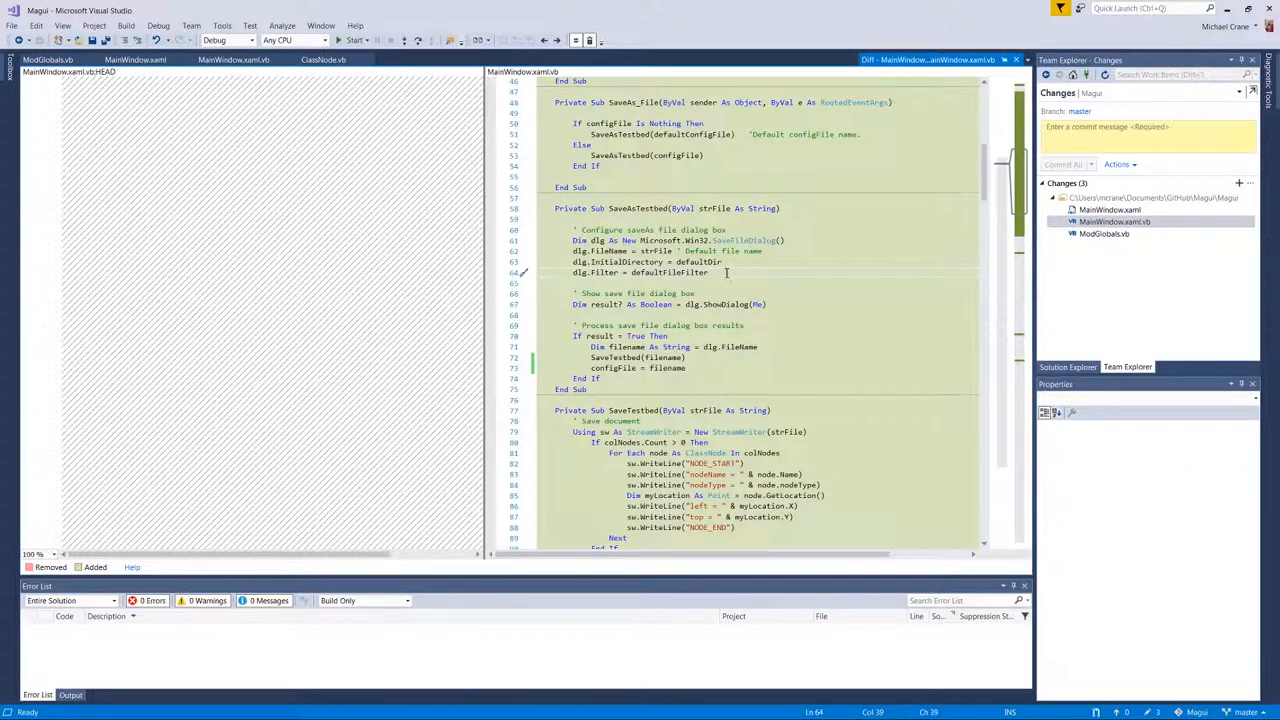
left_click(1103, 233)
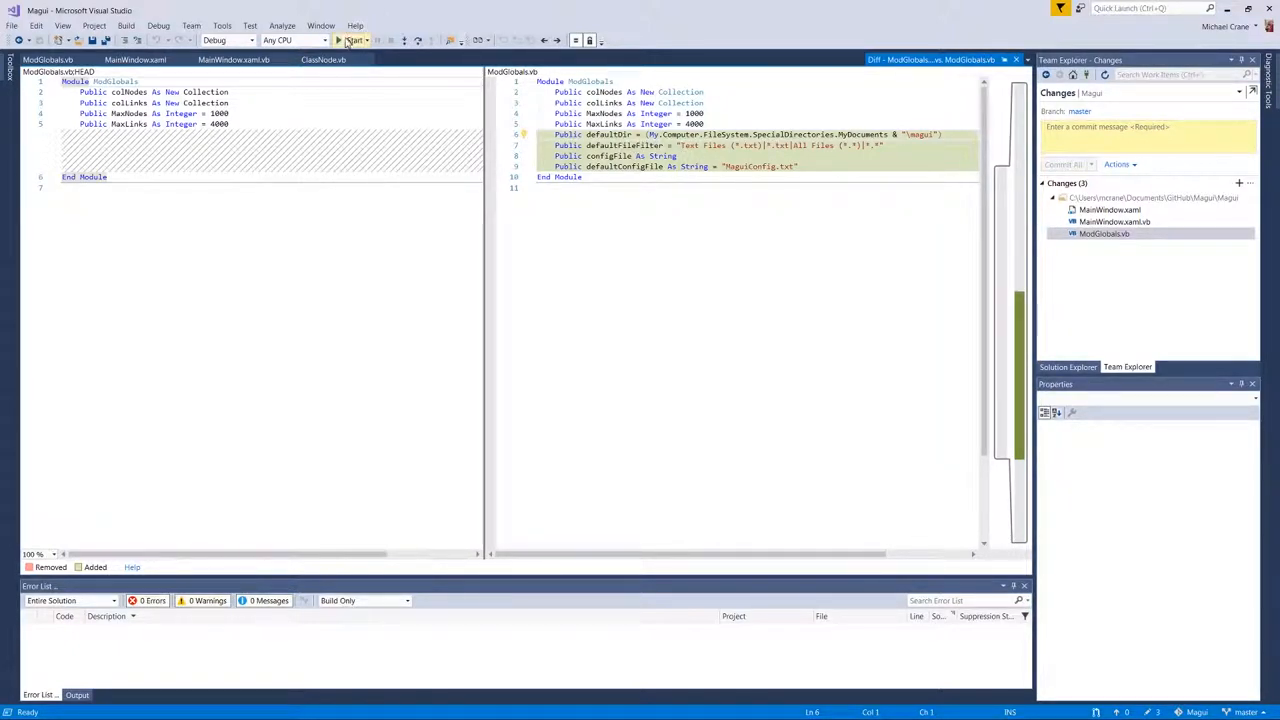
left_click(351, 40)
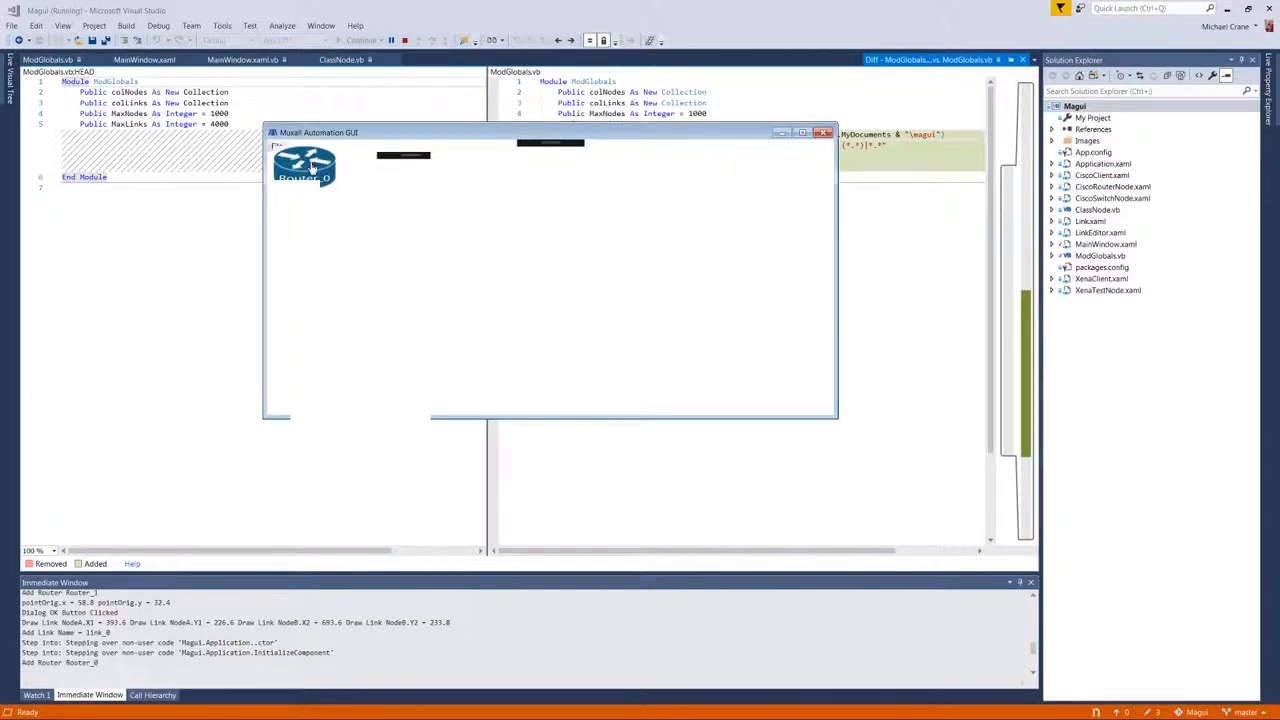
left_click_drag(305, 165, 560, 258)
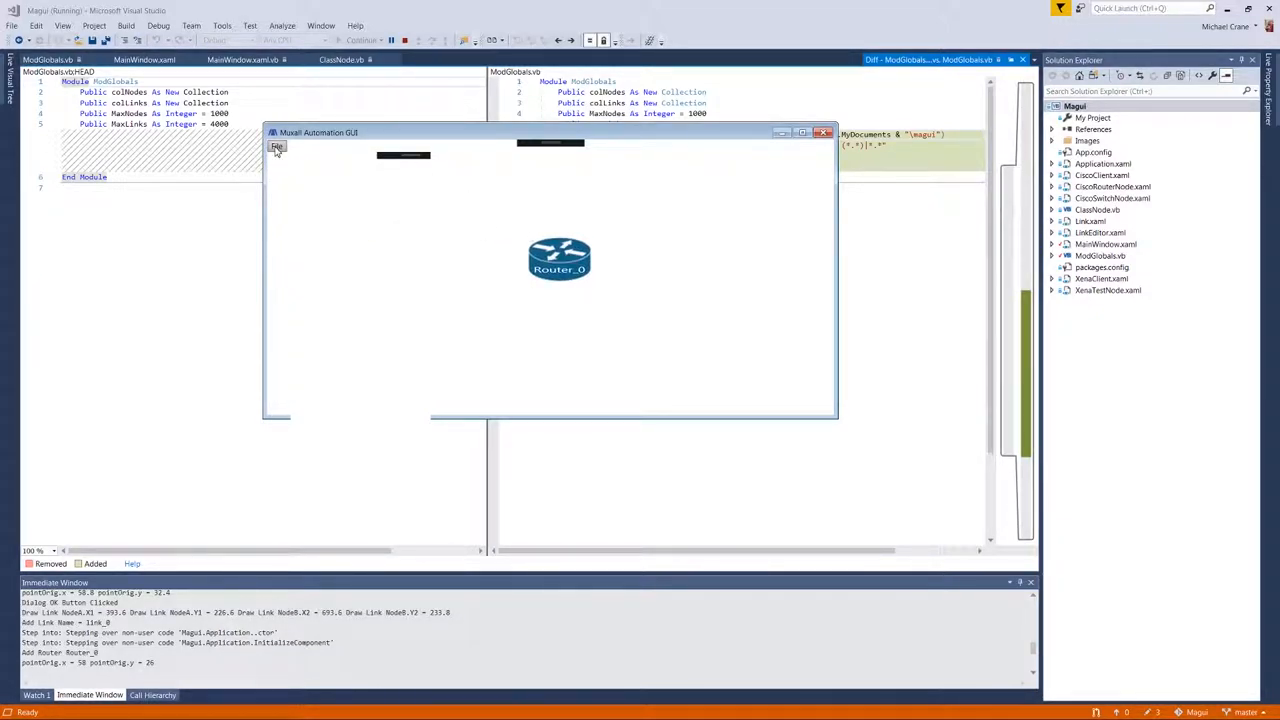
mouse_move(305, 198)
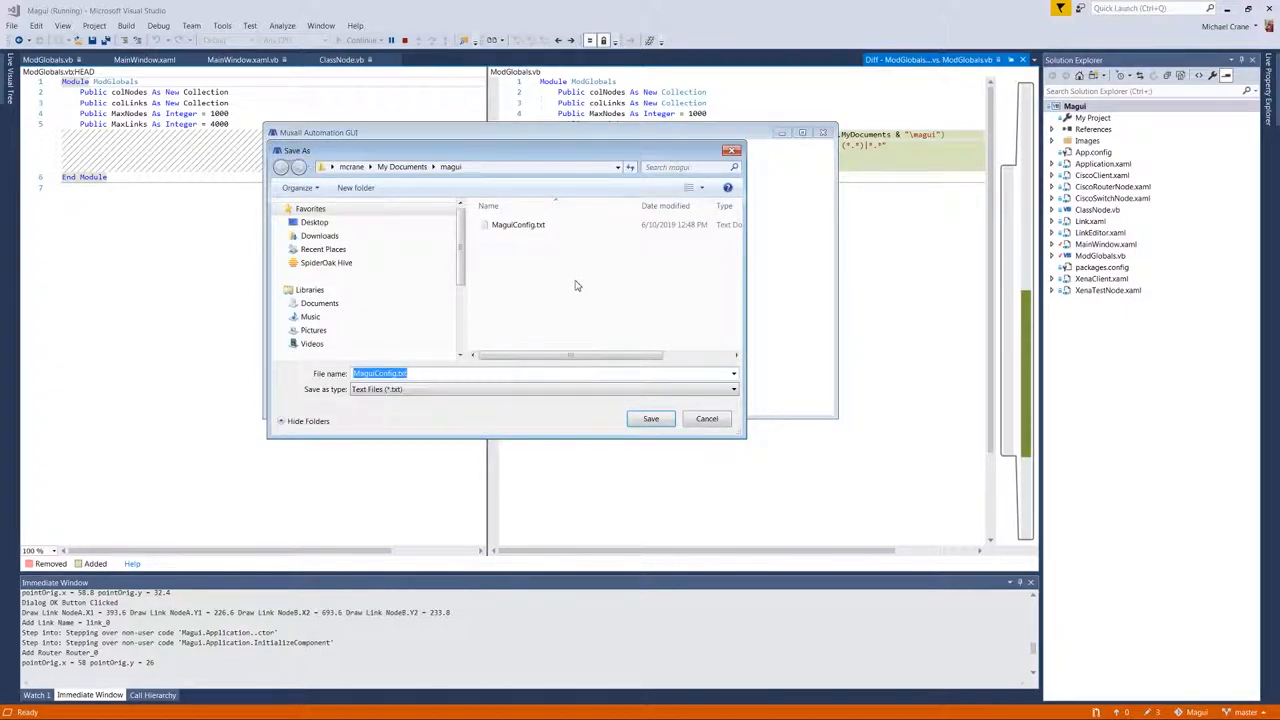
mouse_move(345, 397)
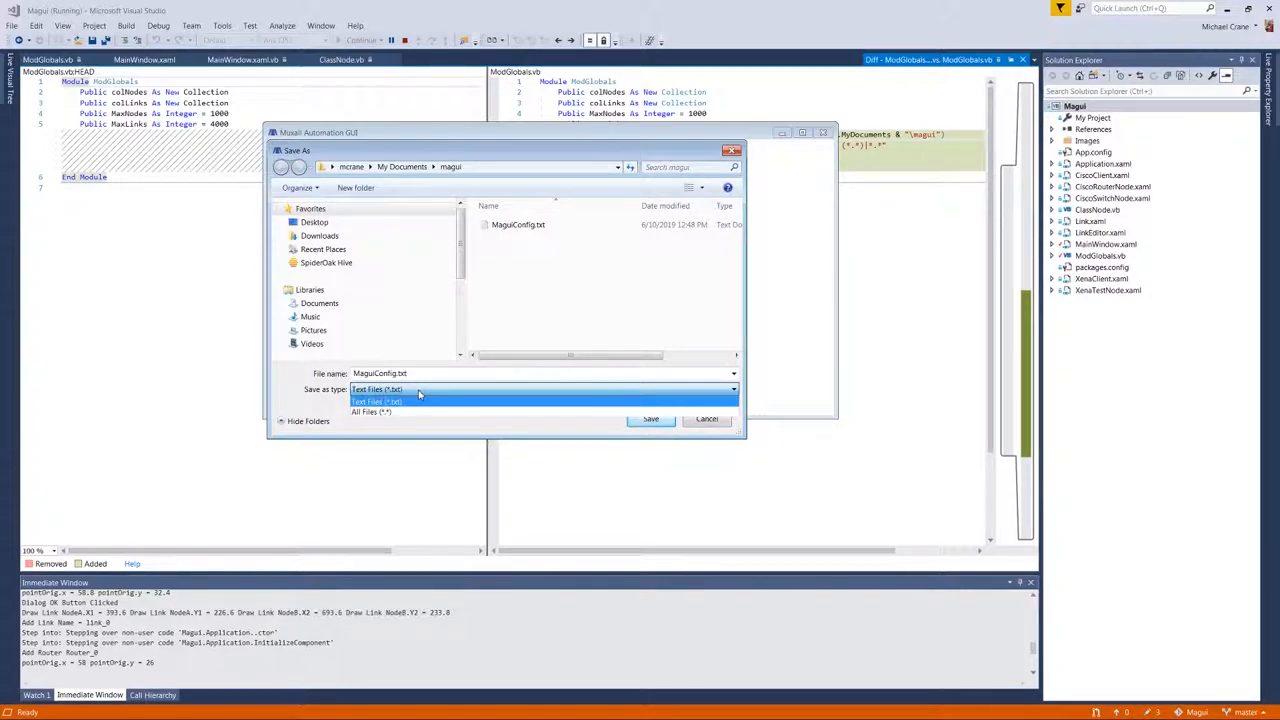
left_click(377, 401)
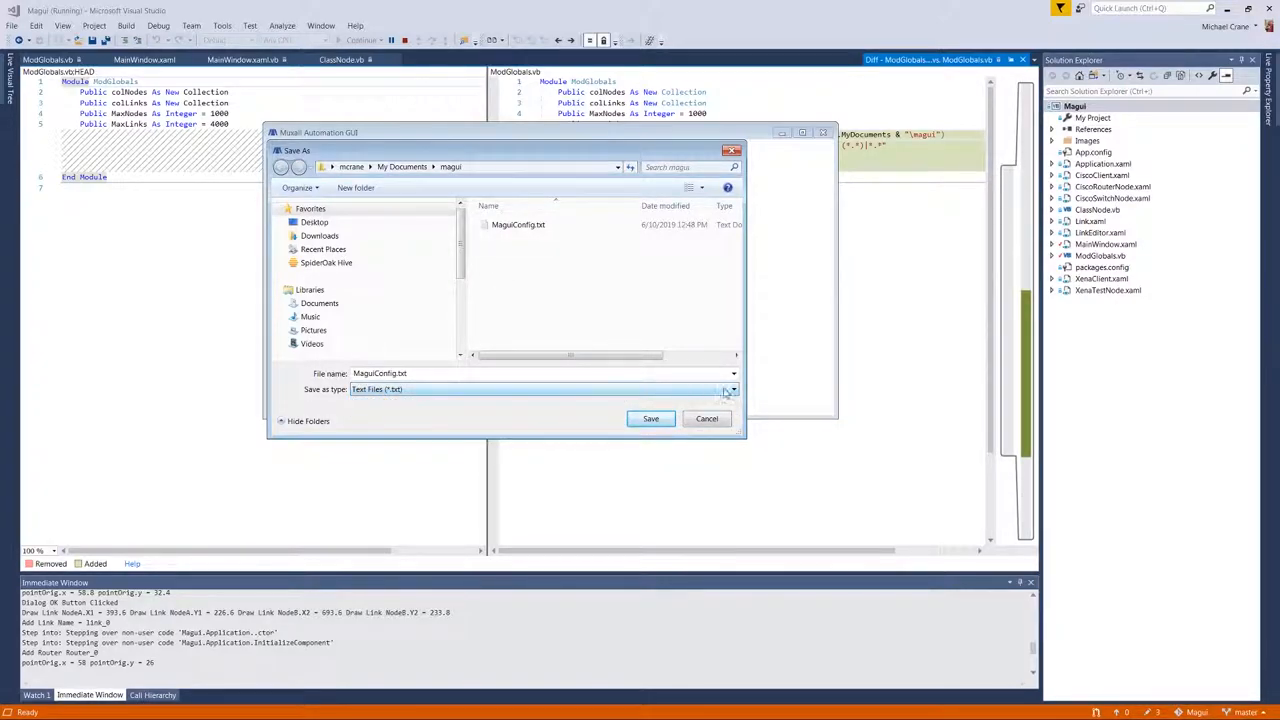
left_click(730, 389)
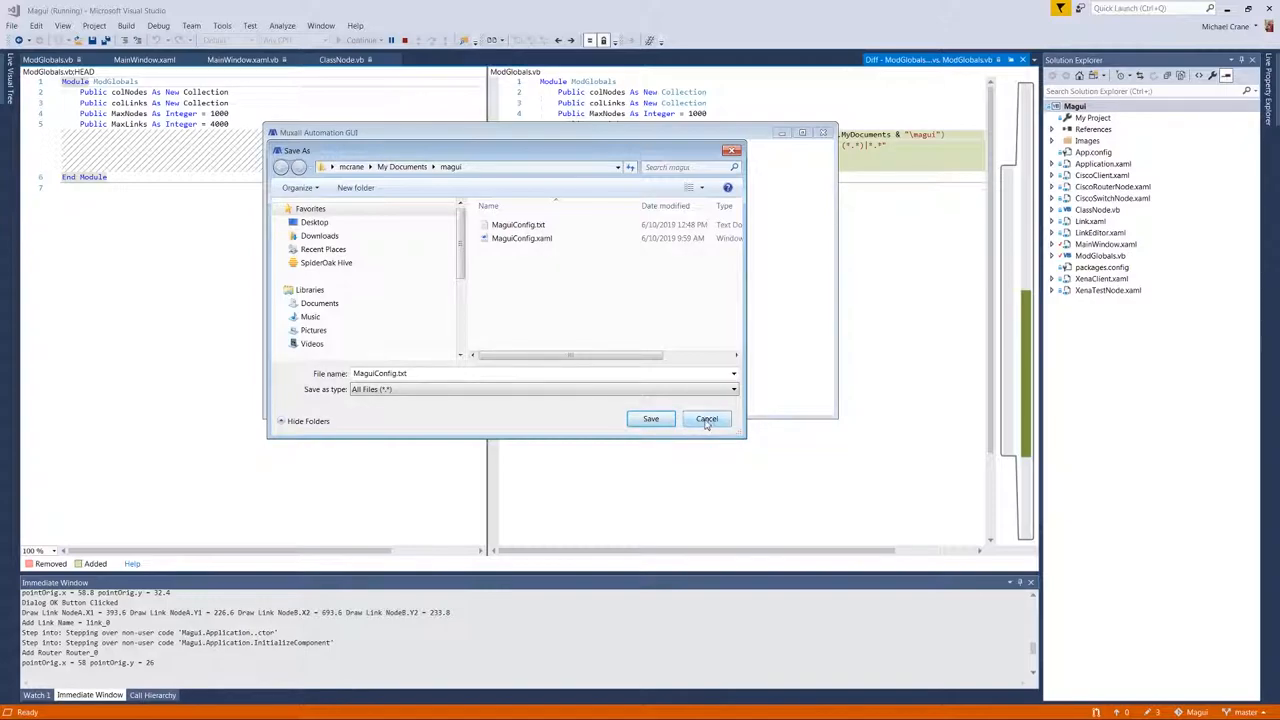
left_click(707, 418)
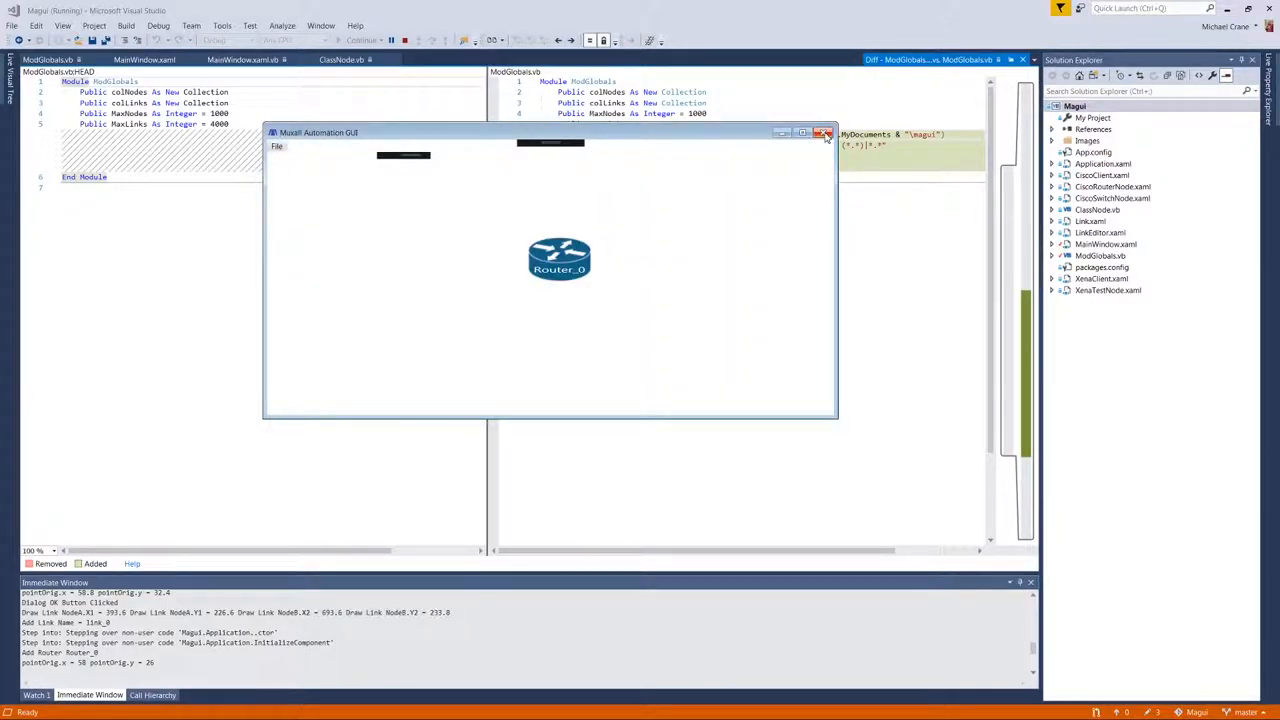
left_click(825, 133)
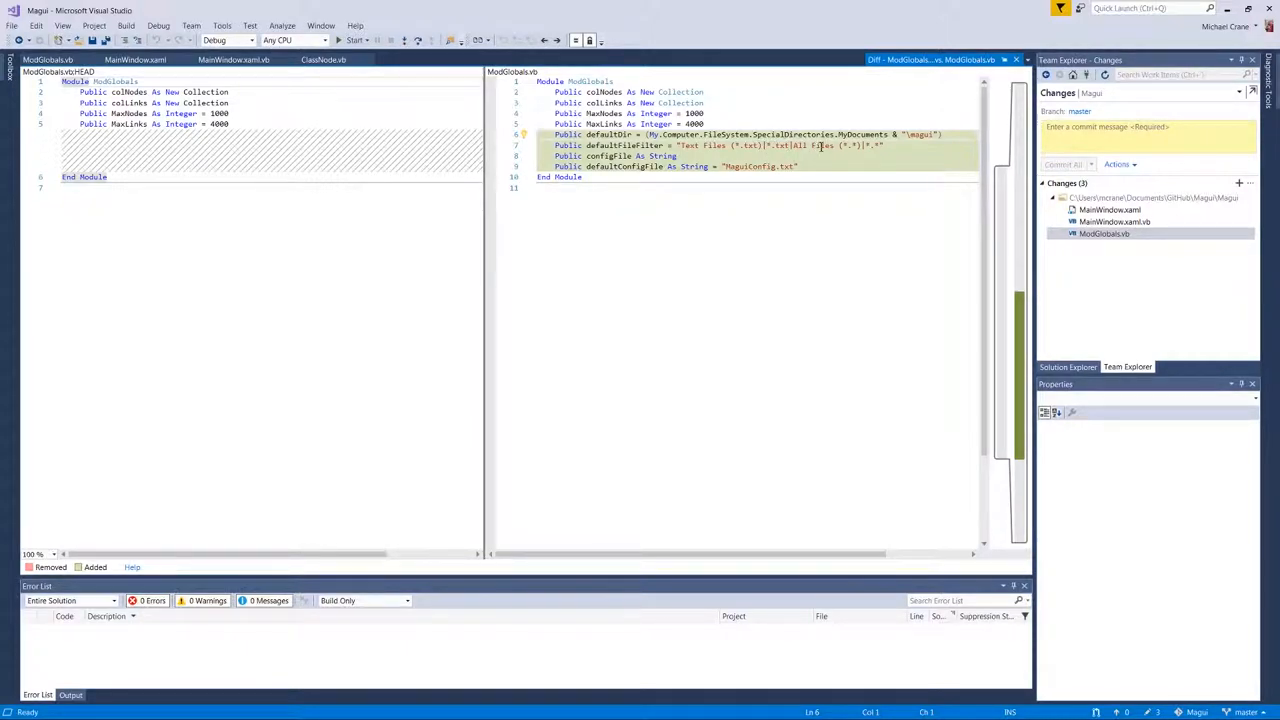
- Open the MainWindow.xaml.vb diff and scroll through the SaveAsTestbed and SaveTestbed code
left_click(1109, 210)
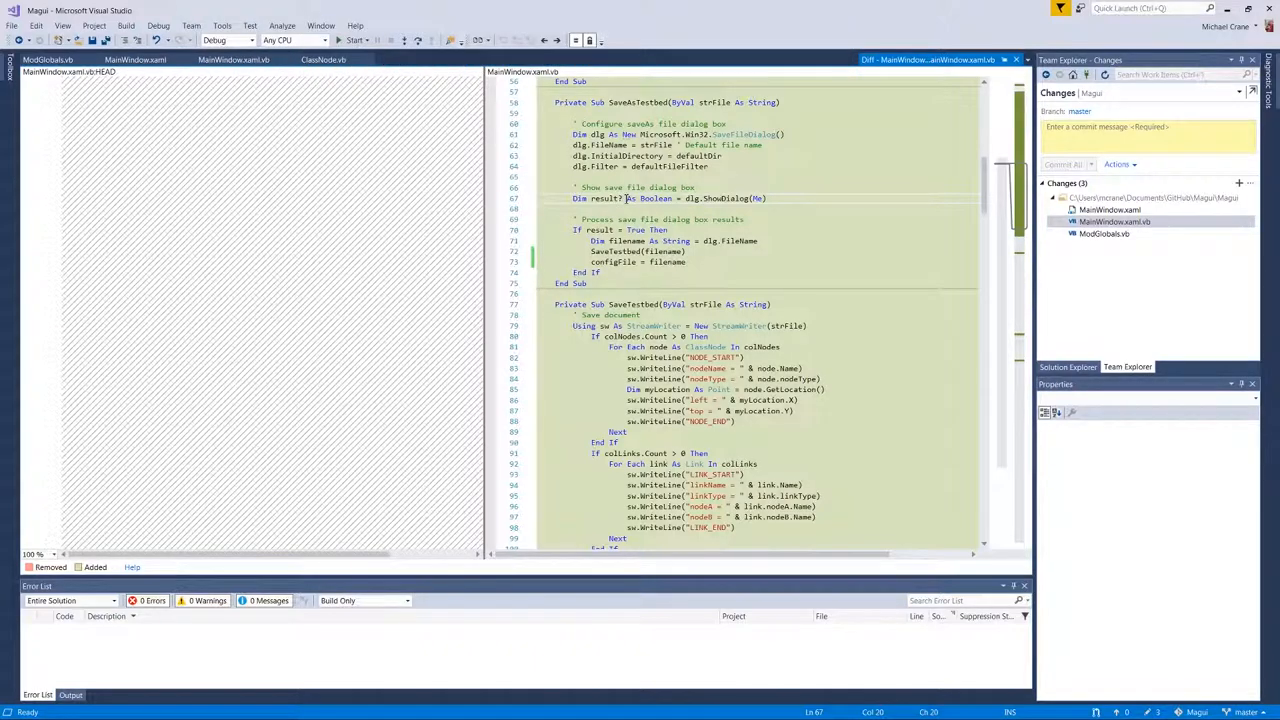
mouse_move(776, 198)
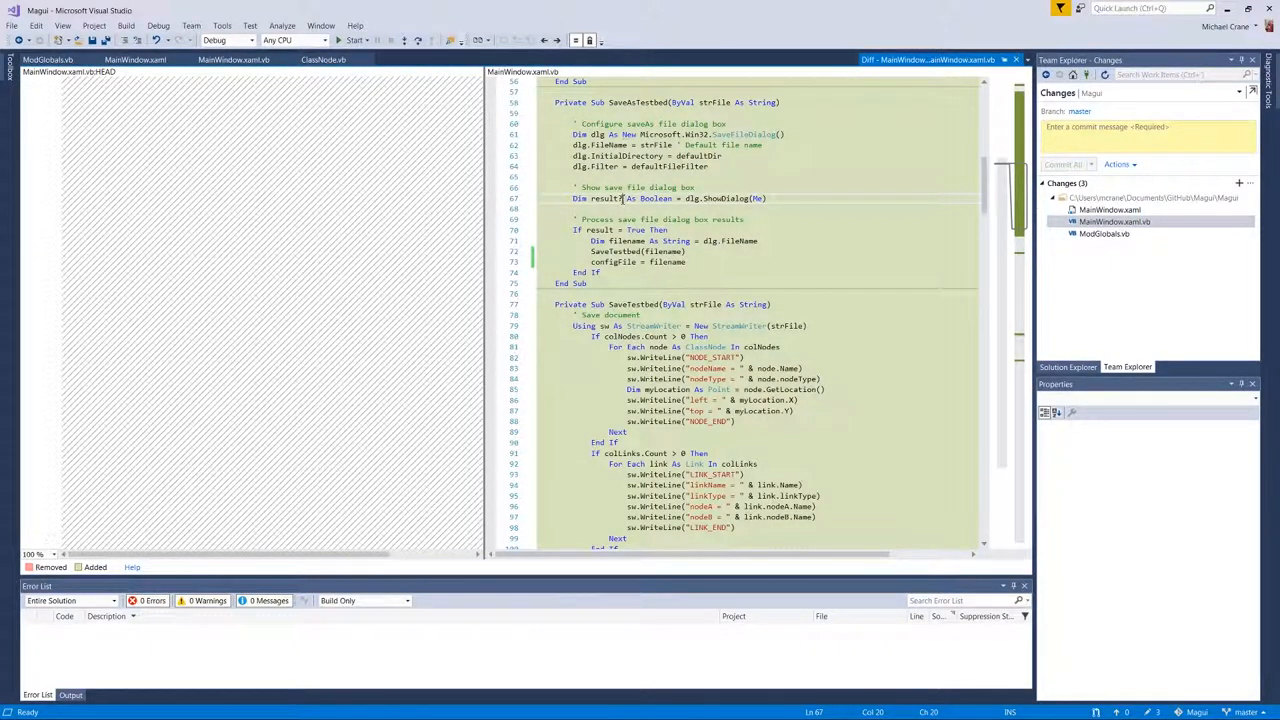
mouse_move(825, 207)
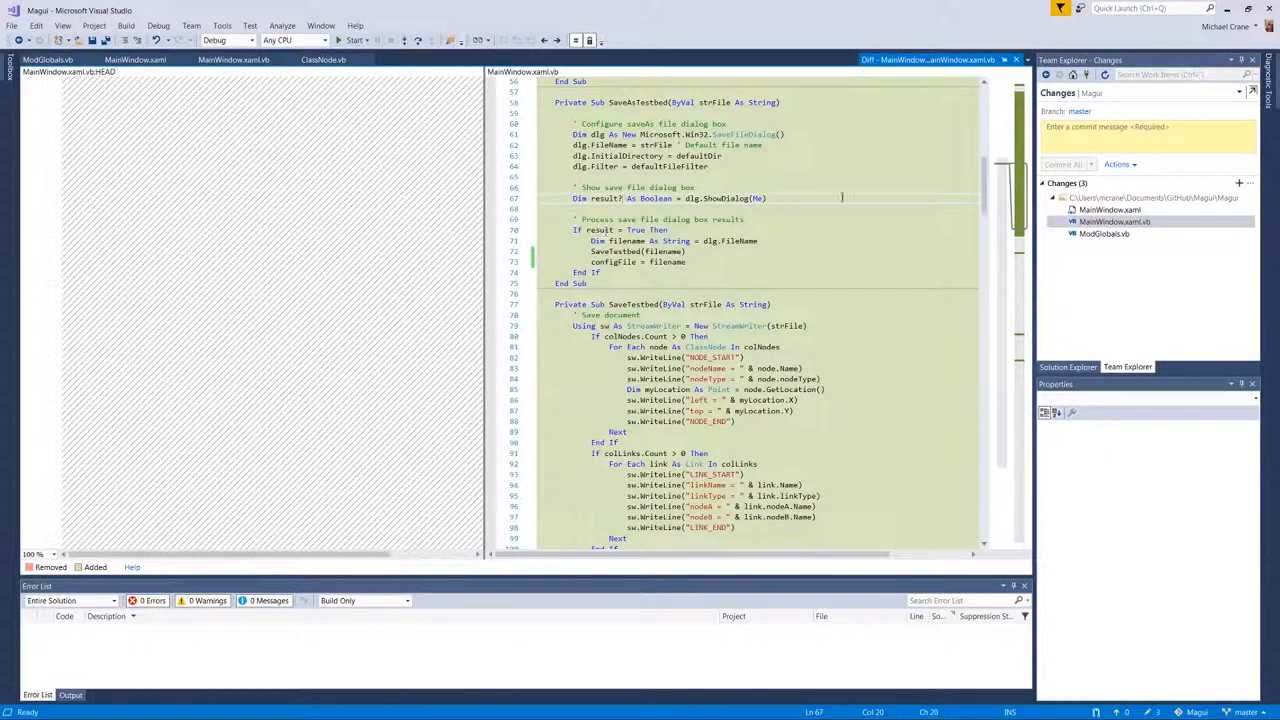
left_click(741, 219)
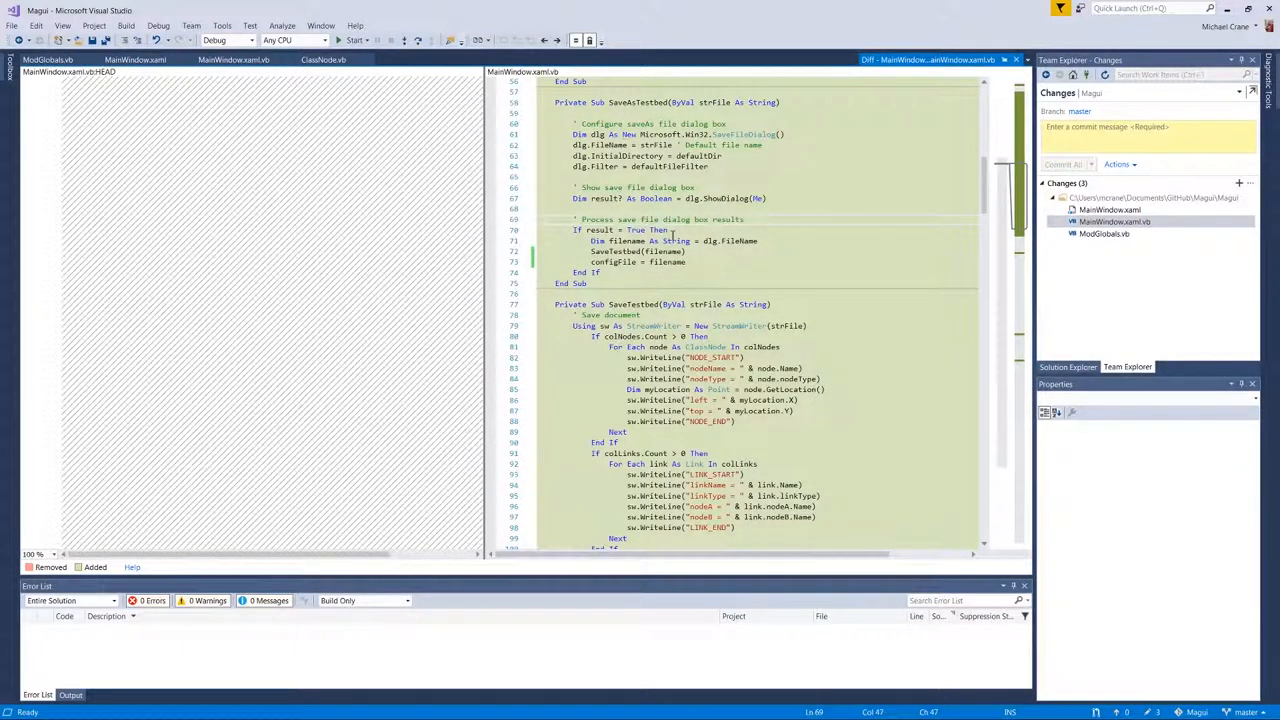
mouse_move(790, 250)
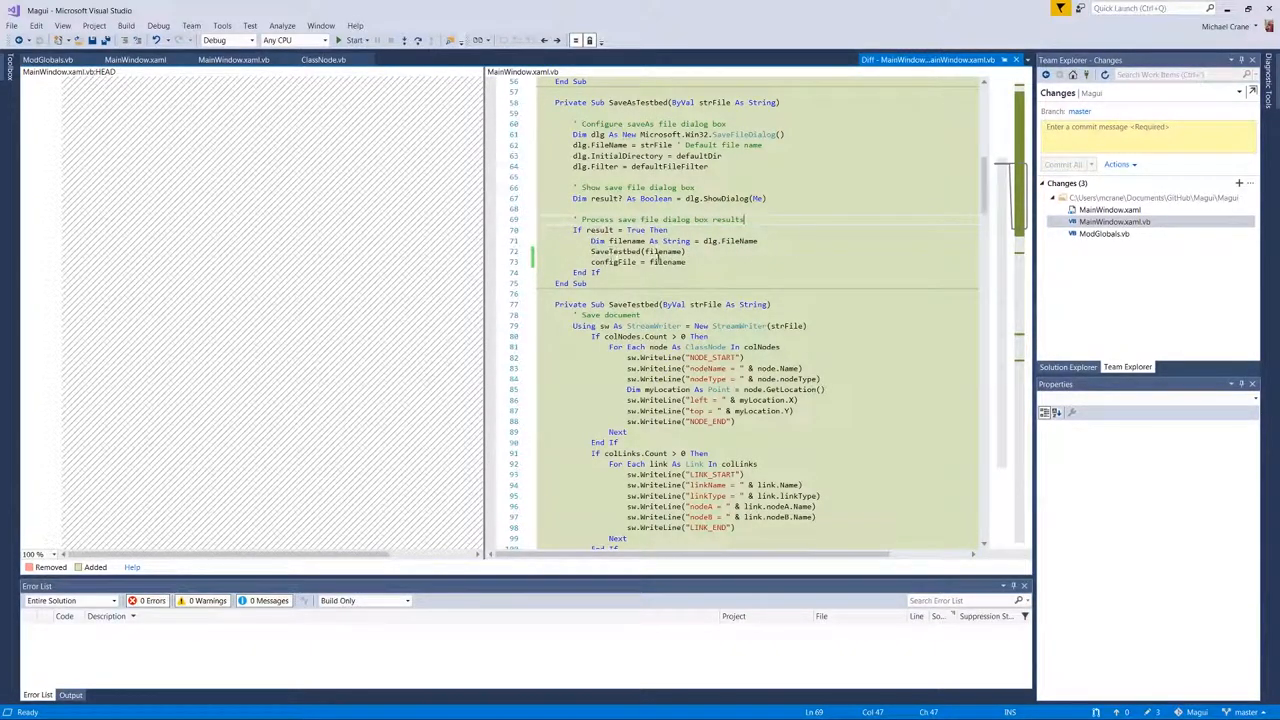
scroll("down", 3)
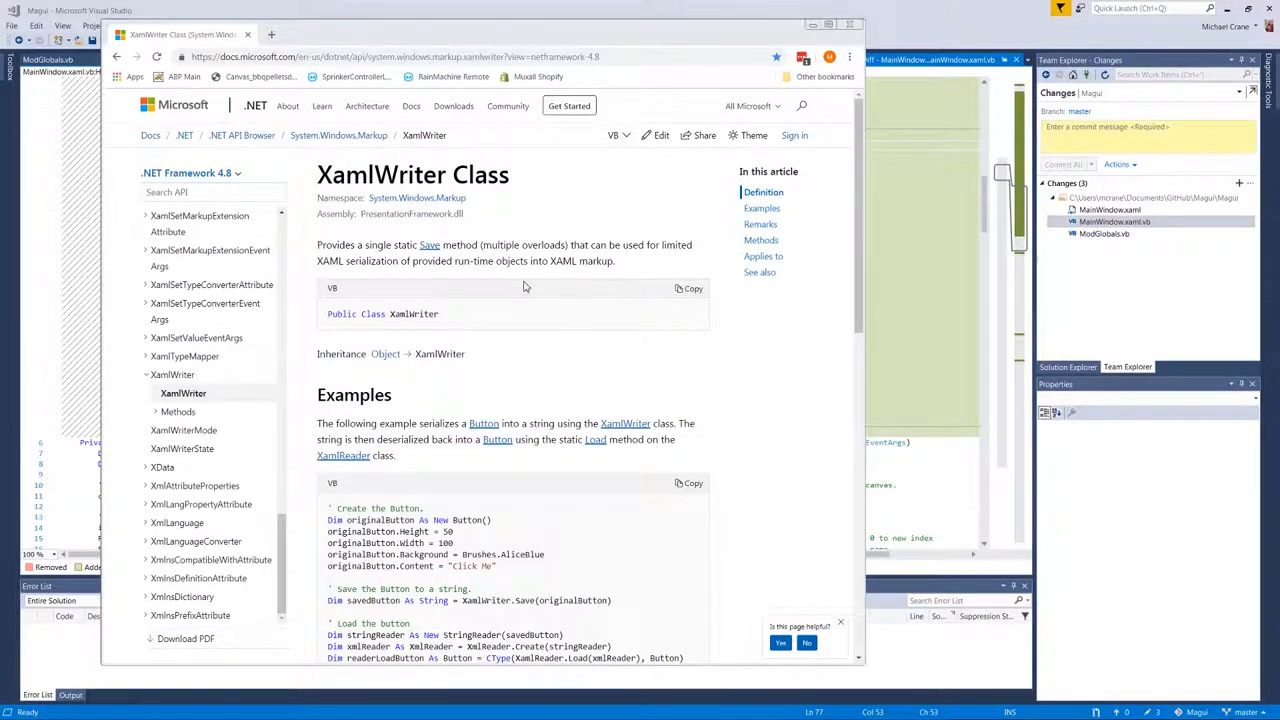
- Scroll the XamlWriter Class page to its VB Button serialization example
scroll("down", 3)
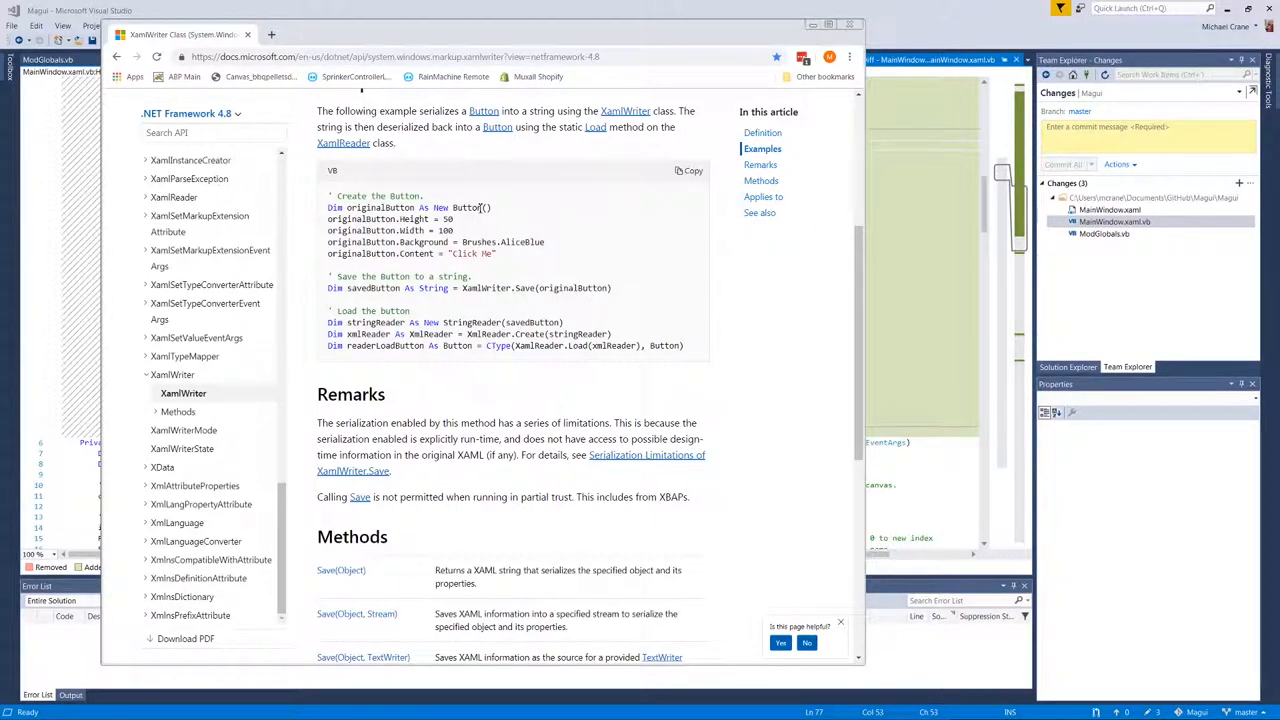
mouse_move(520, 298)
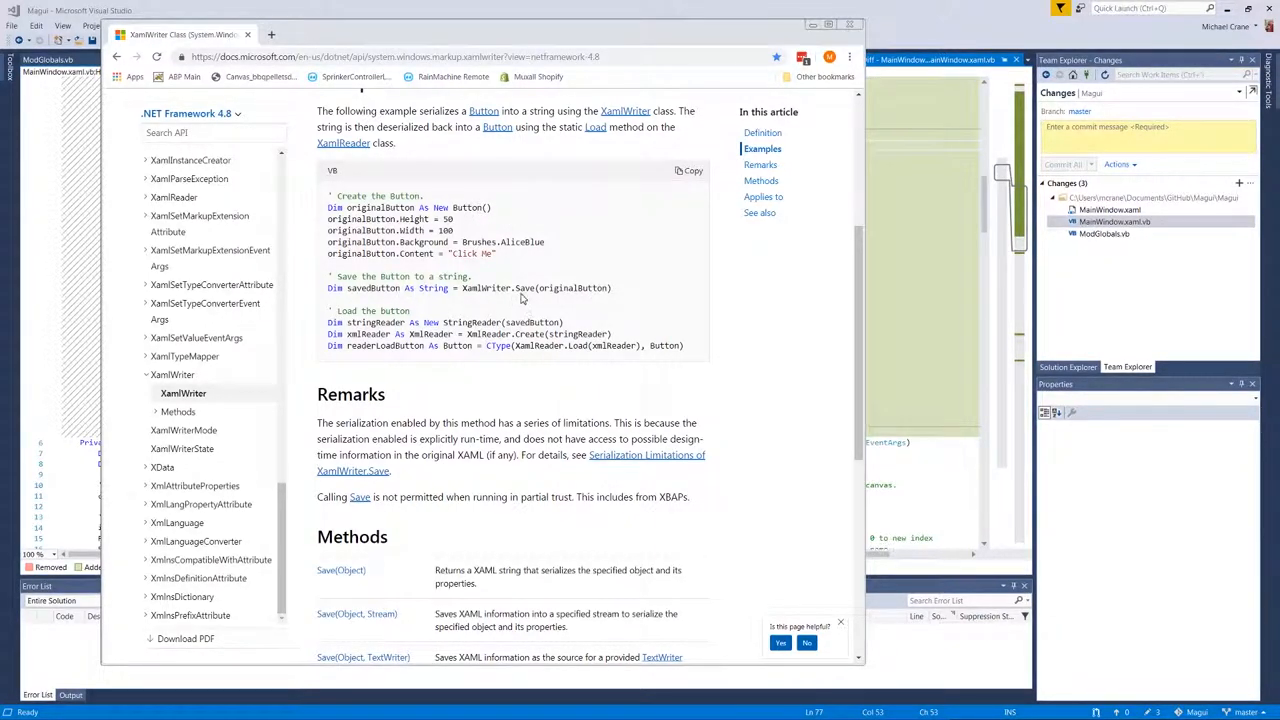
mouse_move(573, 291)
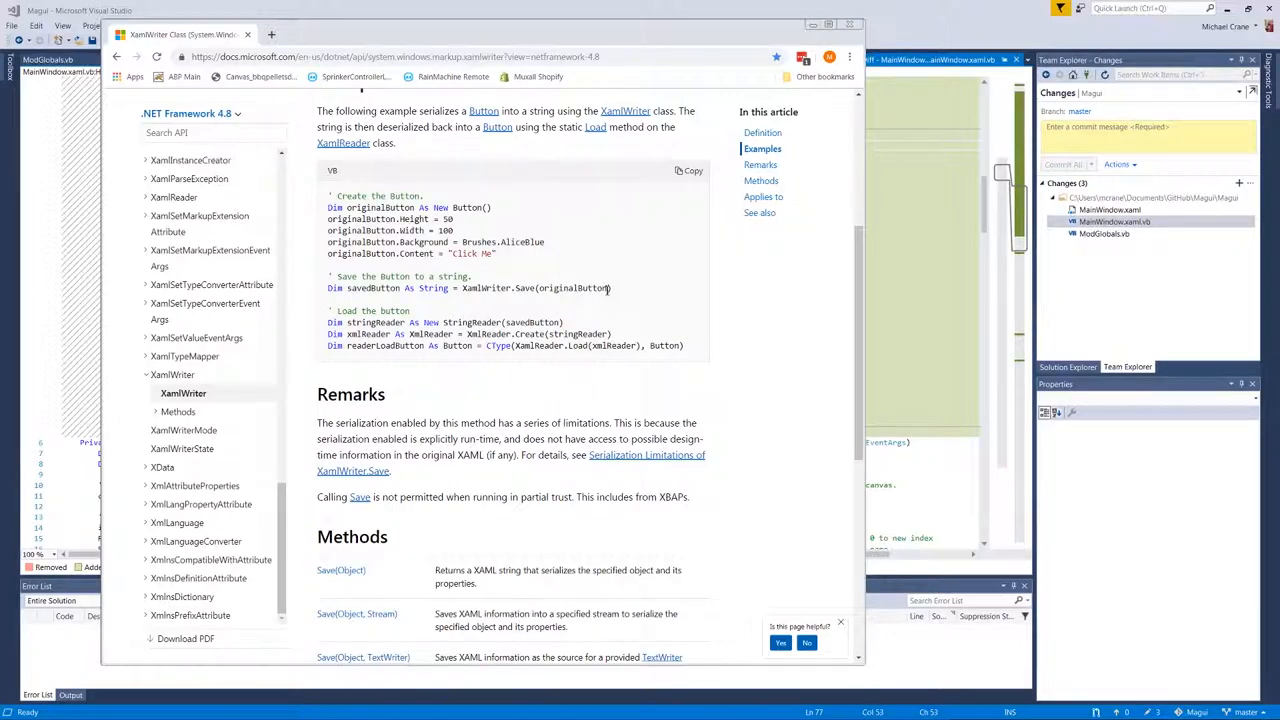
mouse_move(618, 291)
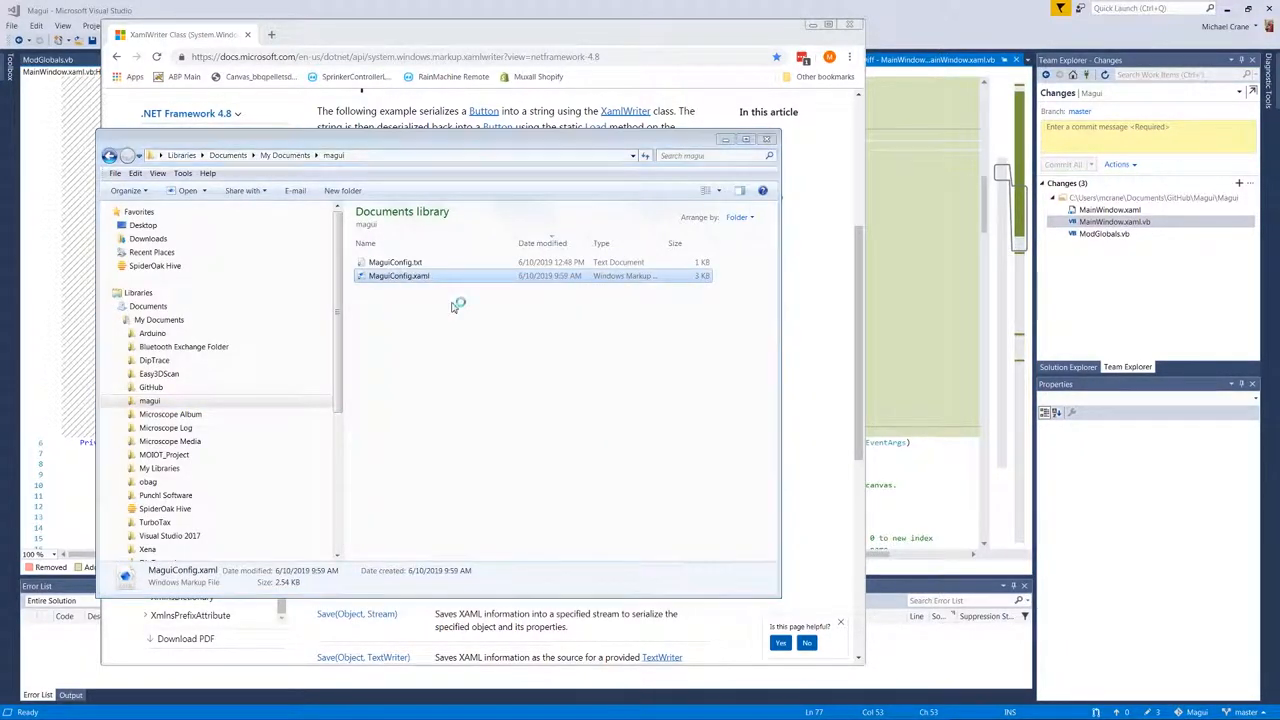
double_click(398, 275)
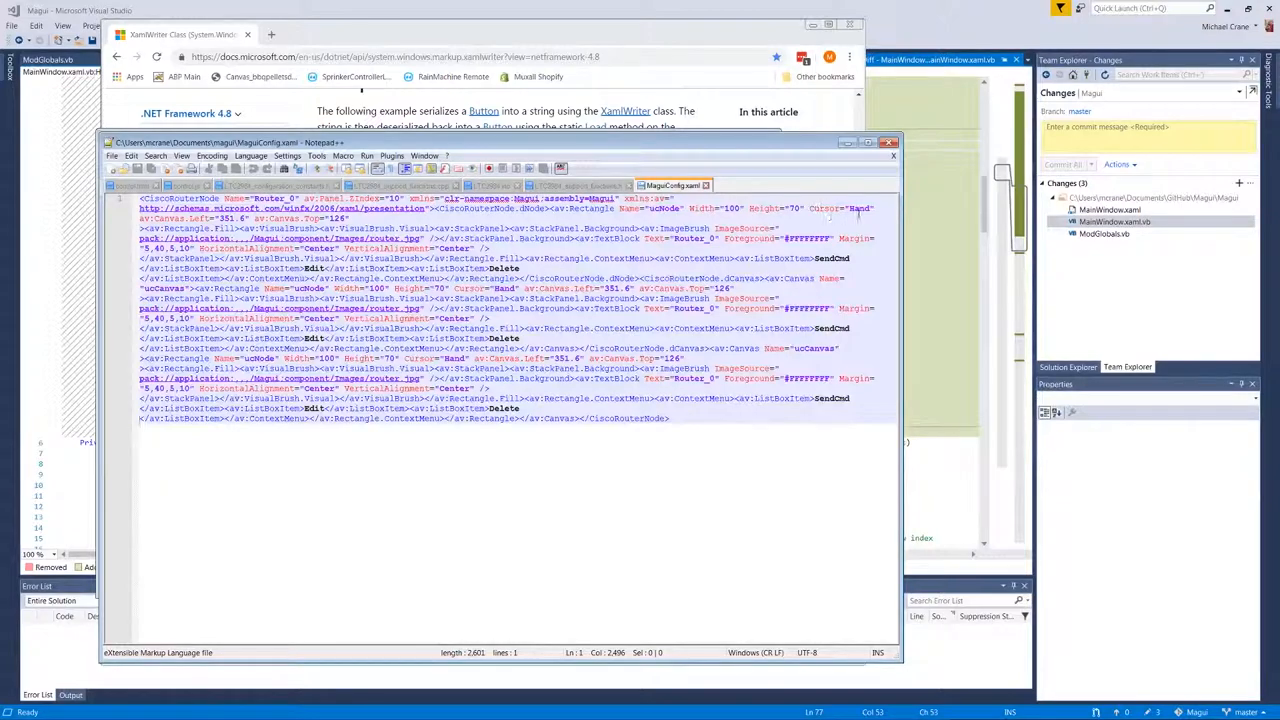
left_click(578, 185)
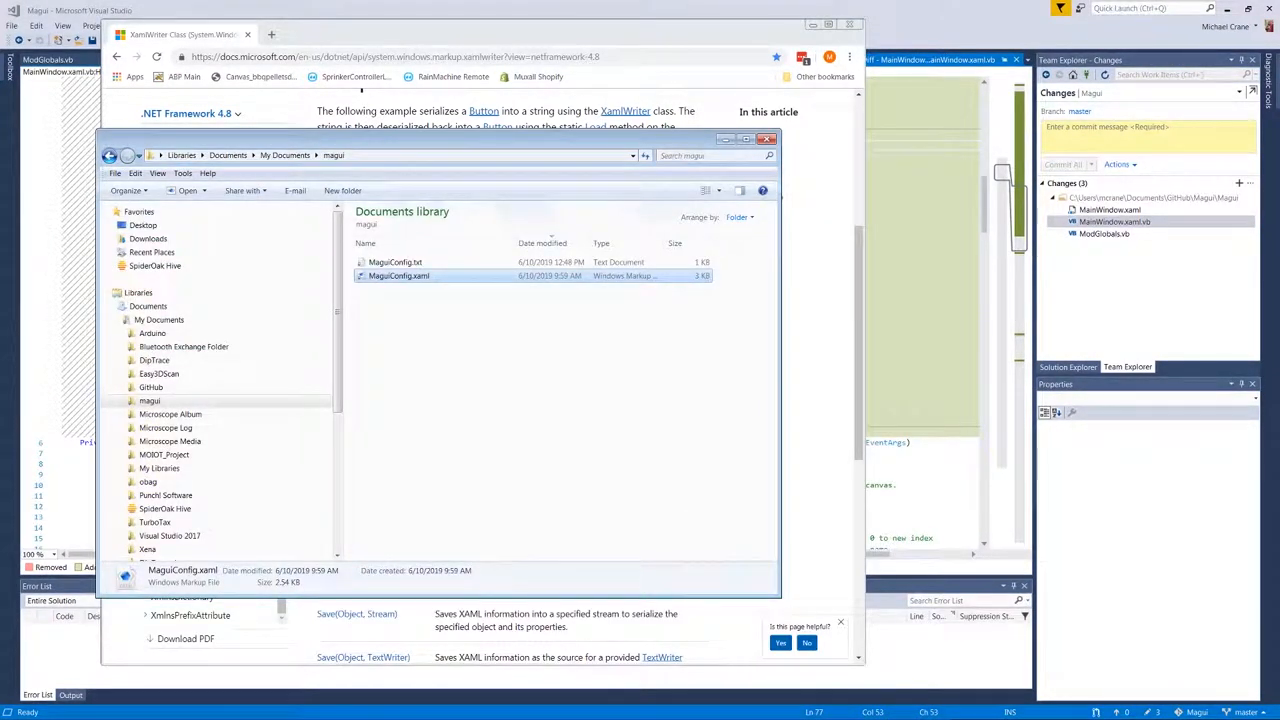
double_click(398, 275)
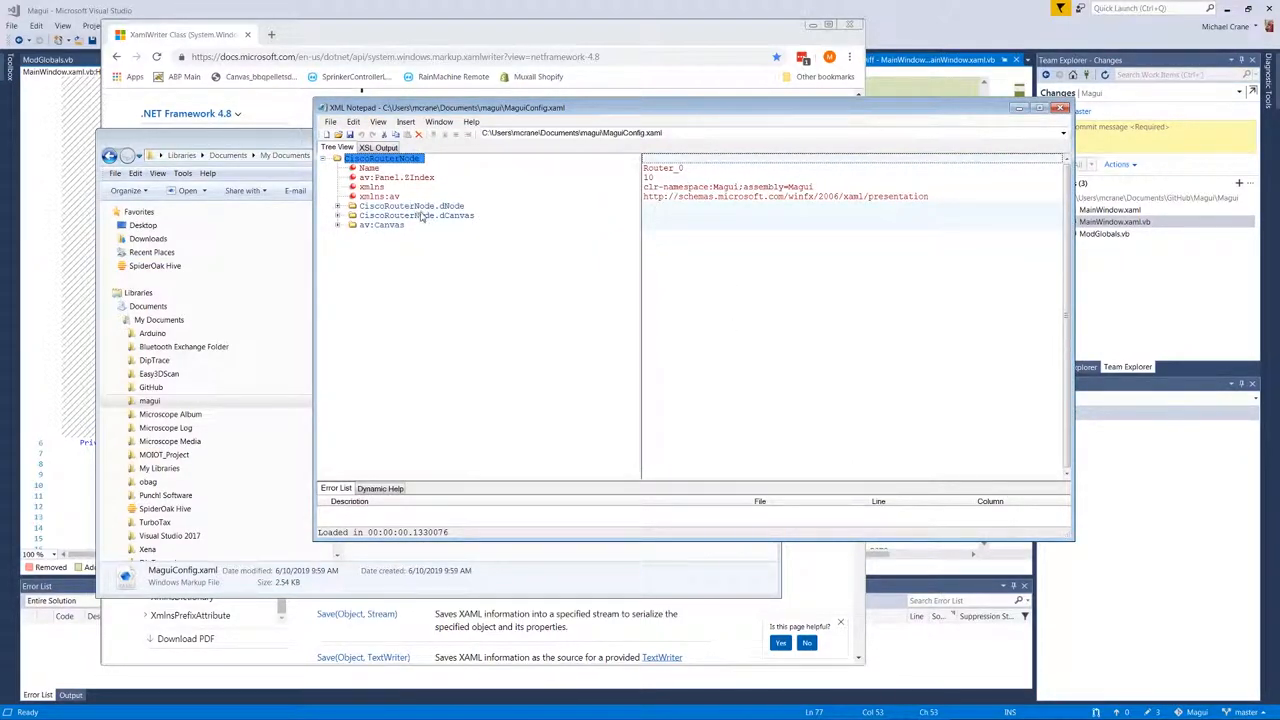
mouse_move(452, 165)
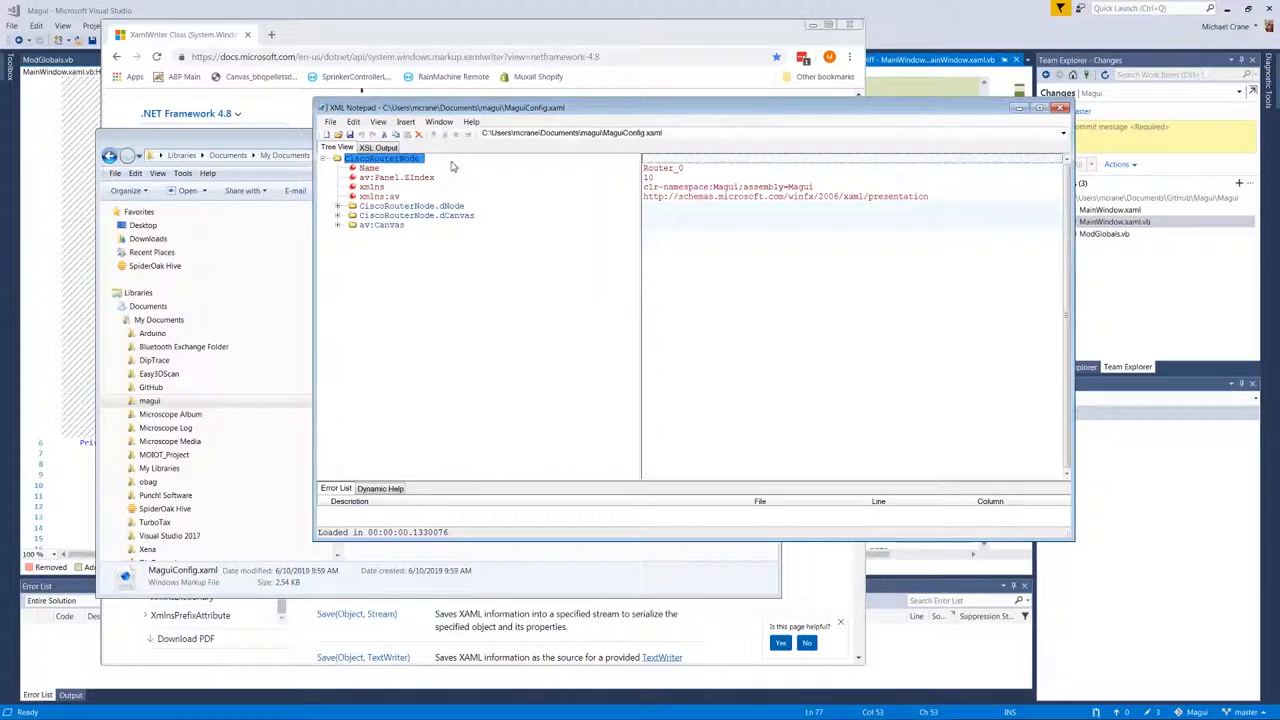
- Inspect CiscoRouterNode's Name and xmlns attributes, expand dNode and dCanvas, then close XML Notepad
left_click(370, 167)
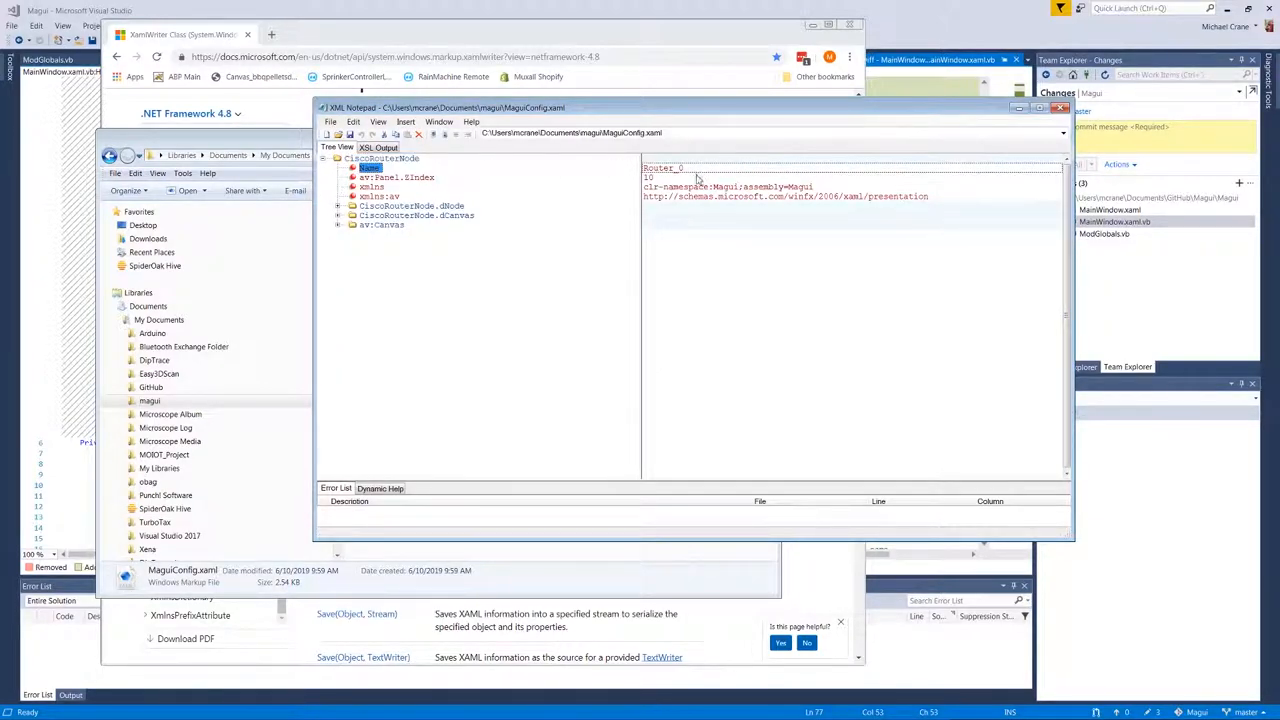
left_click(371, 187)
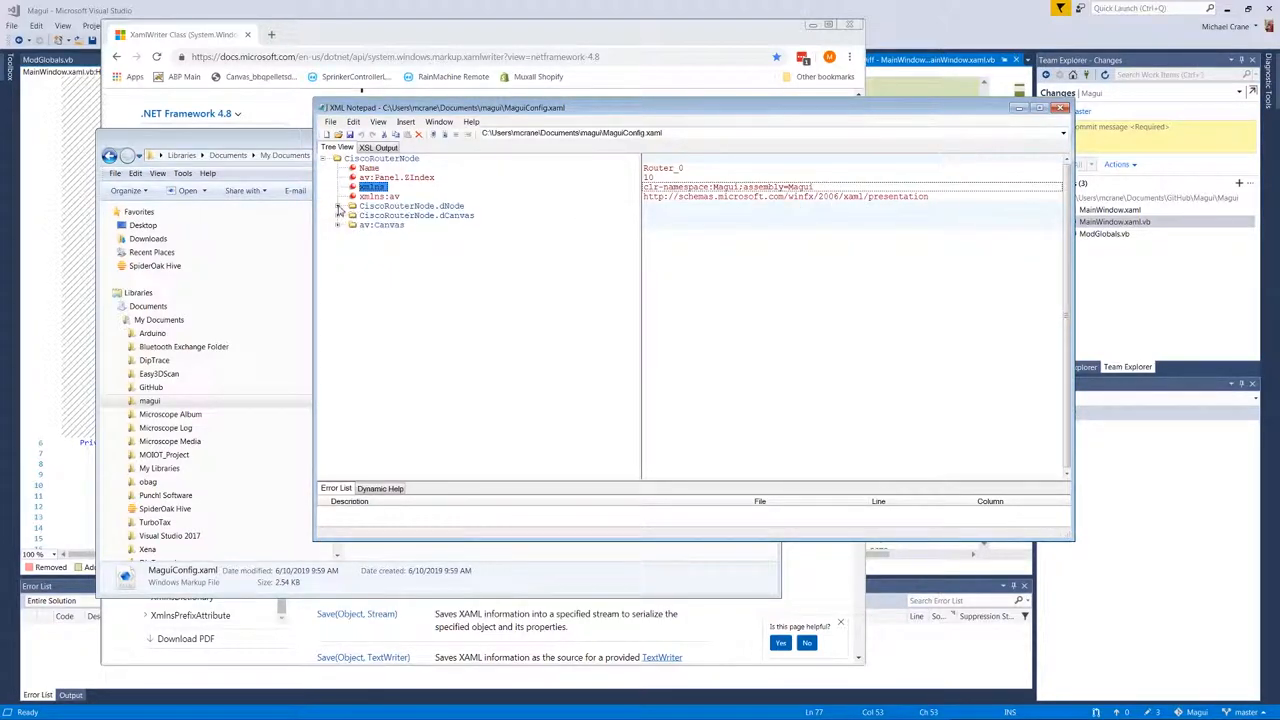
left_click(352, 206)
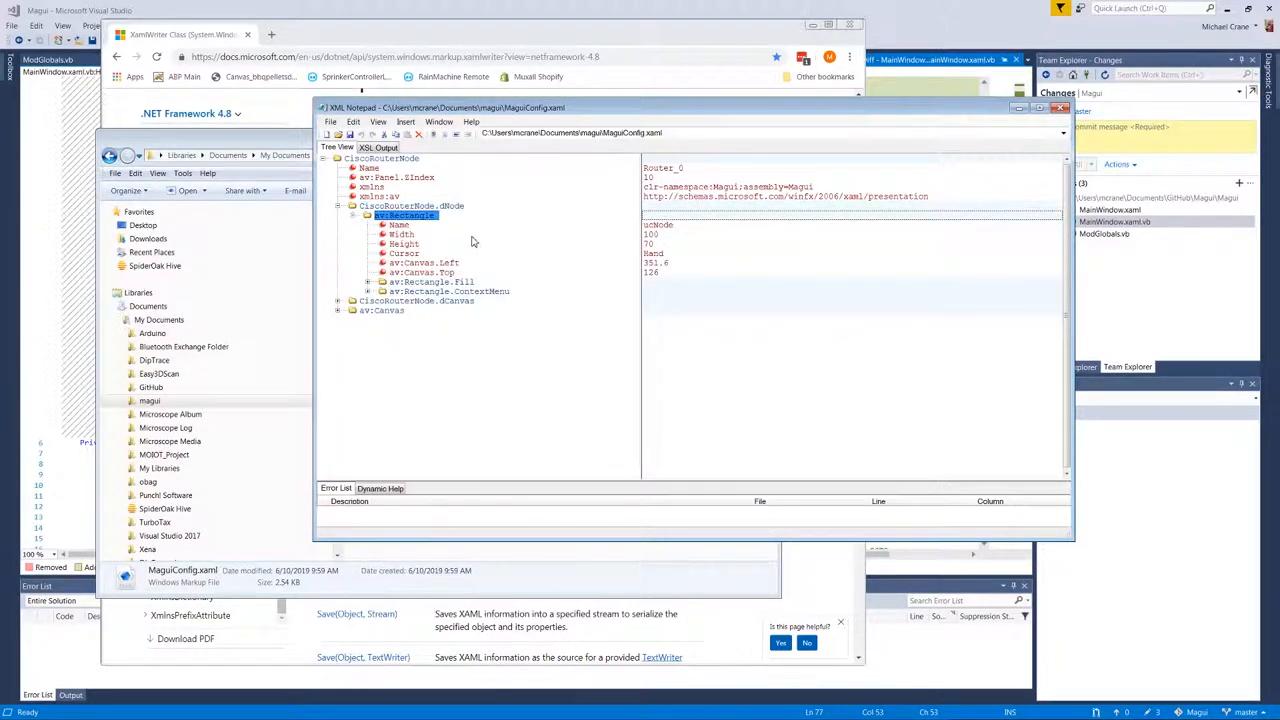
mouse_move(514, 245)
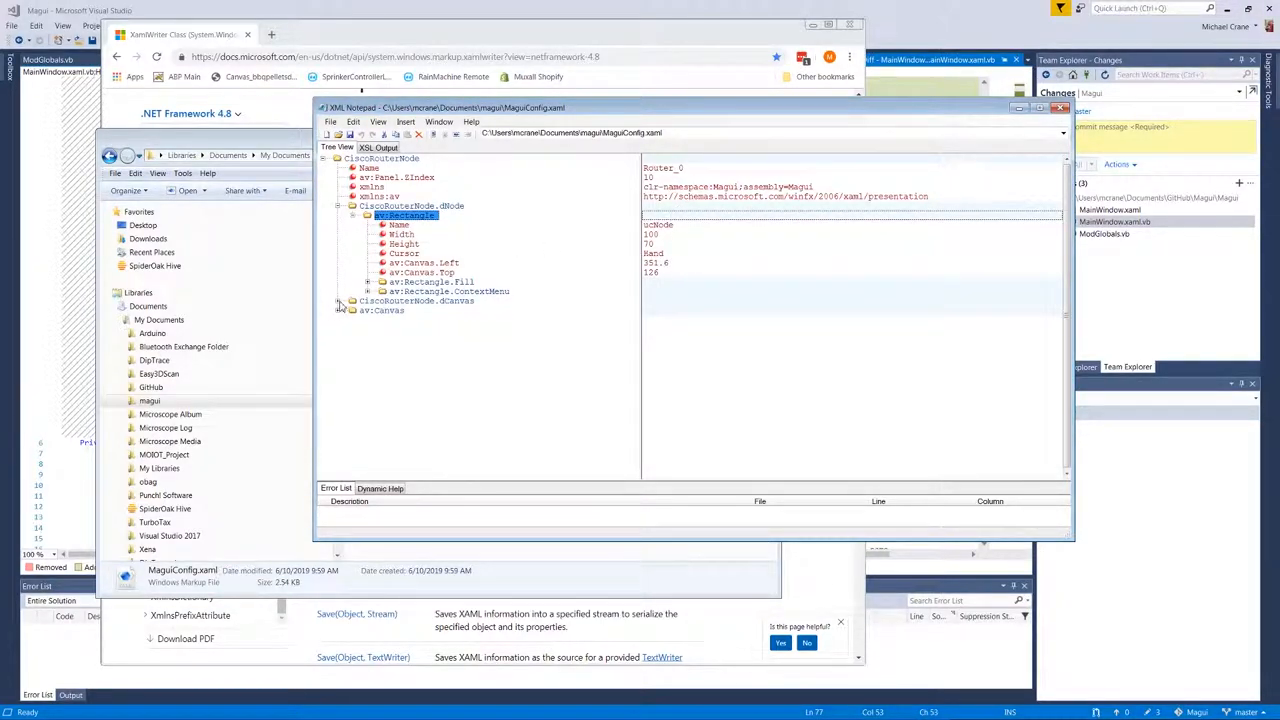
left_click(341, 310)
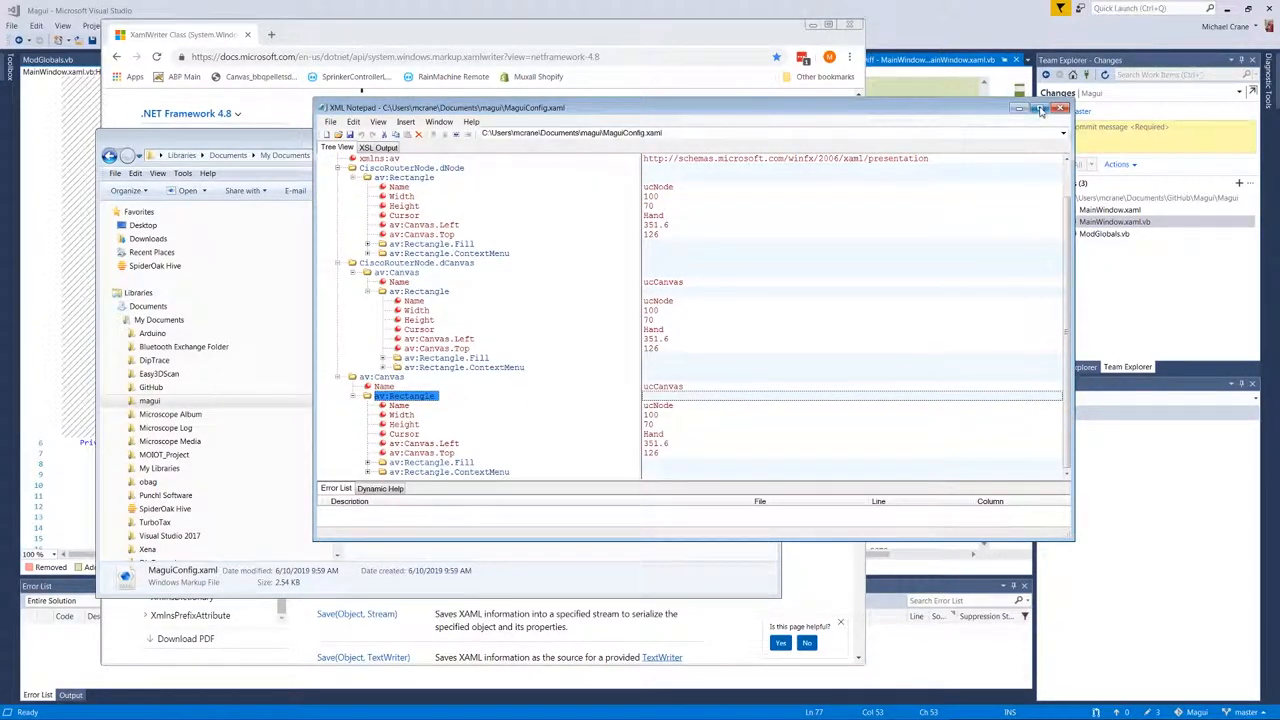
left_click(1060, 108)
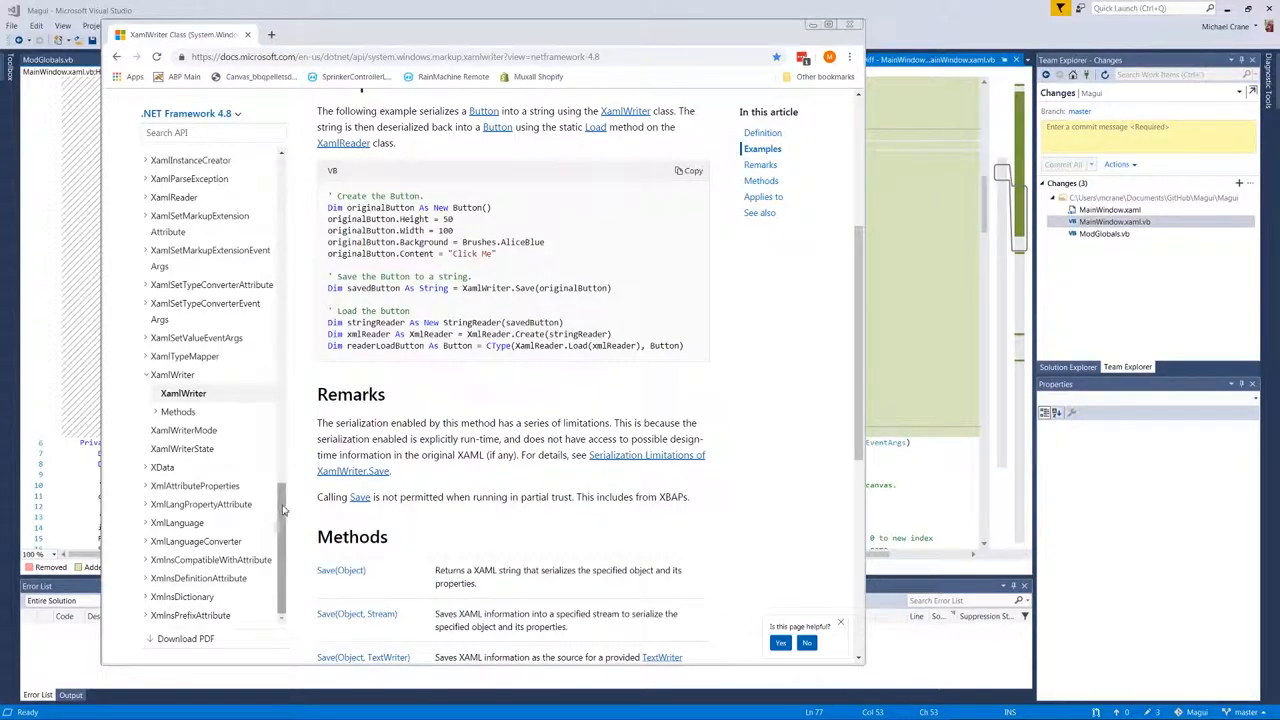
left_click(146, 330)
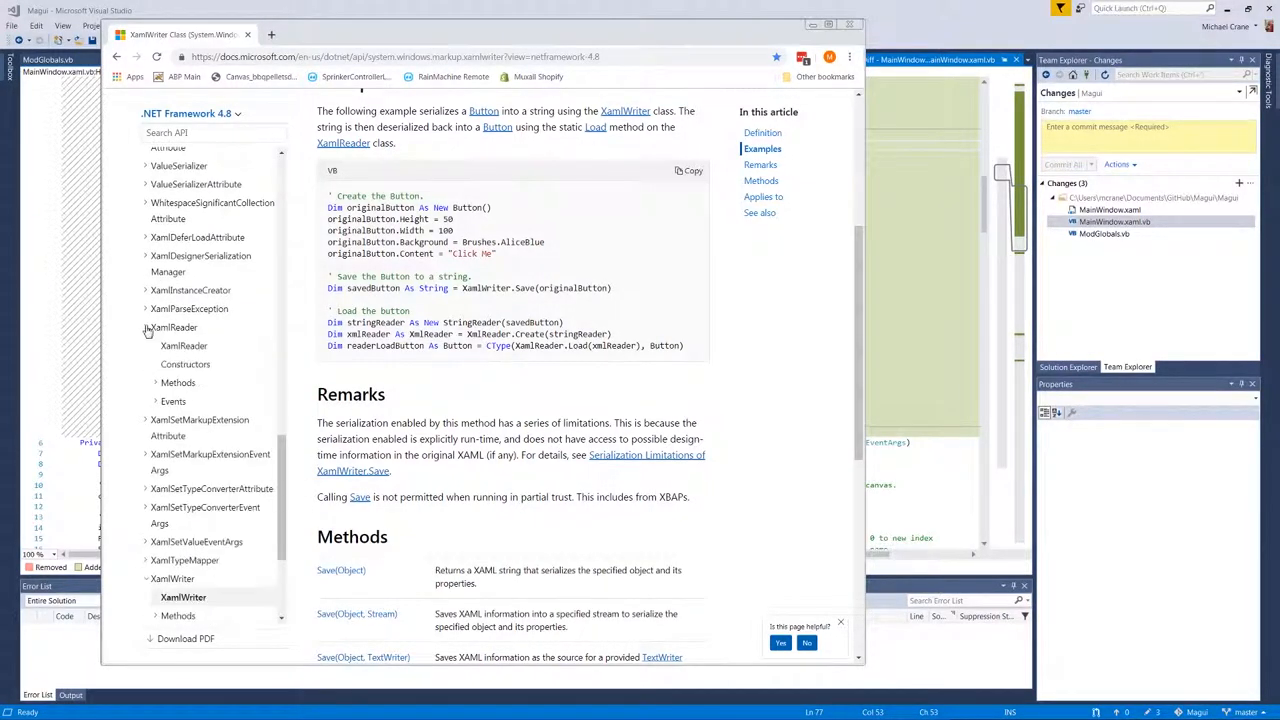
left_click(183, 345)
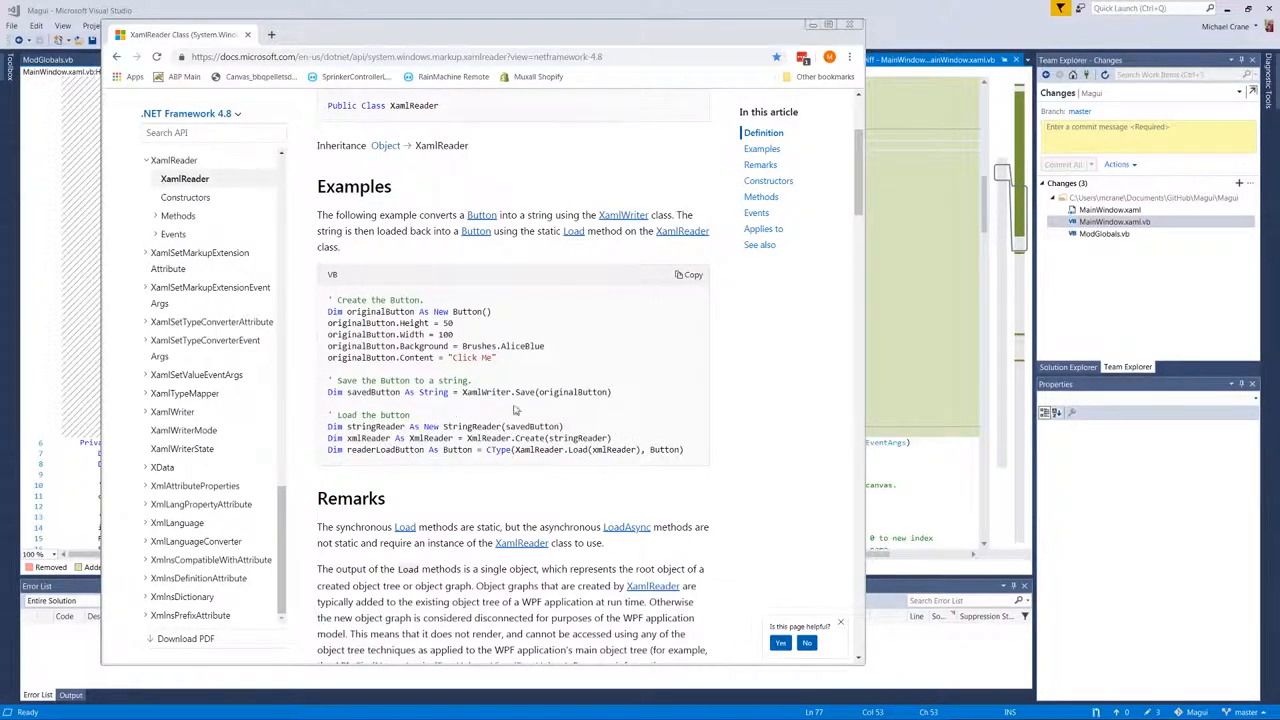
mouse_move(550, 422)
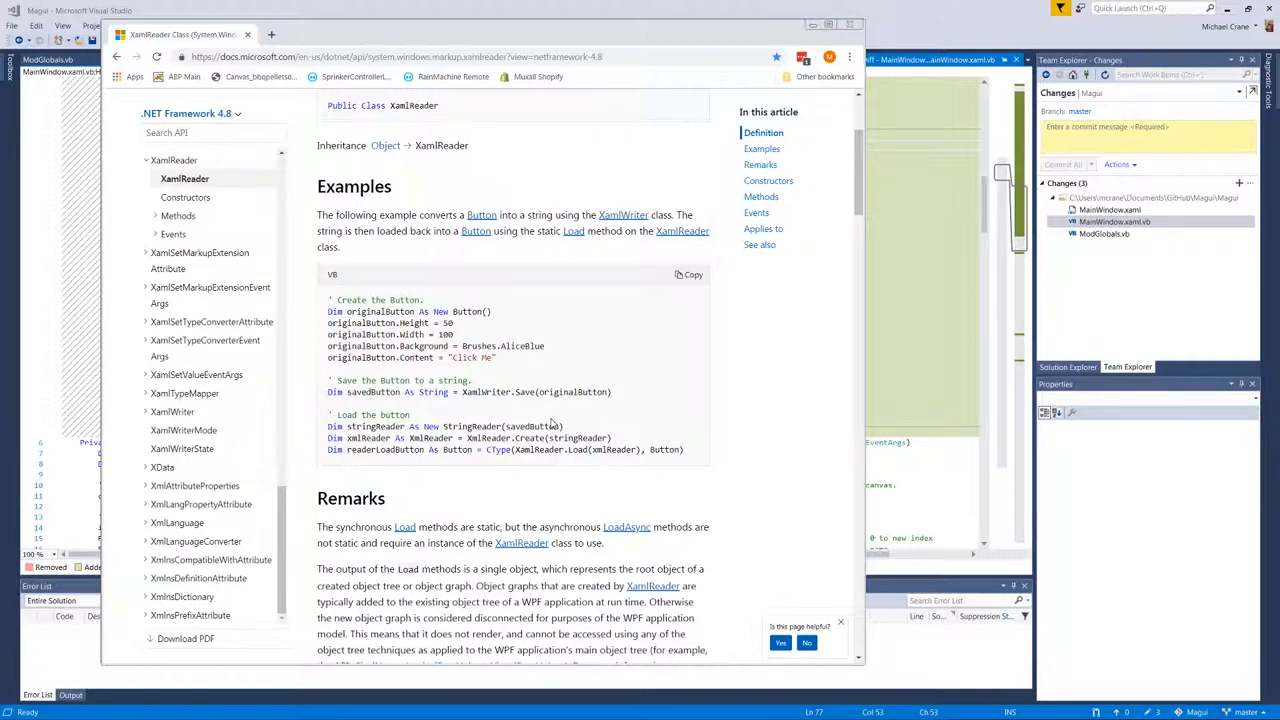
mouse_move(568, 308)
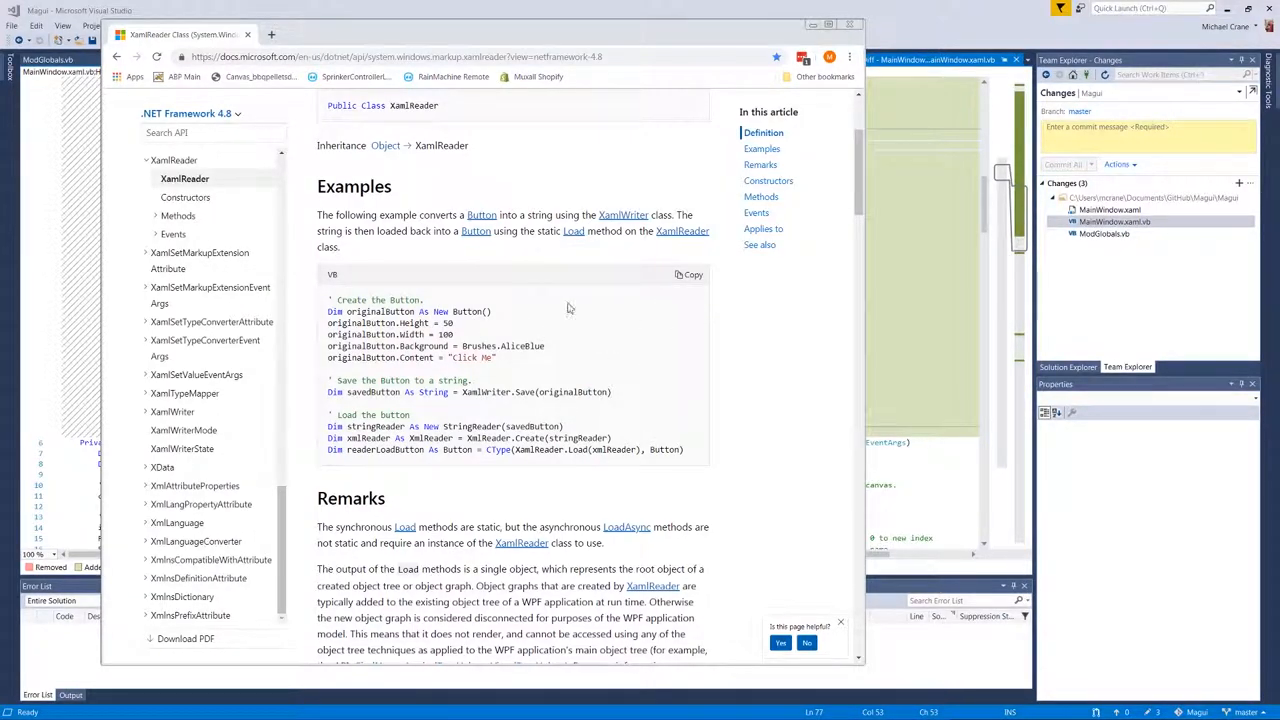
mouse_move(697, 290)
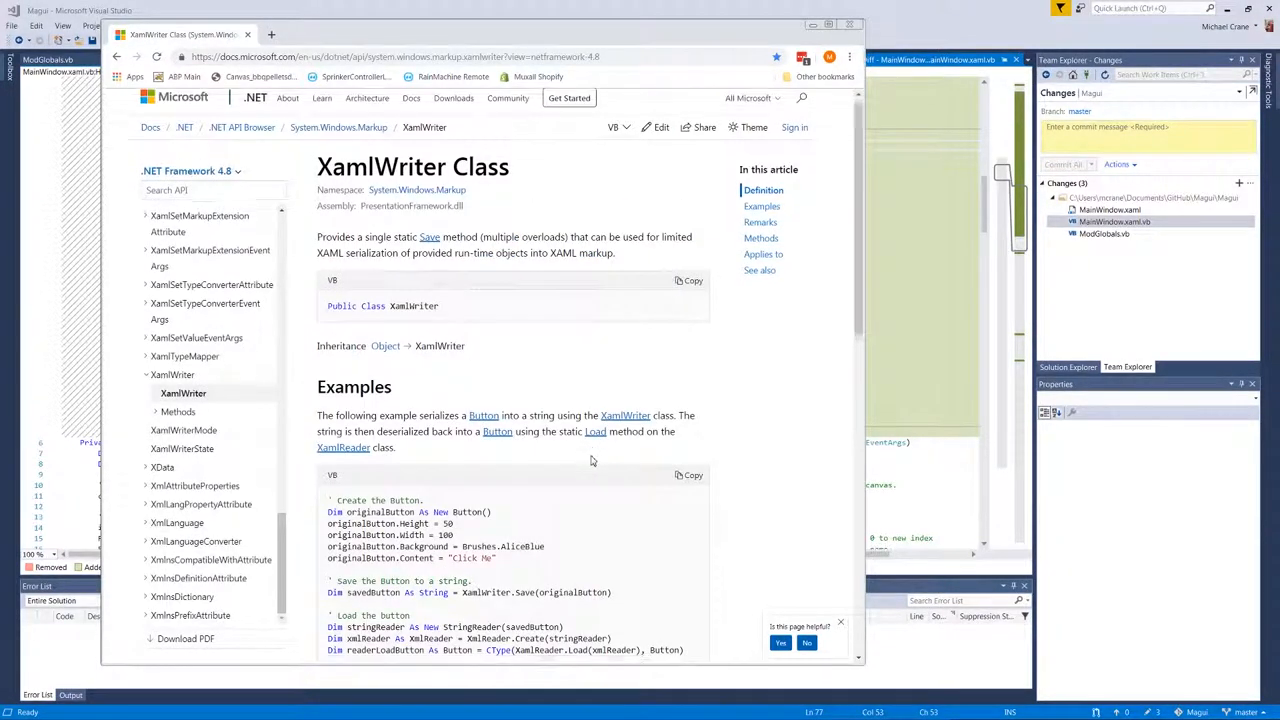
scroll("down", 3)
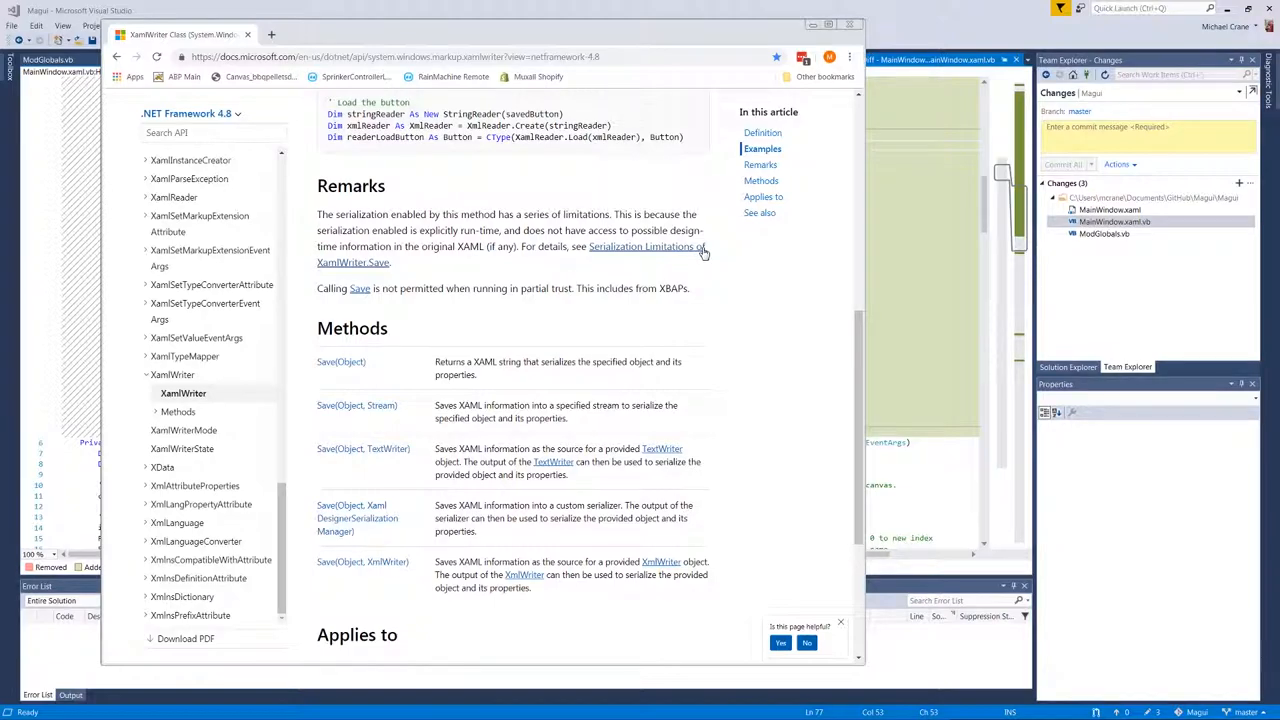
mouse_move(618, 266)
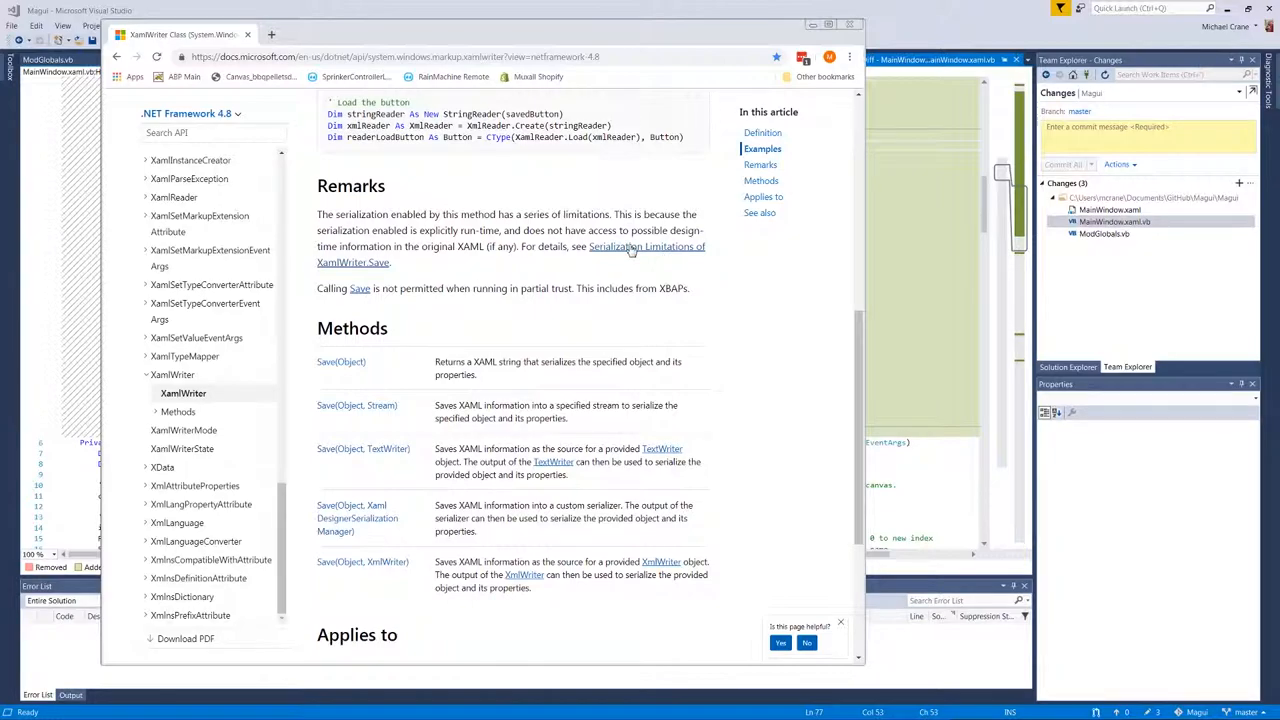
mouse_move(575, 228)
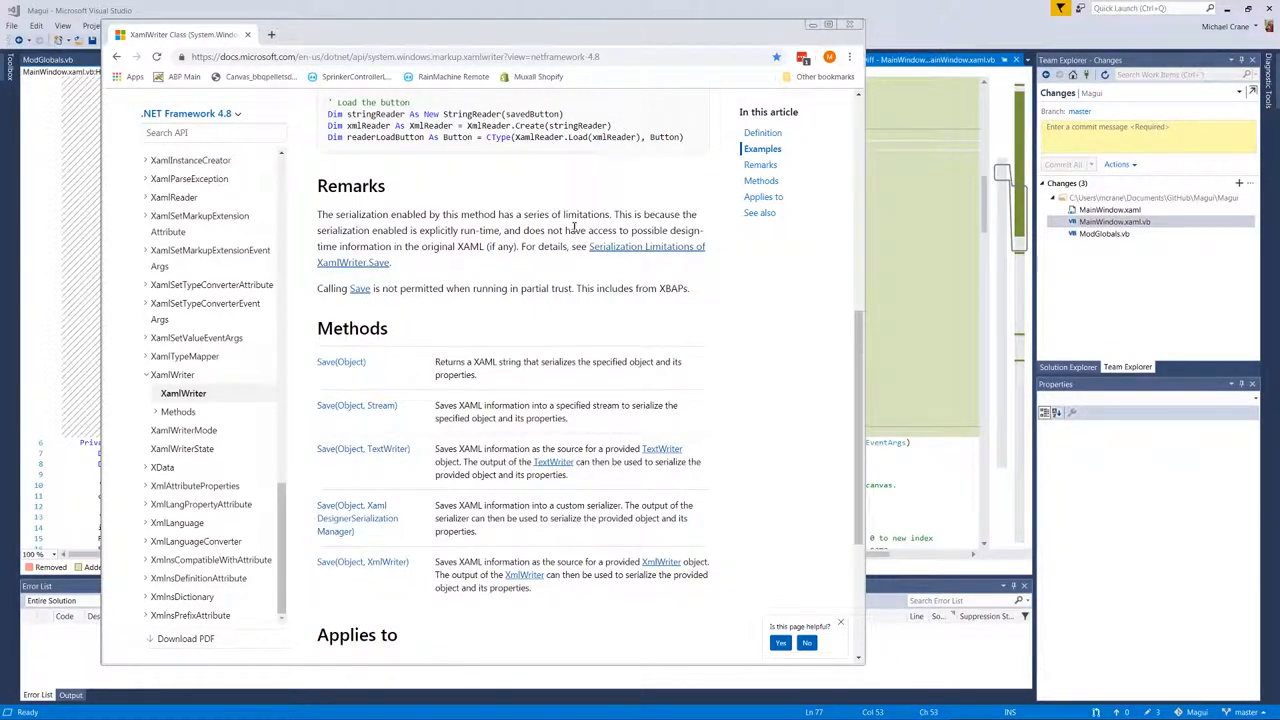
scroll("up", 3)
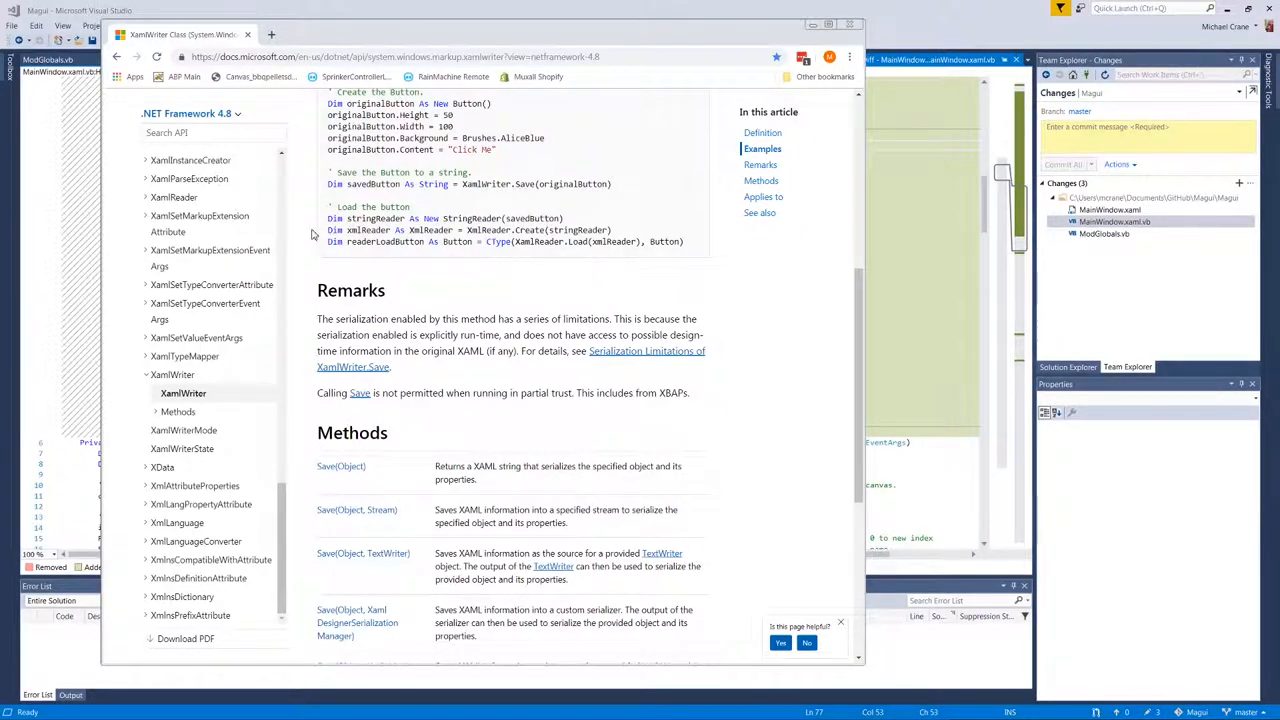
double_click(532, 218)
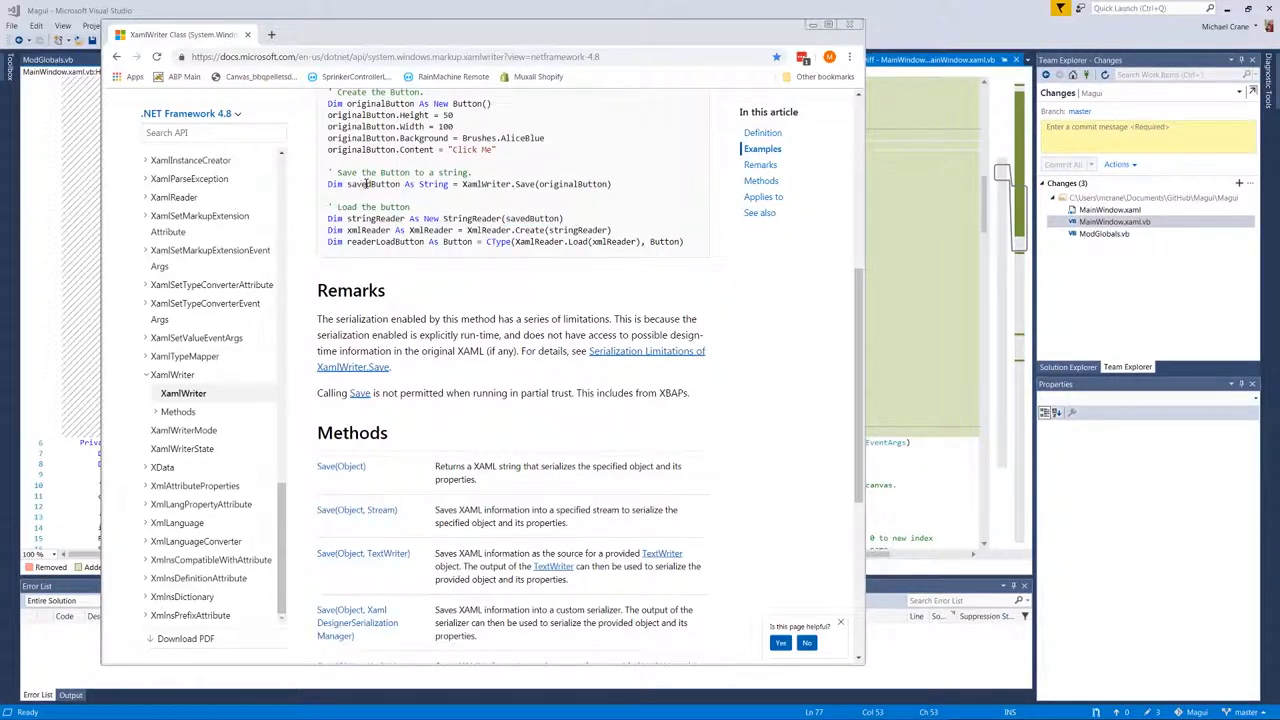
double_click(372, 184)
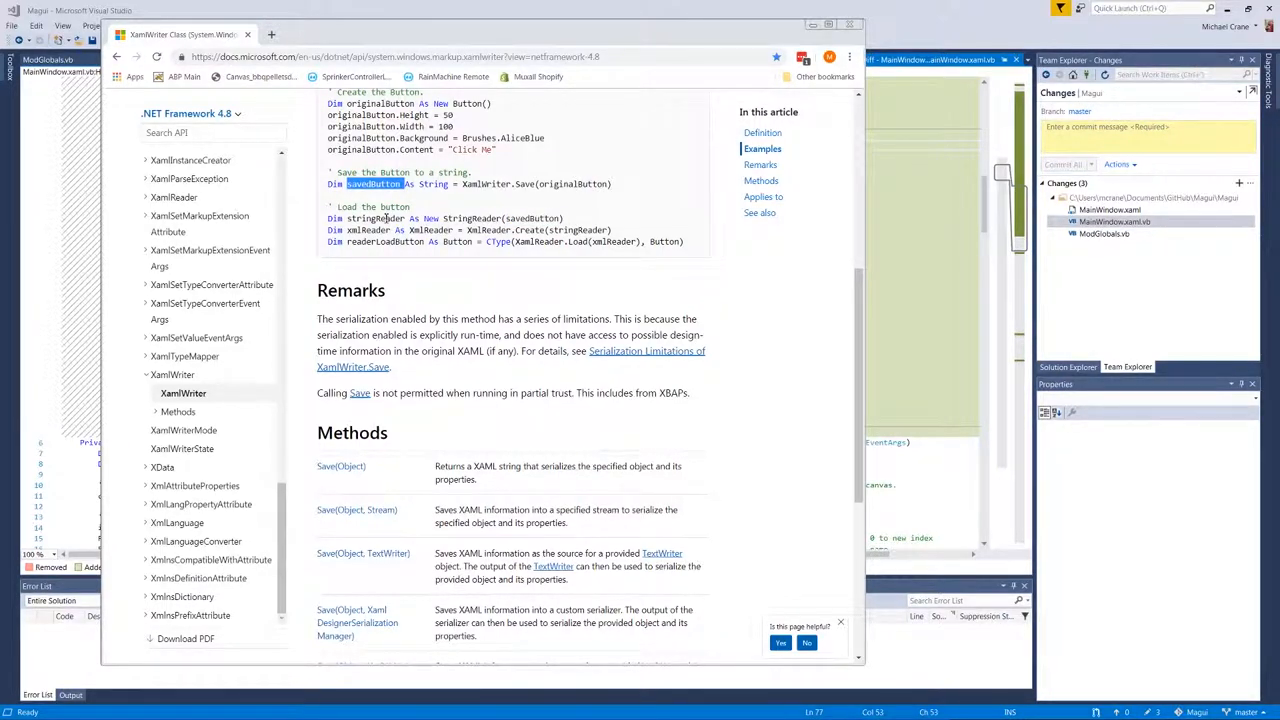
double_click(470, 218)
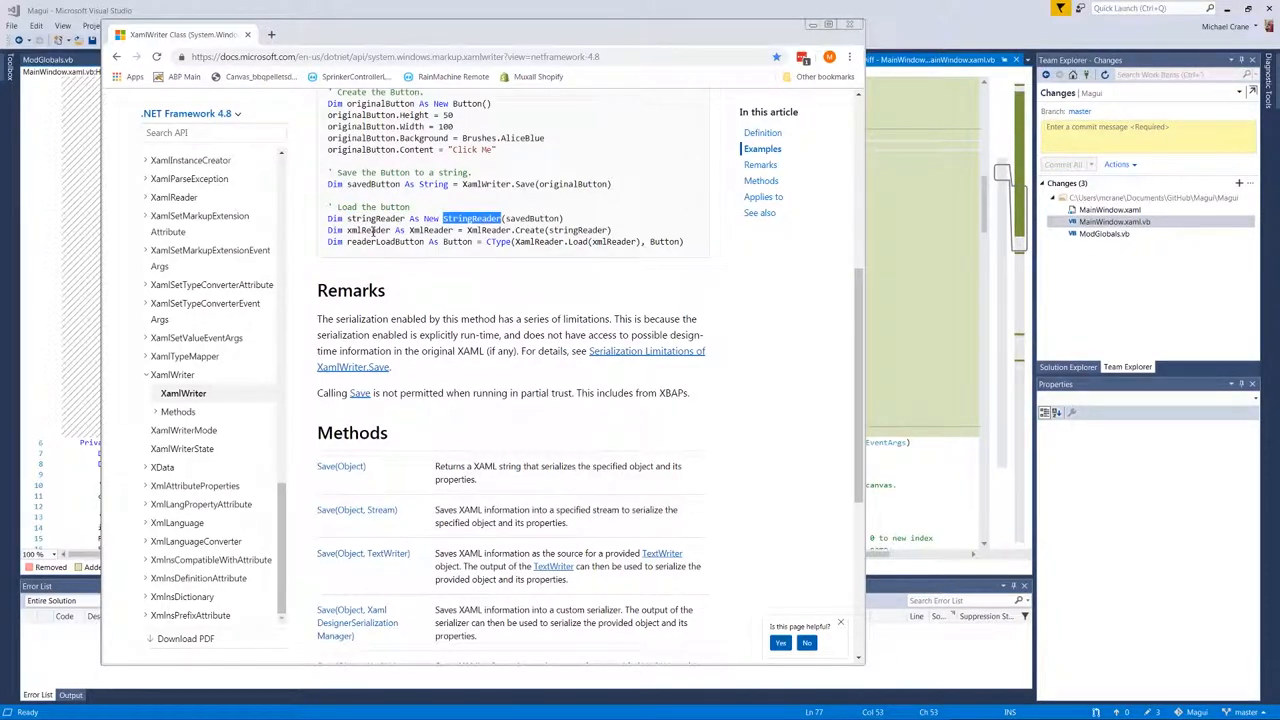
double_click(369, 230)
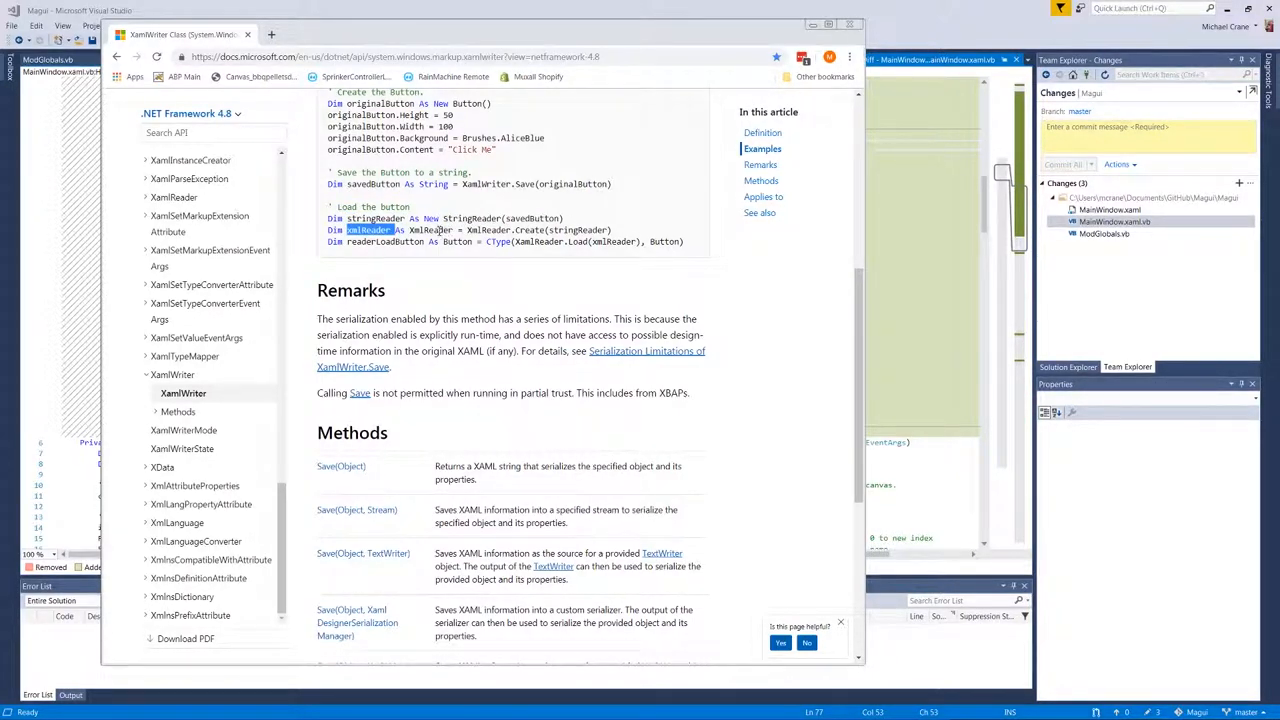
double_click(431, 230)
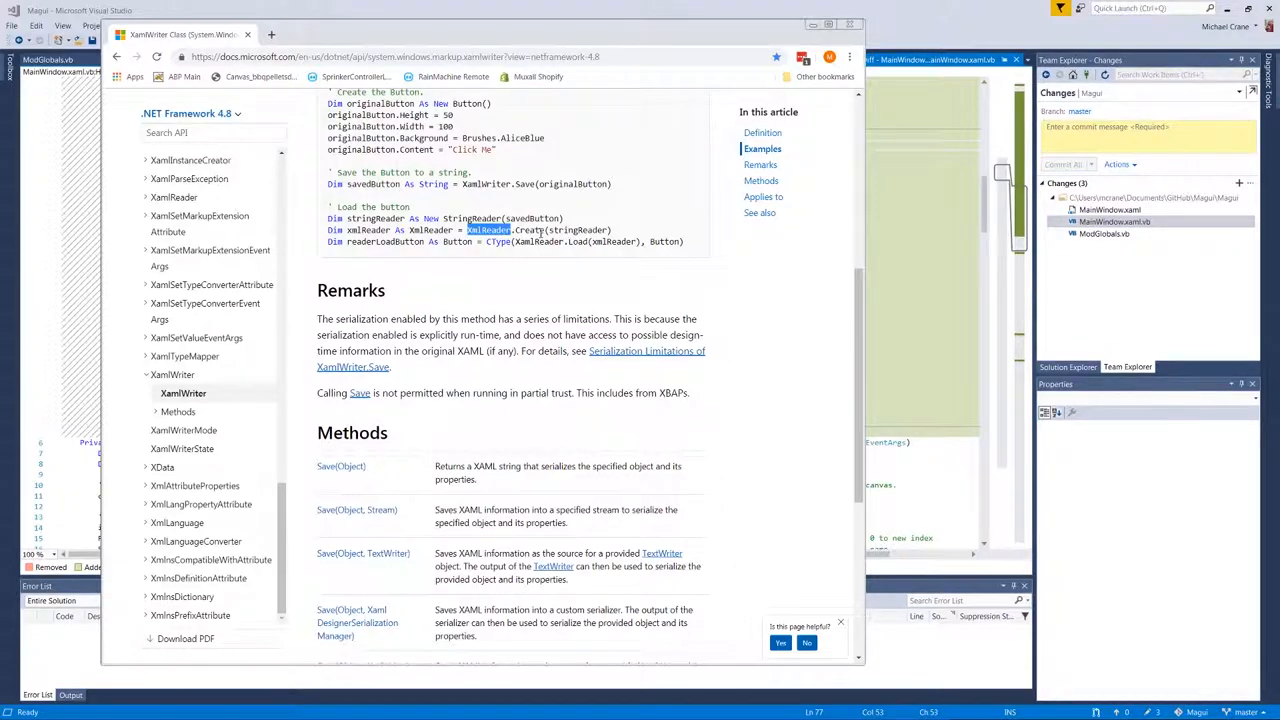
double_click(577, 230)
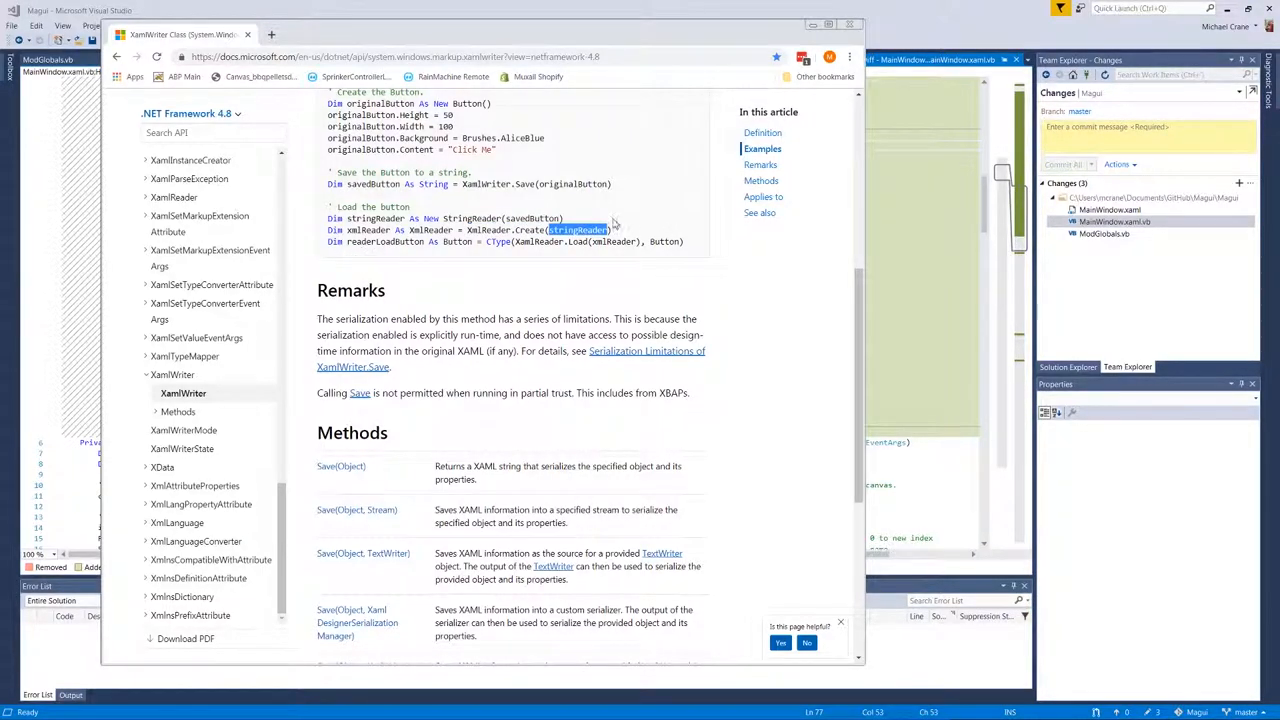
mouse_move(372, 230)
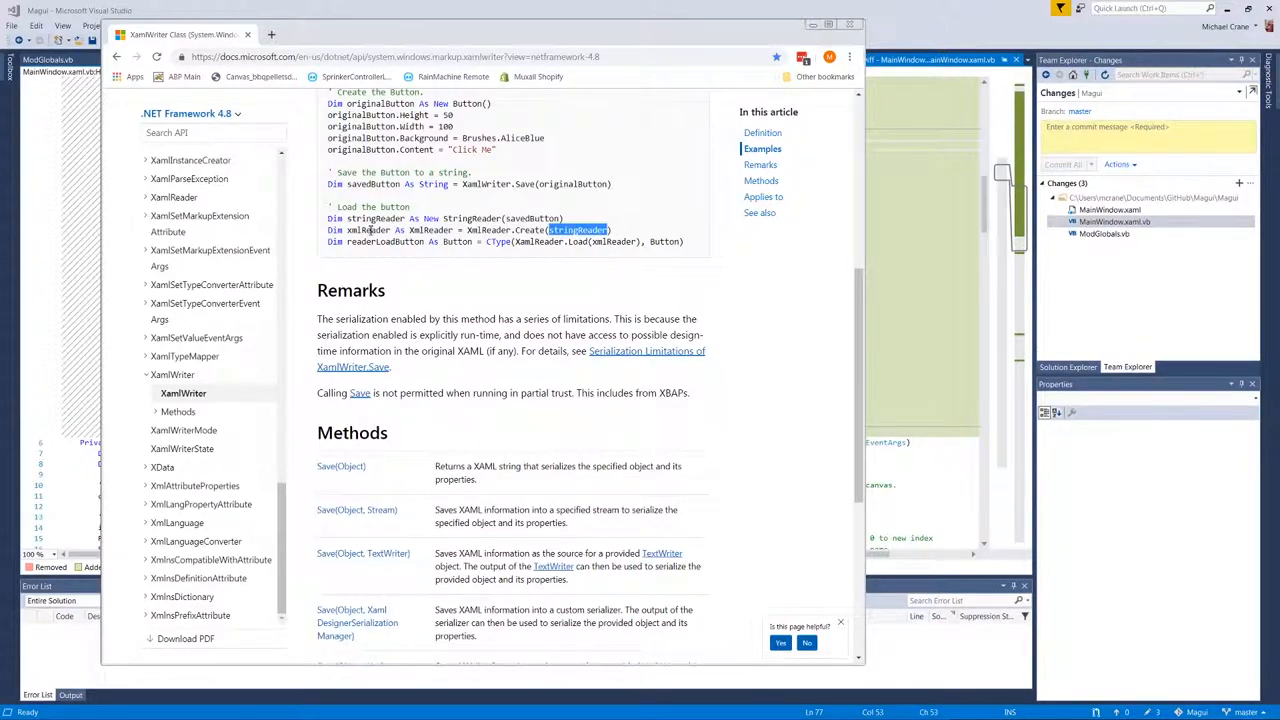
double_click(369, 230)
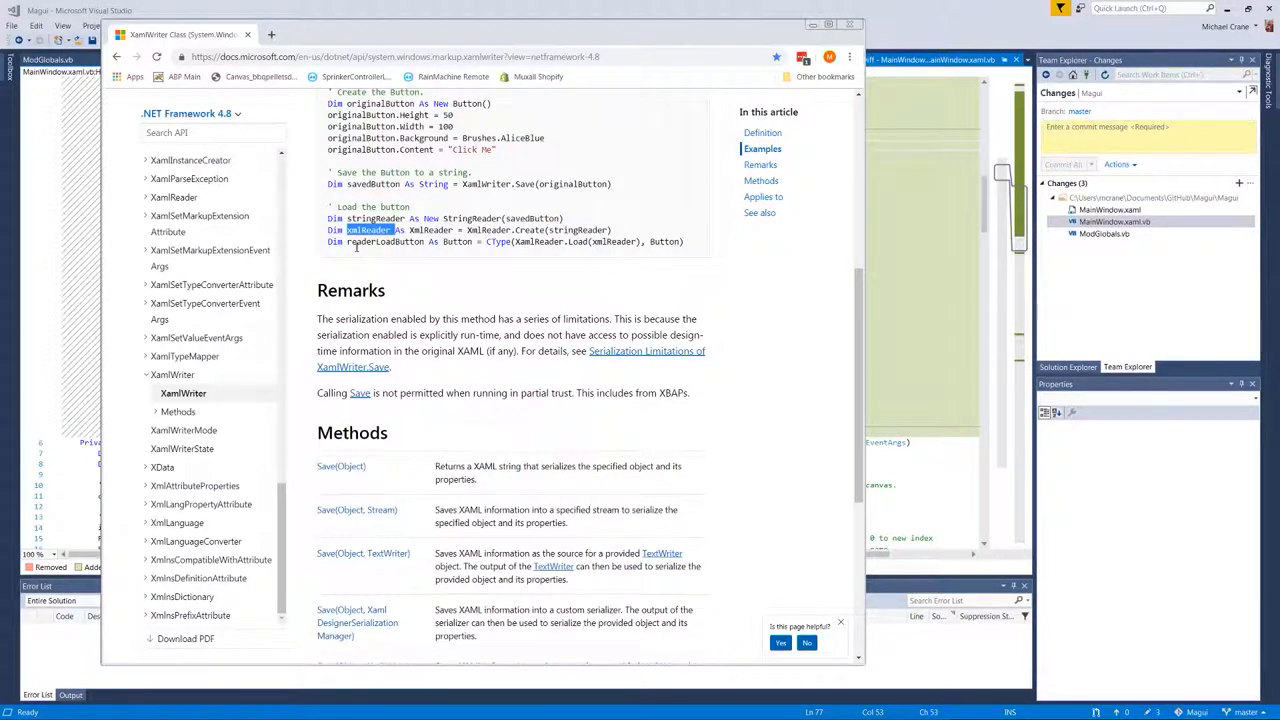
double_click(458, 241)
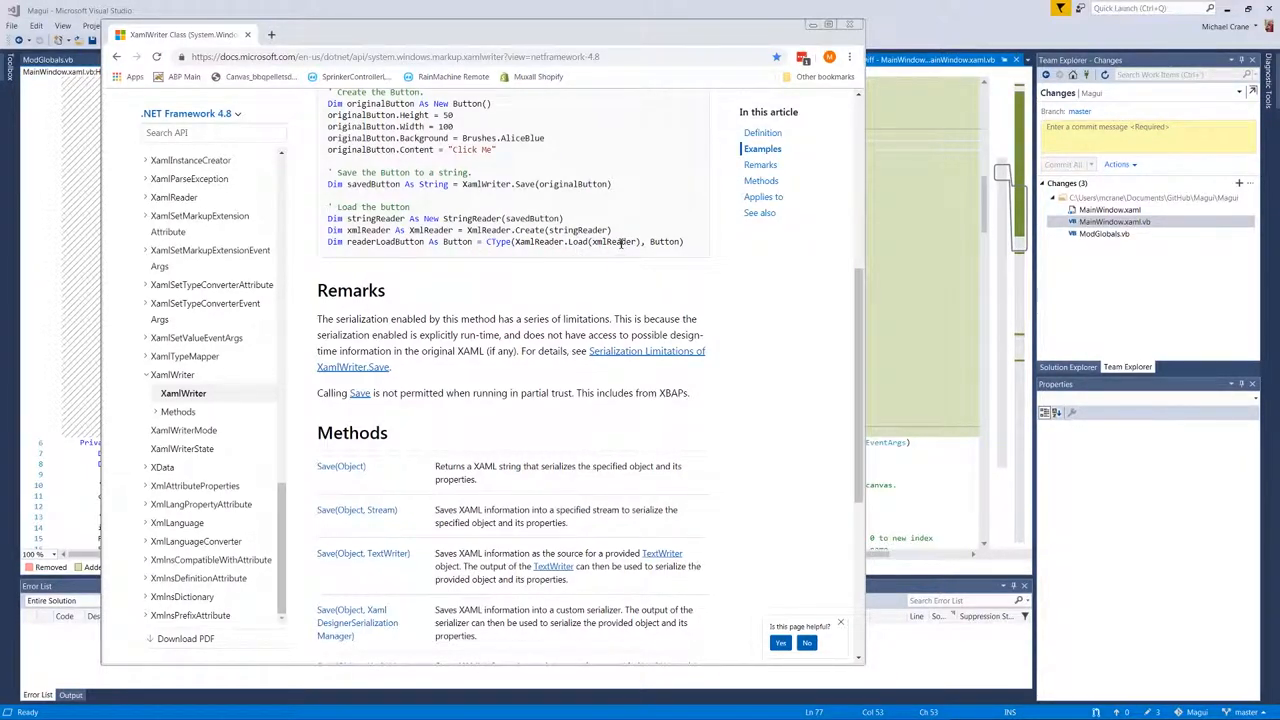
double_click(613, 241)
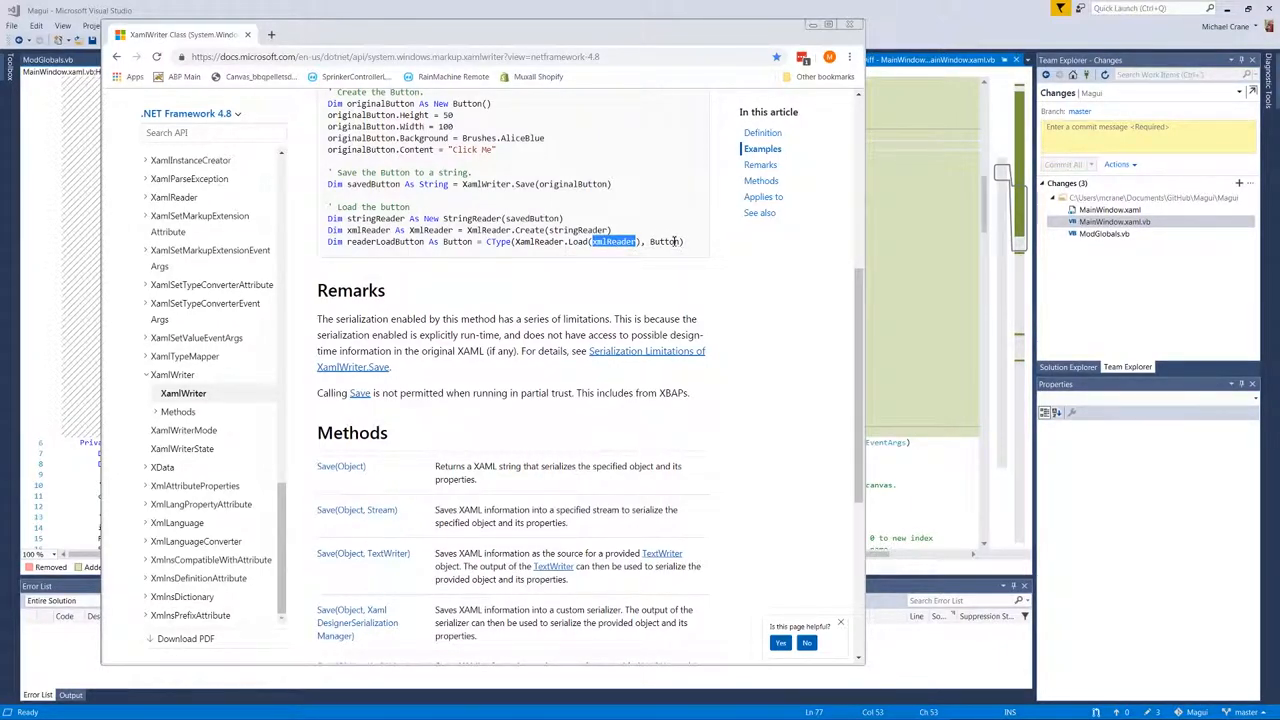
double_click(662, 241)
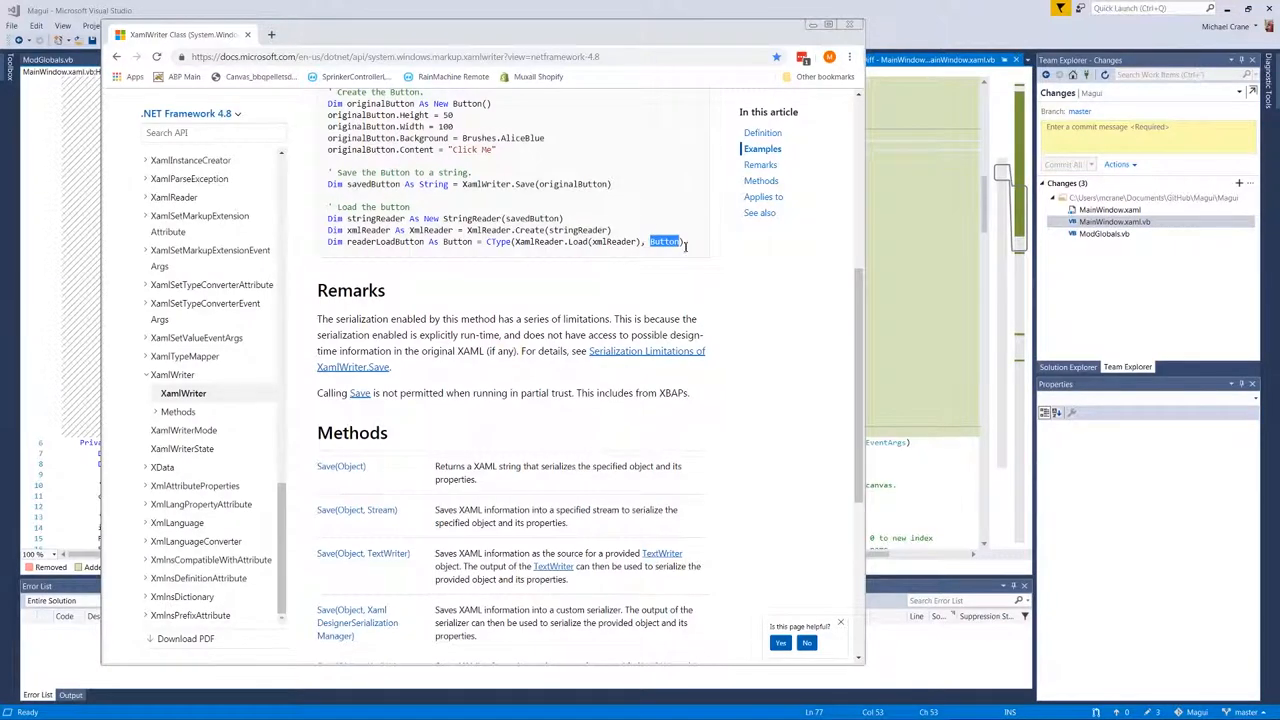
left_click_drag(686, 241, 328, 218)
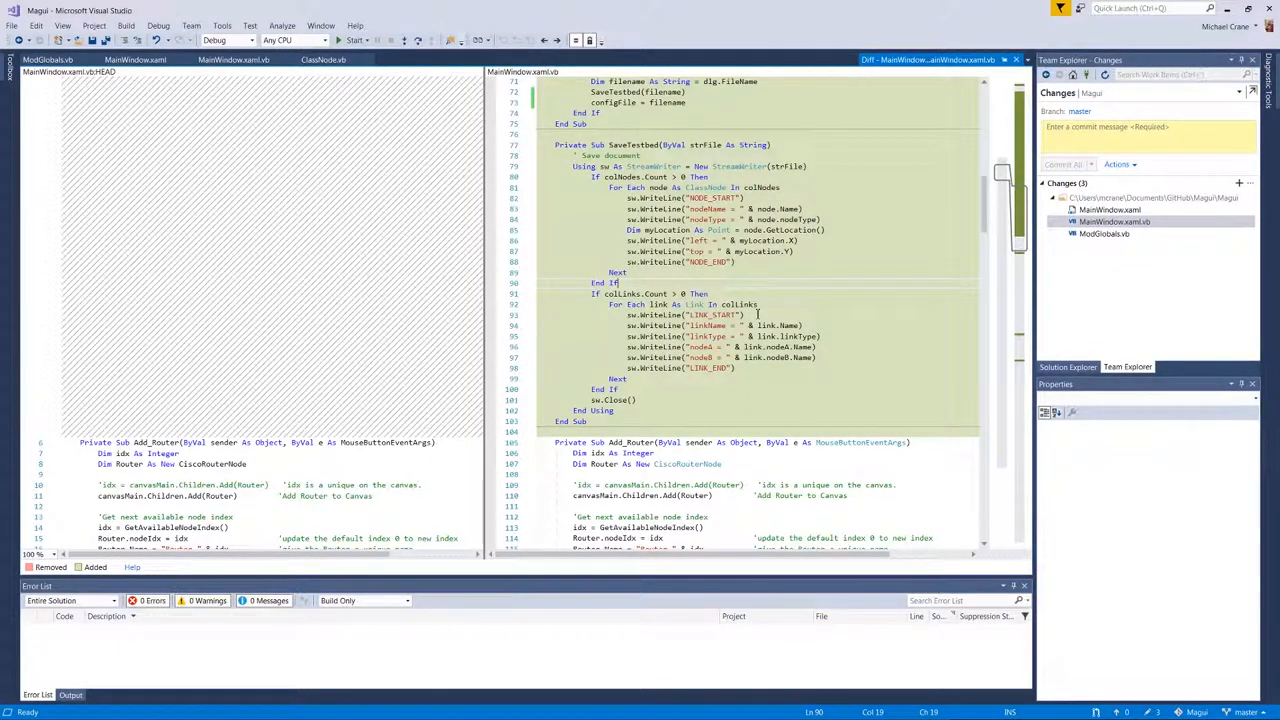
- Review SaveTestbed's node loop and linkType lines in the MainWindow.xaml.vb diff
left_click(712, 197)
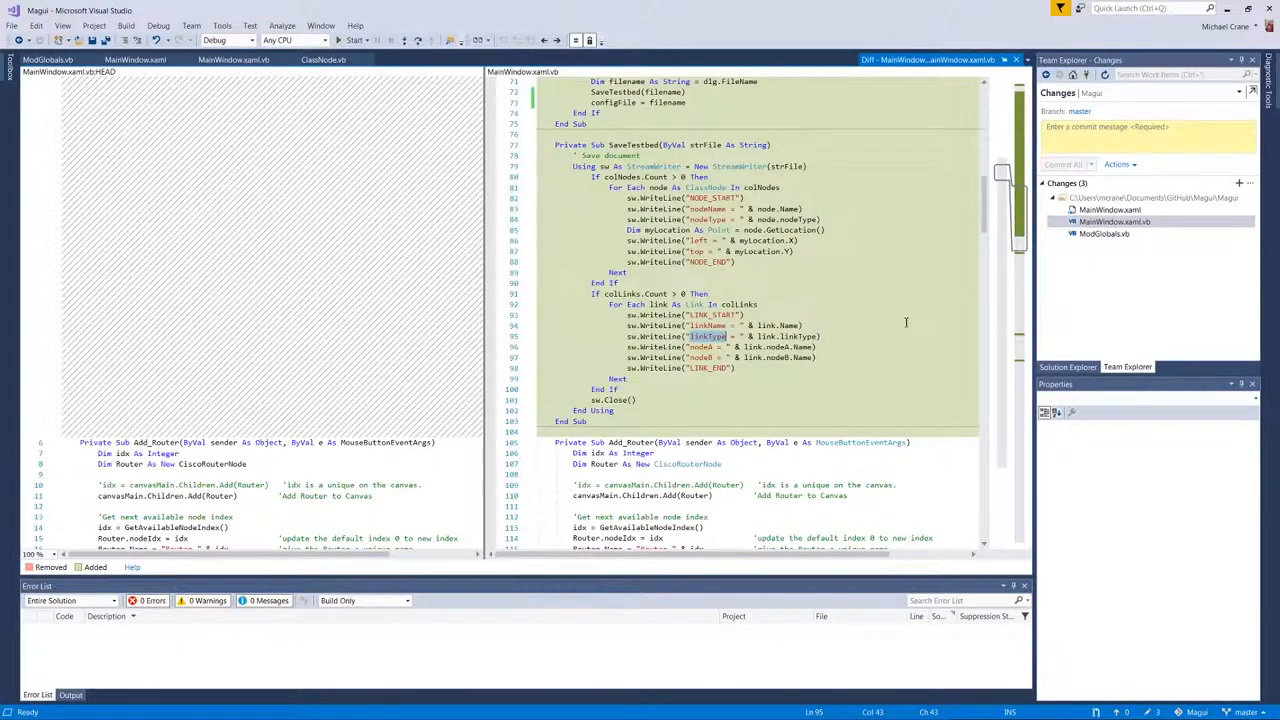
left_click(702, 357)
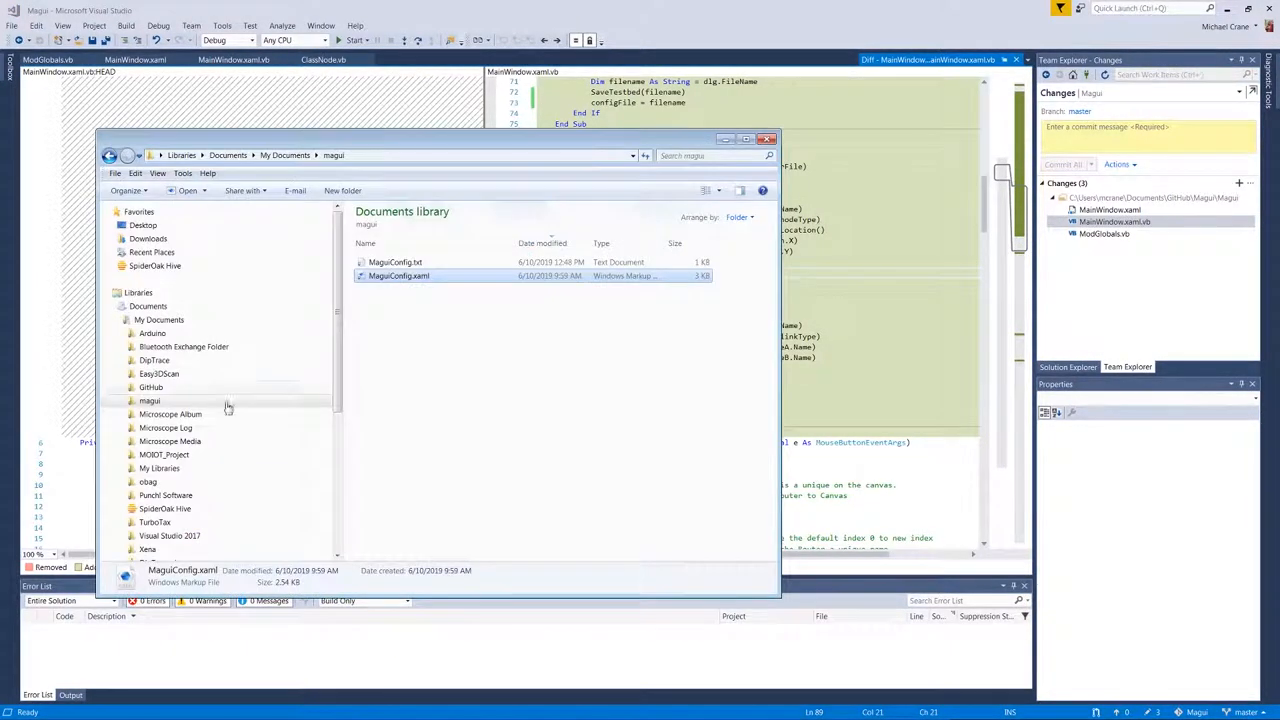
- Open MaguiConfig.txt from the magui folder in Notepad++
double_click(396, 261)
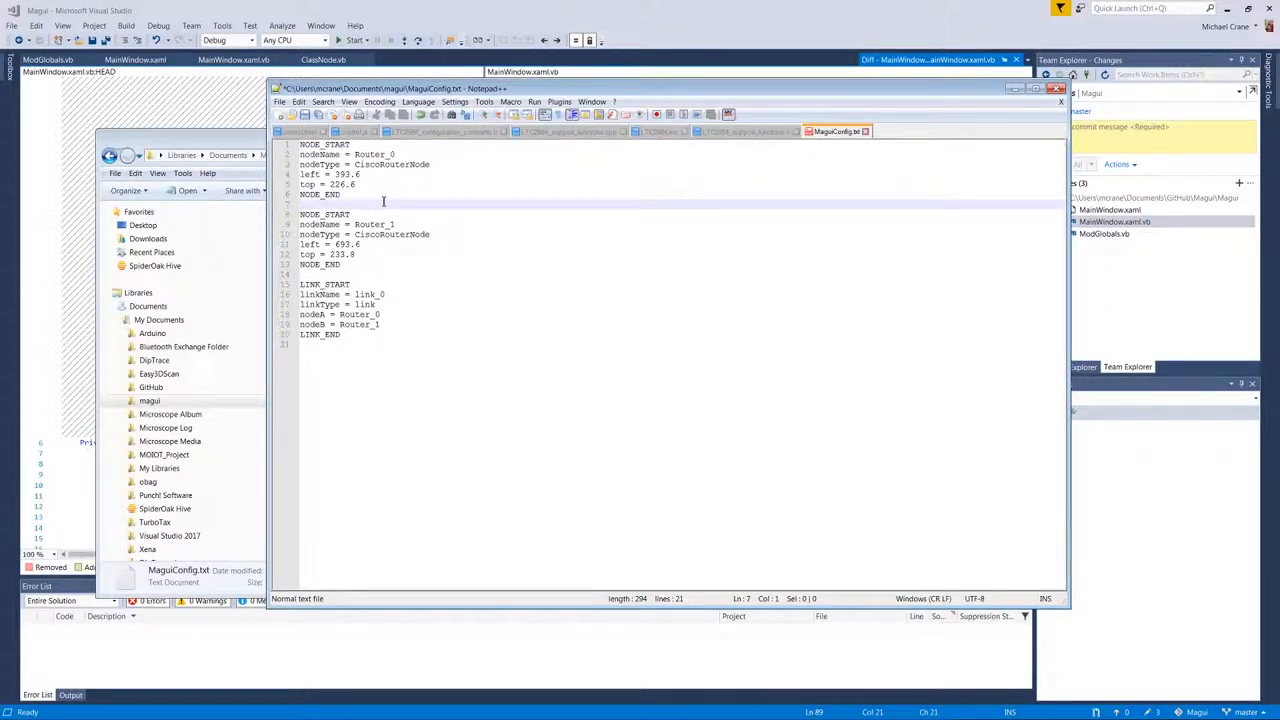
- Inspect Router_0's CiscoRouterNode type and Router_1's left coordinate in MaguiConfig.txt
left_click(412, 164)
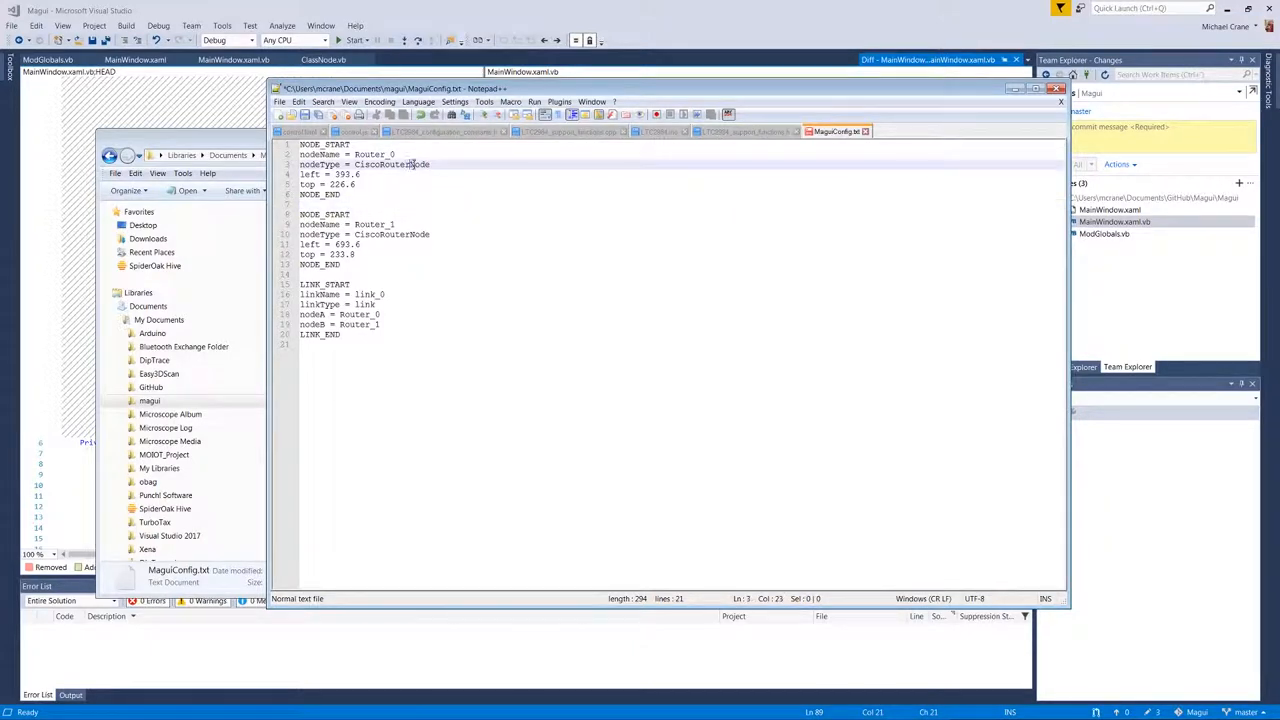
left_click(418, 164)
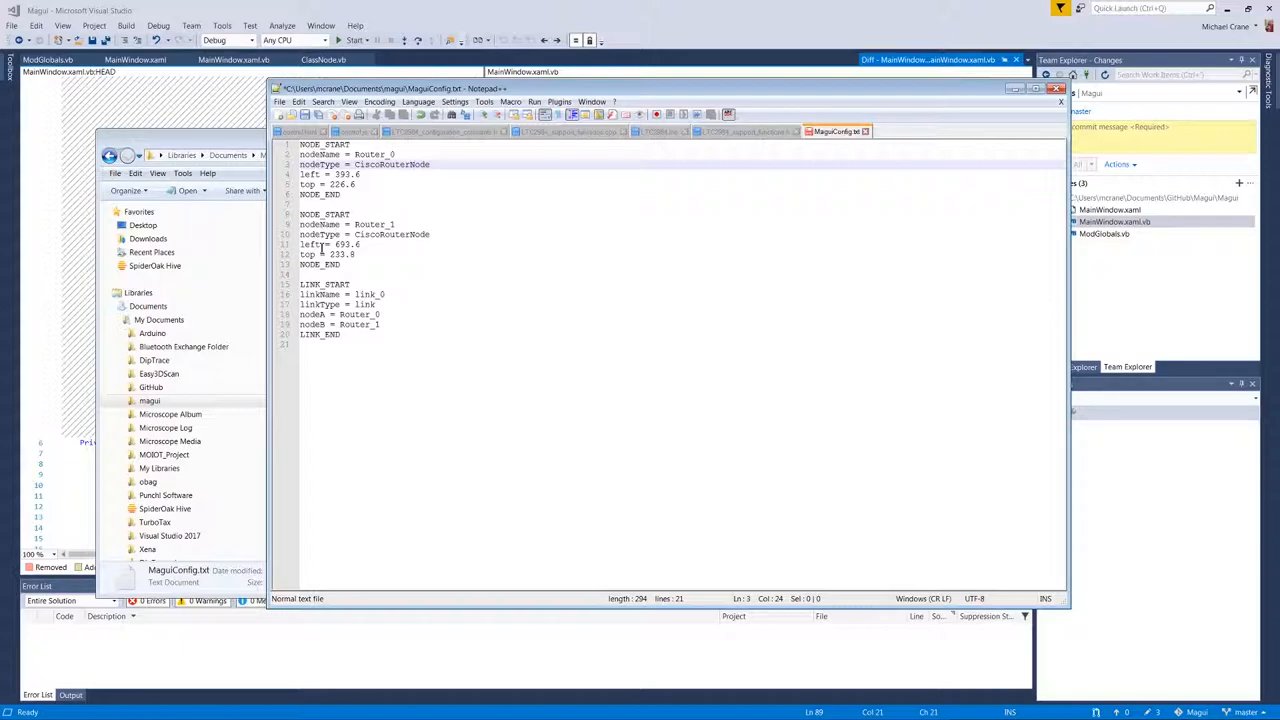
double_click(372, 224)
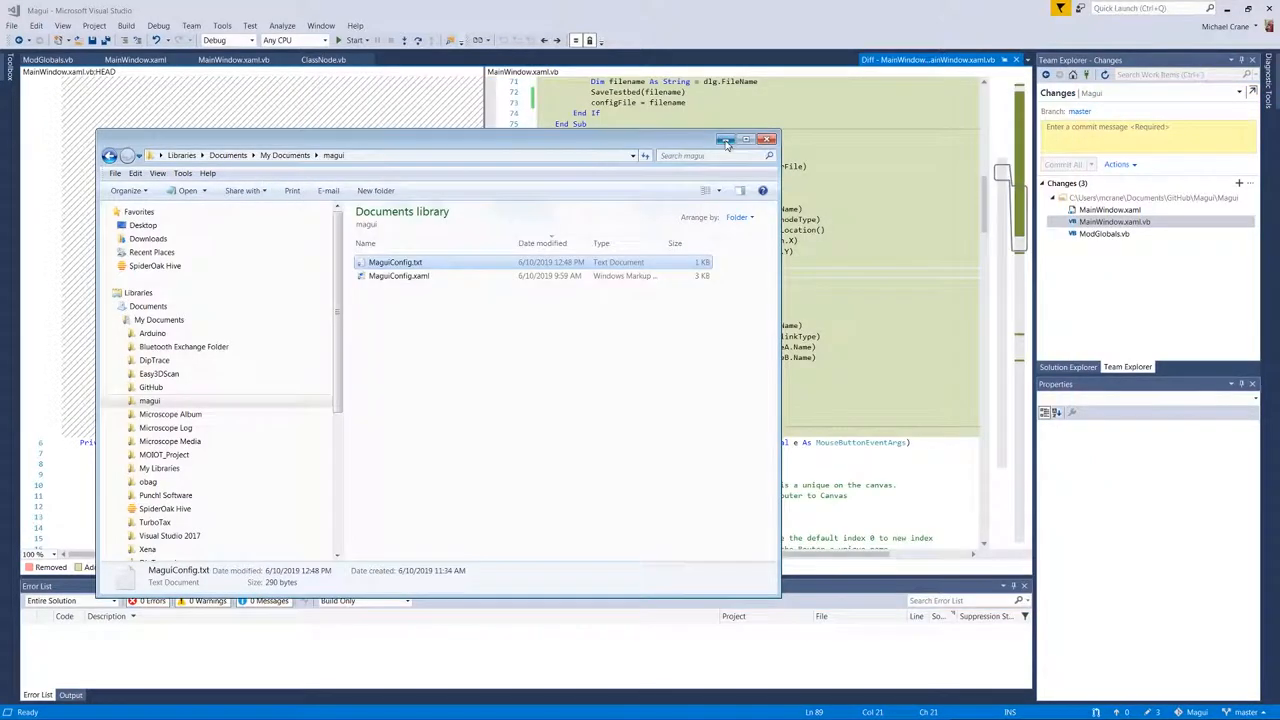
- Put away the magui folder window to reveal Visual Studio's diff
left_click(768, 139)
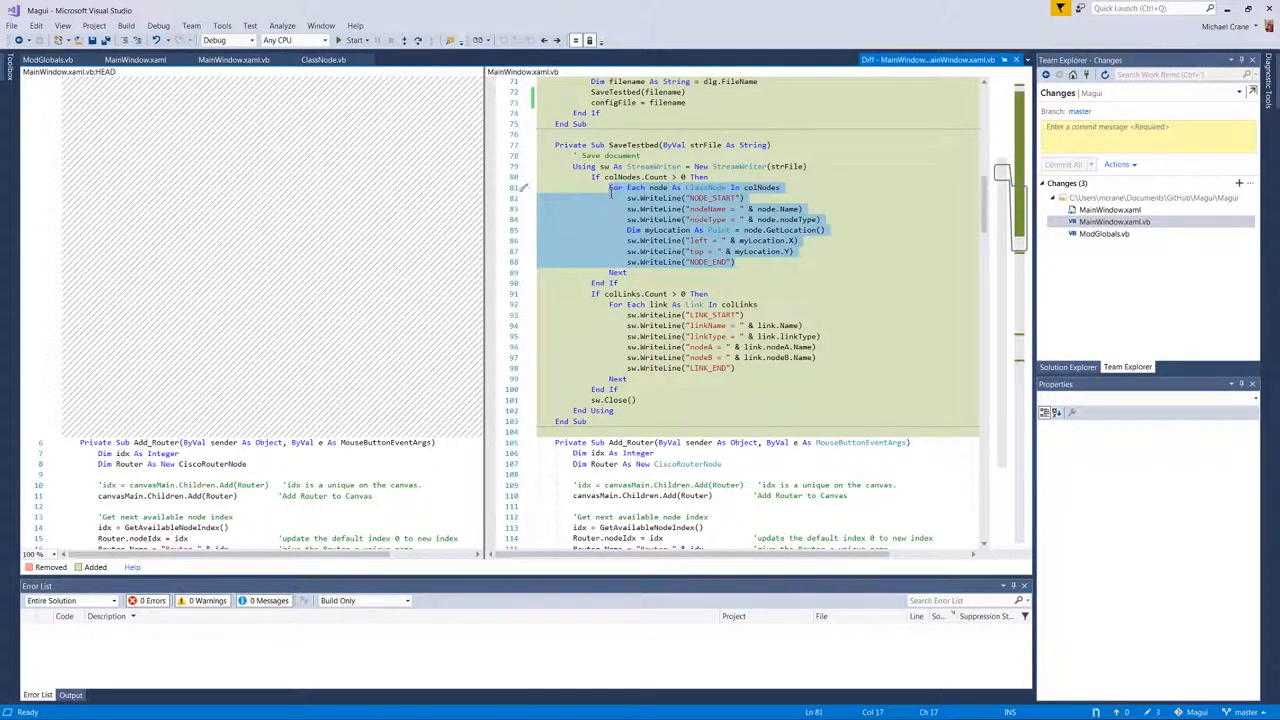
- Clear the highlight on SaveTestbed's node-writing loop in the diff editor
left_click(810, 251)
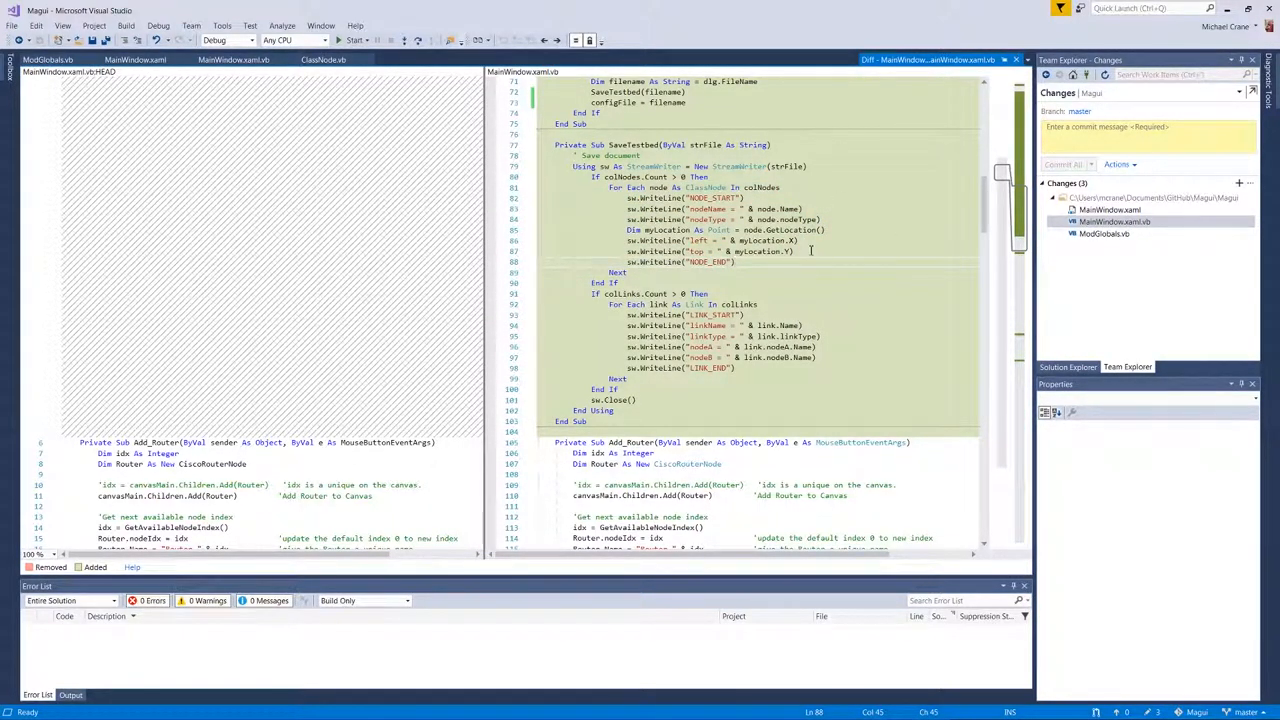
mouse_move(735, 215)
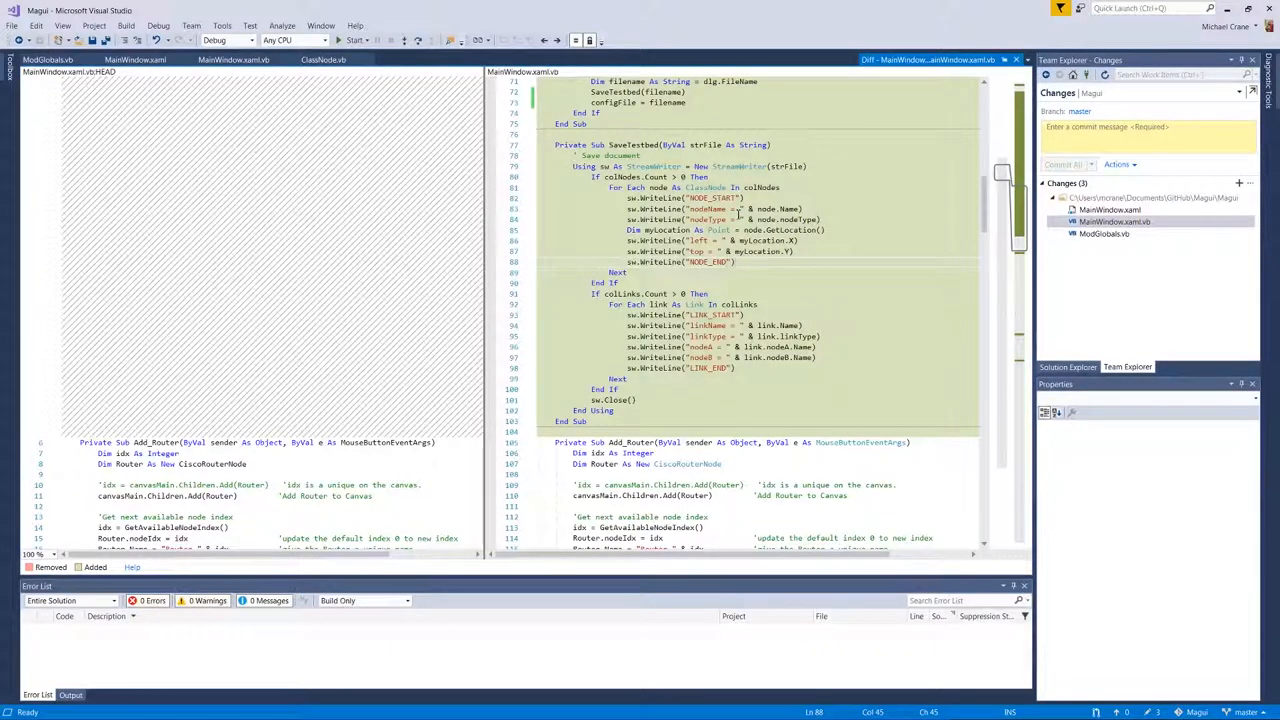
mouse_move(754, 267)
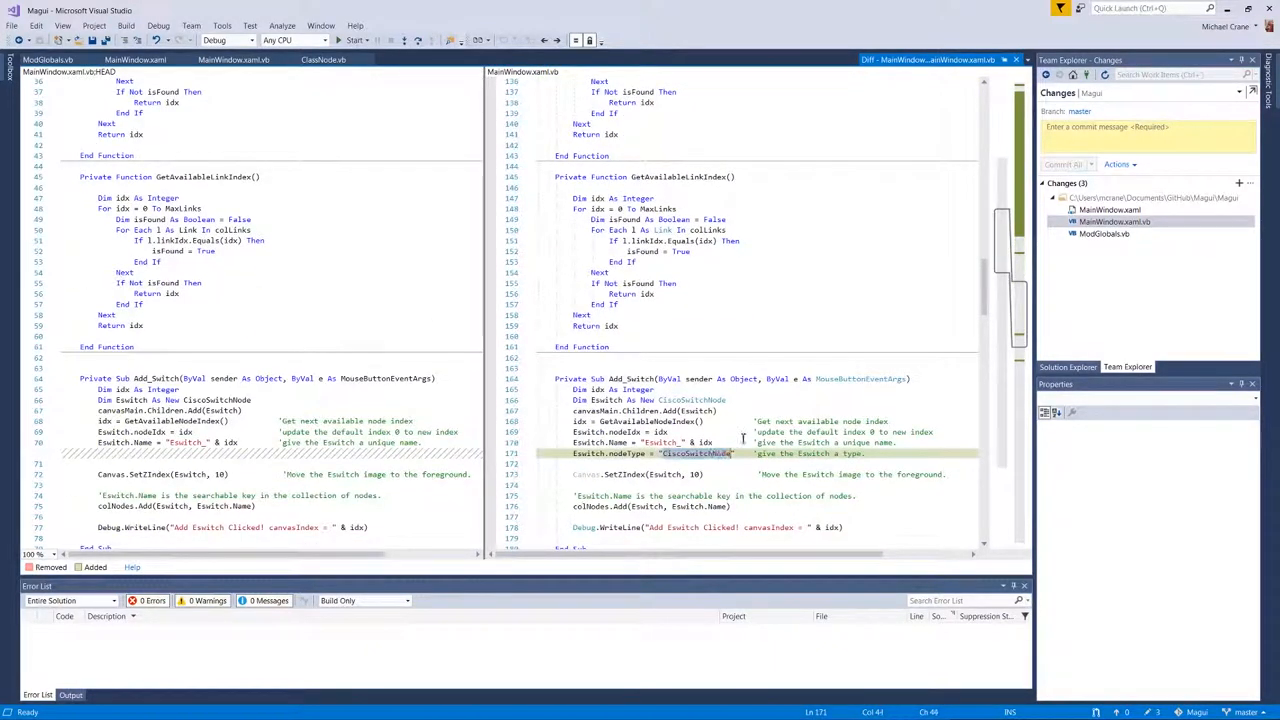
- Point out Add_Router's CiscoRouterNode type, then scroll up to Open_File and Save_File
scroll("down", 3)
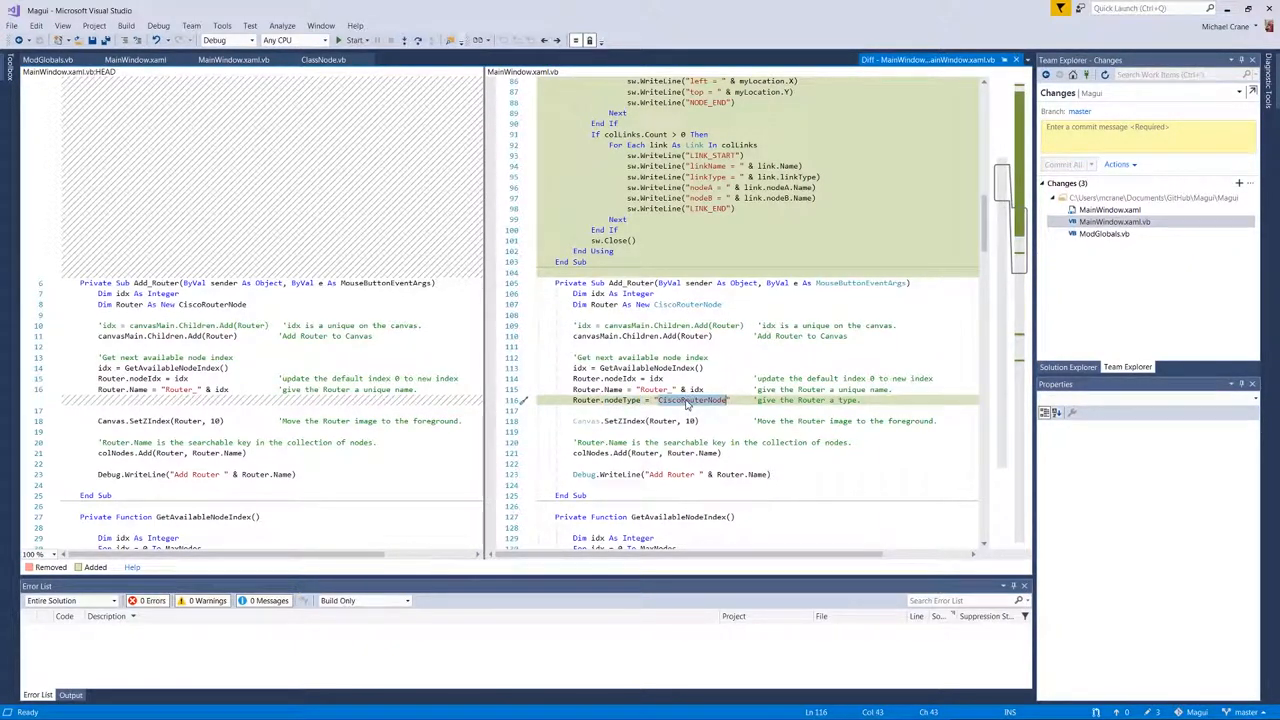
left_click(575, 411)
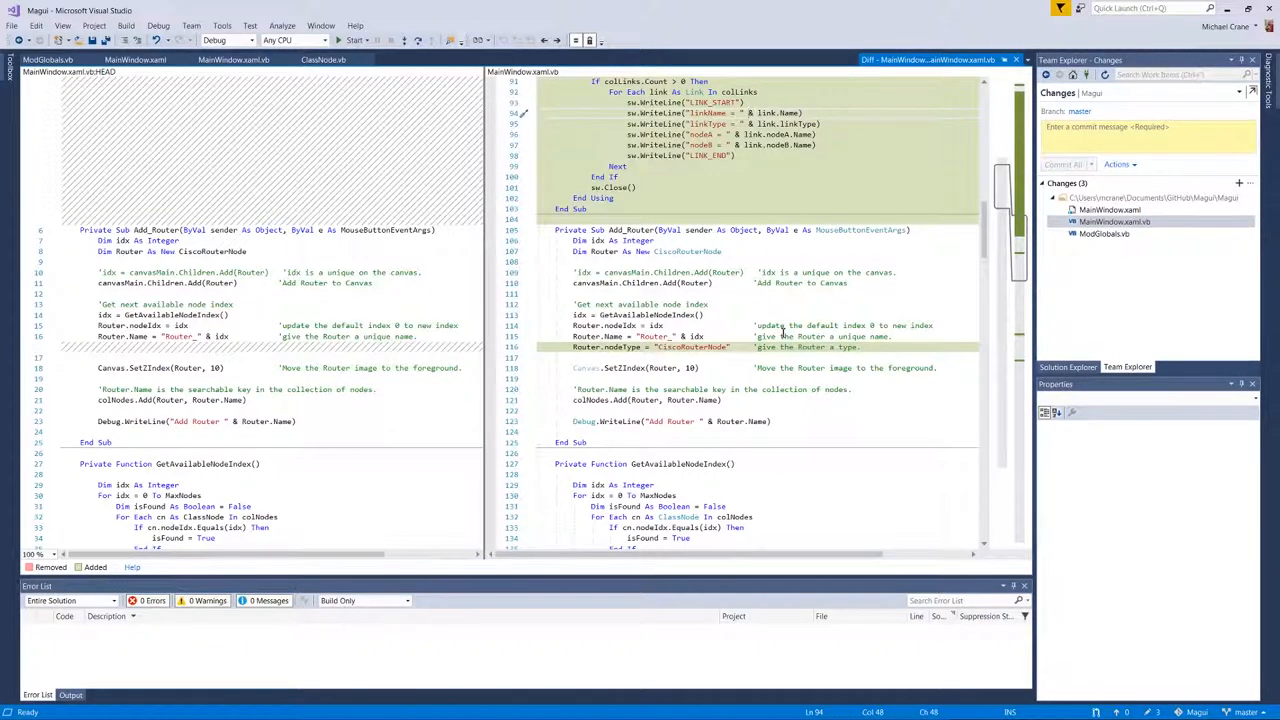
scroll("up", 3)
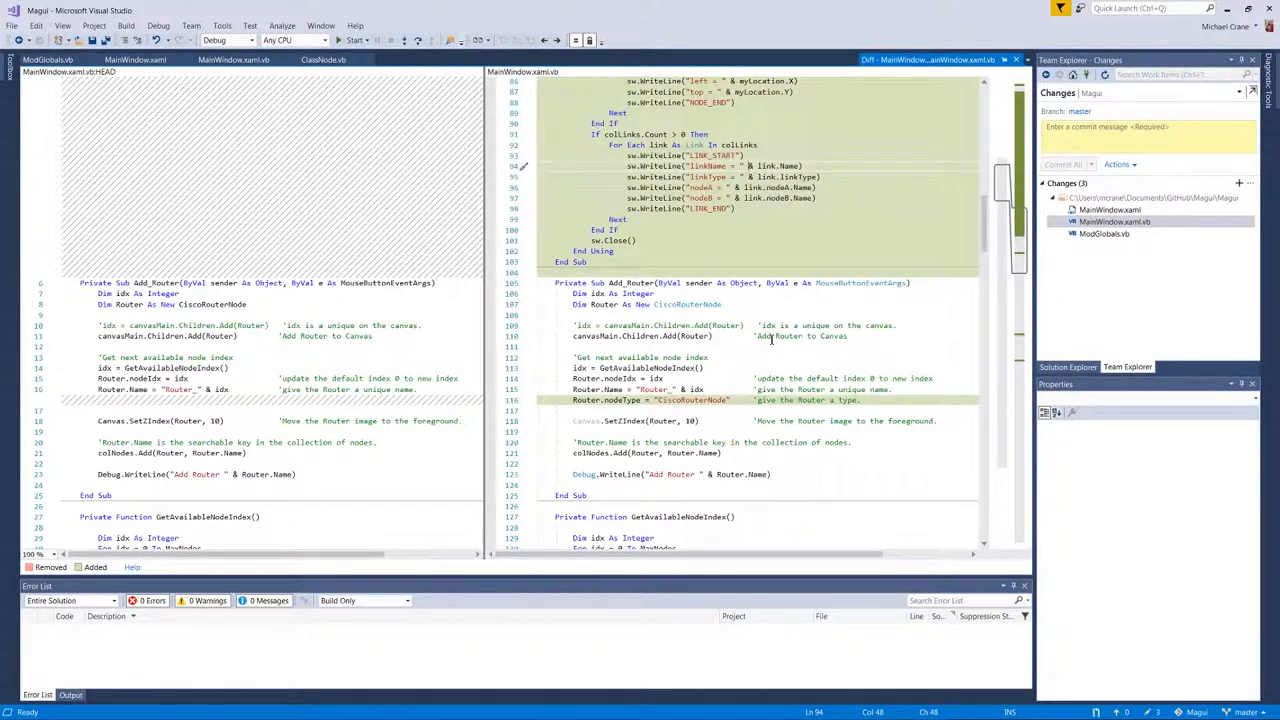
scroll("up", 3)
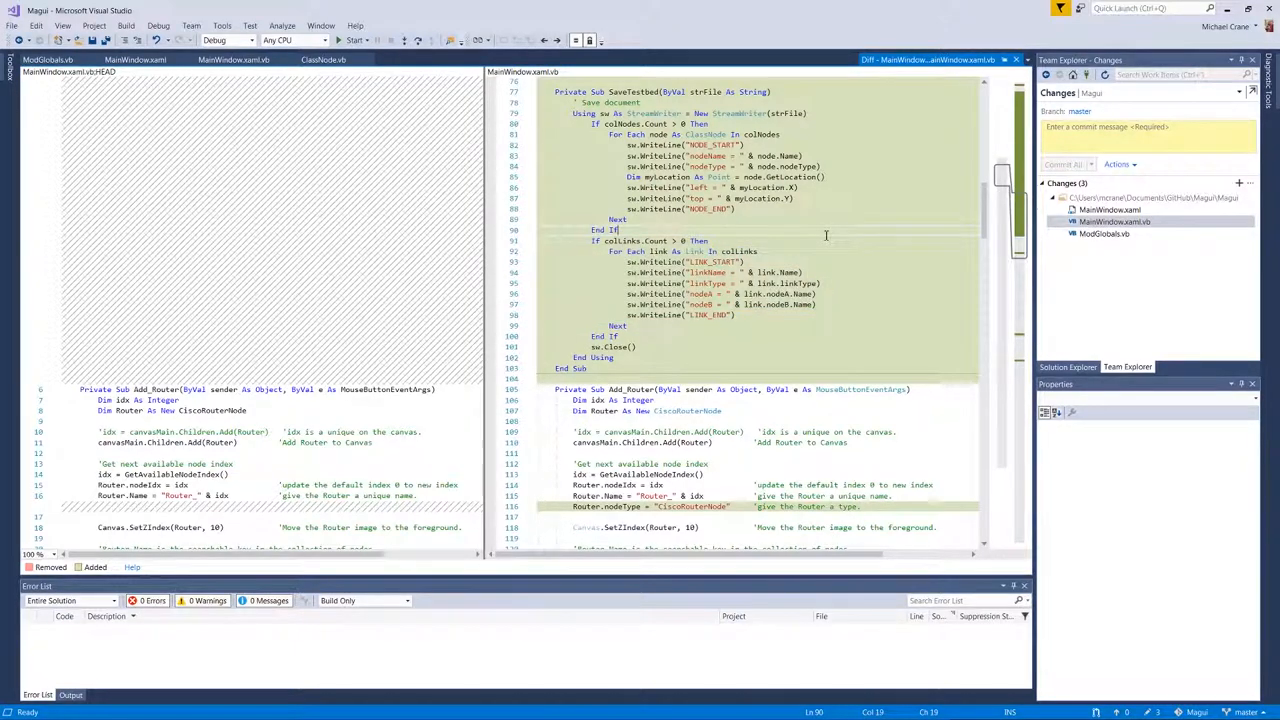
scroll("up", 3)
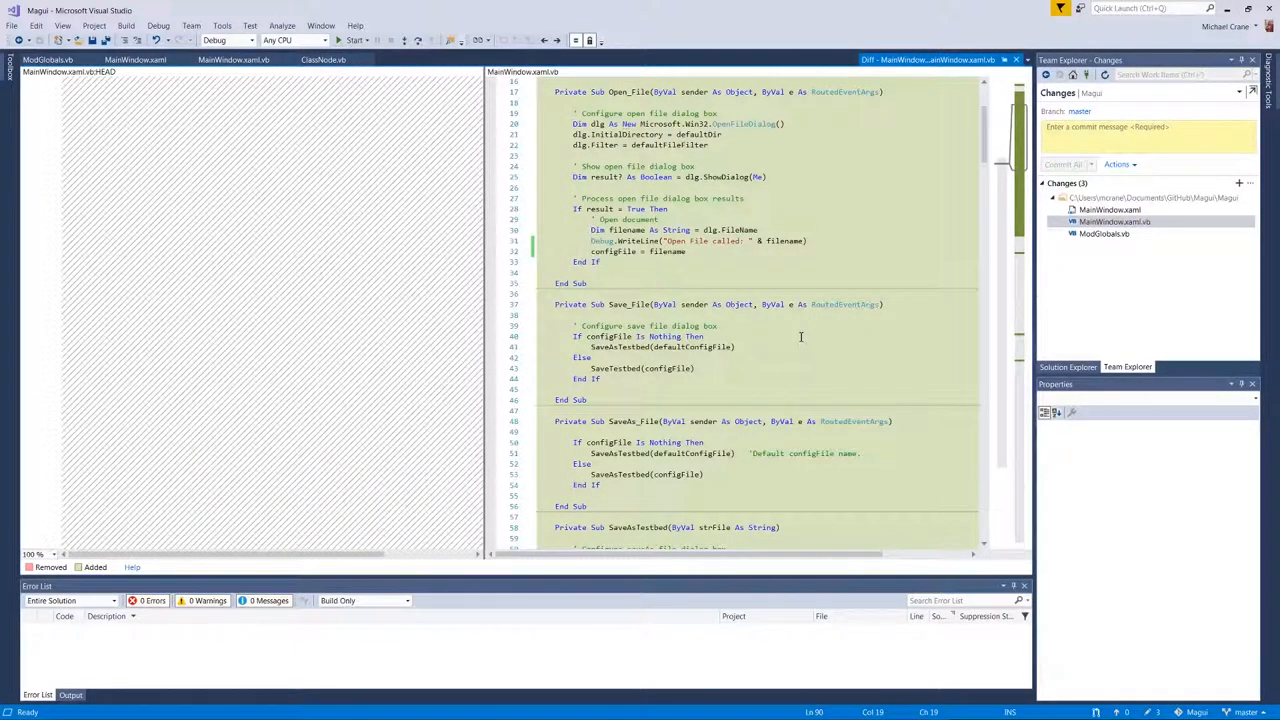